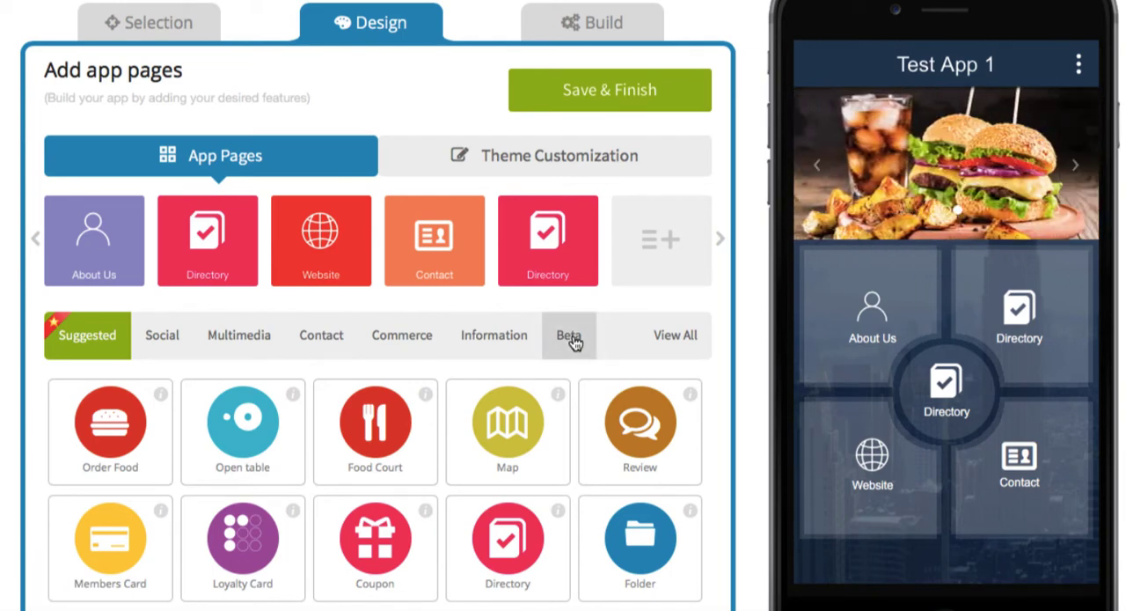
Add the Room Reservation feature to Test App 1 by searching 'room' under Beta features
{"action": "left_click", "coordinate": [568, 335]}
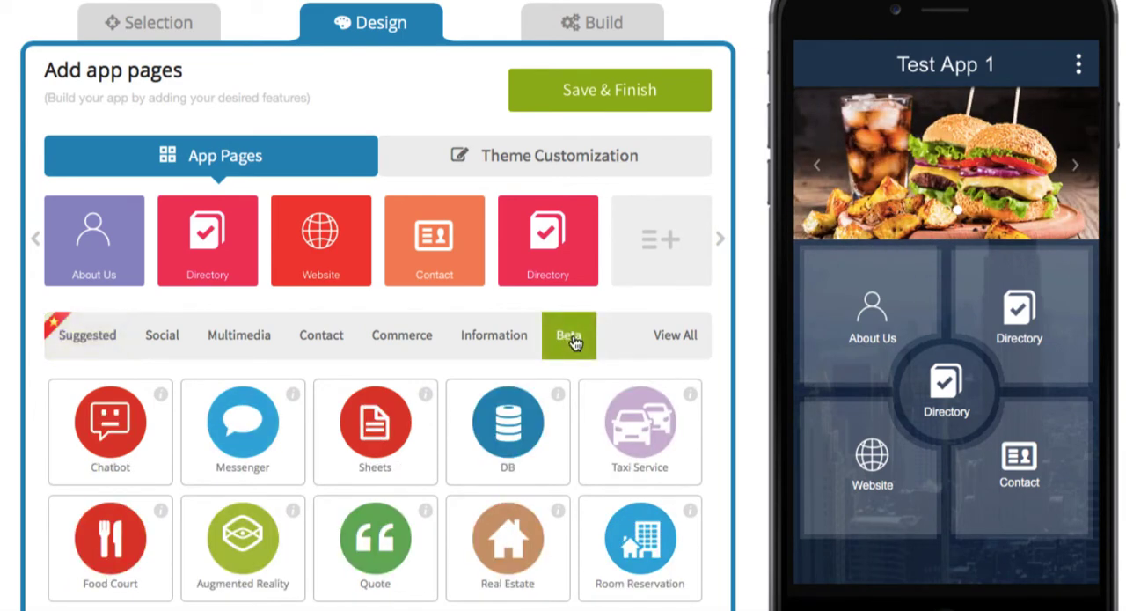
{"action": "left_click", "coordinate": [675, 335]}
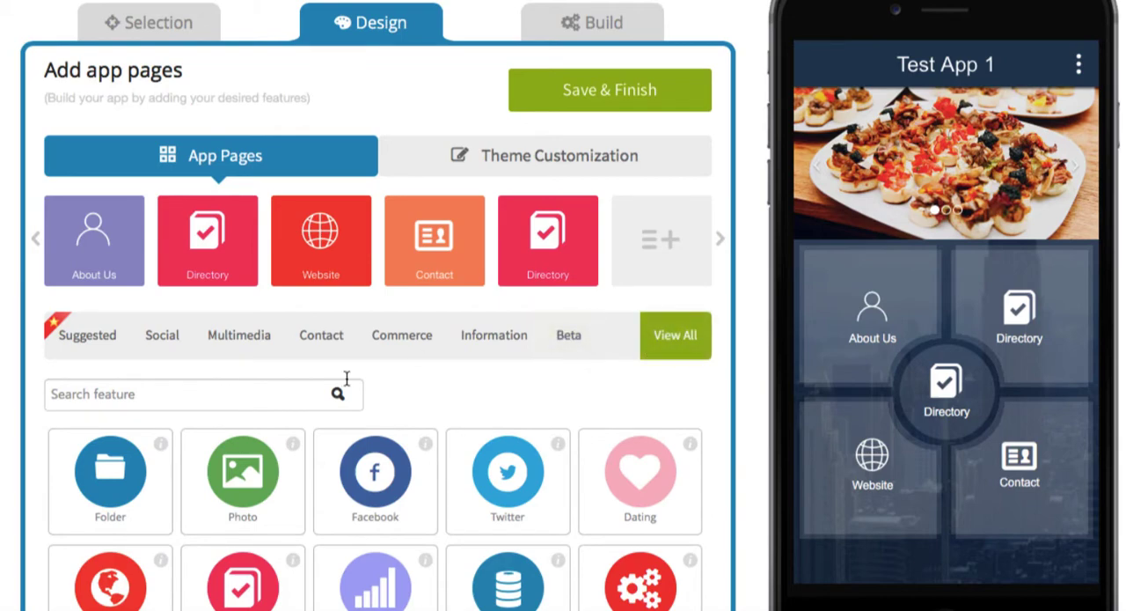
{"action": "type", "text": "room"}
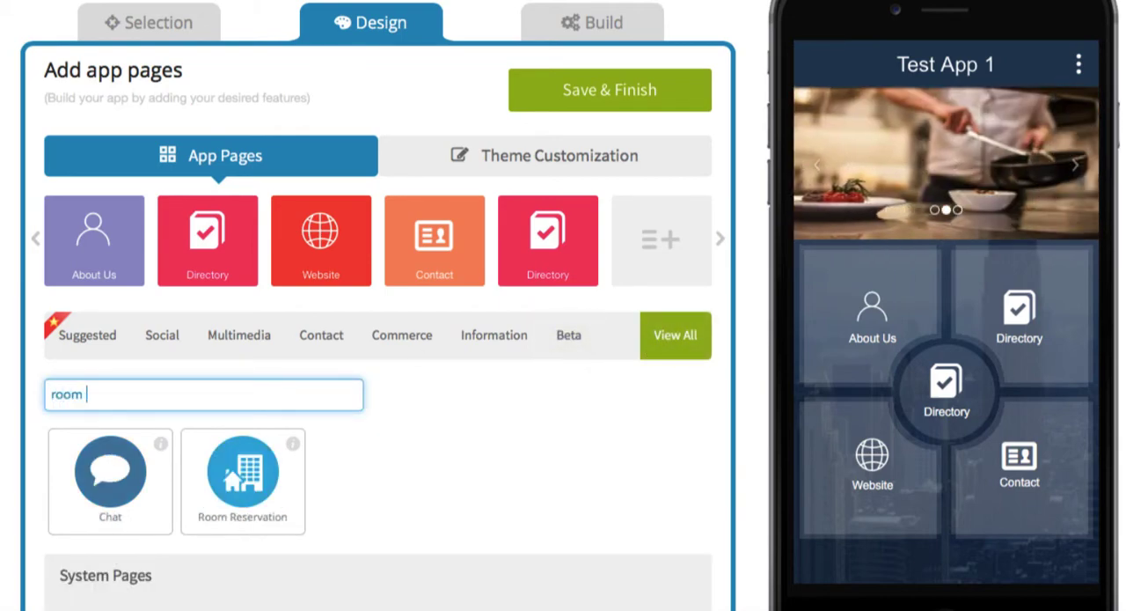
{"action": "left_click", "coordinate": [242, 480]}
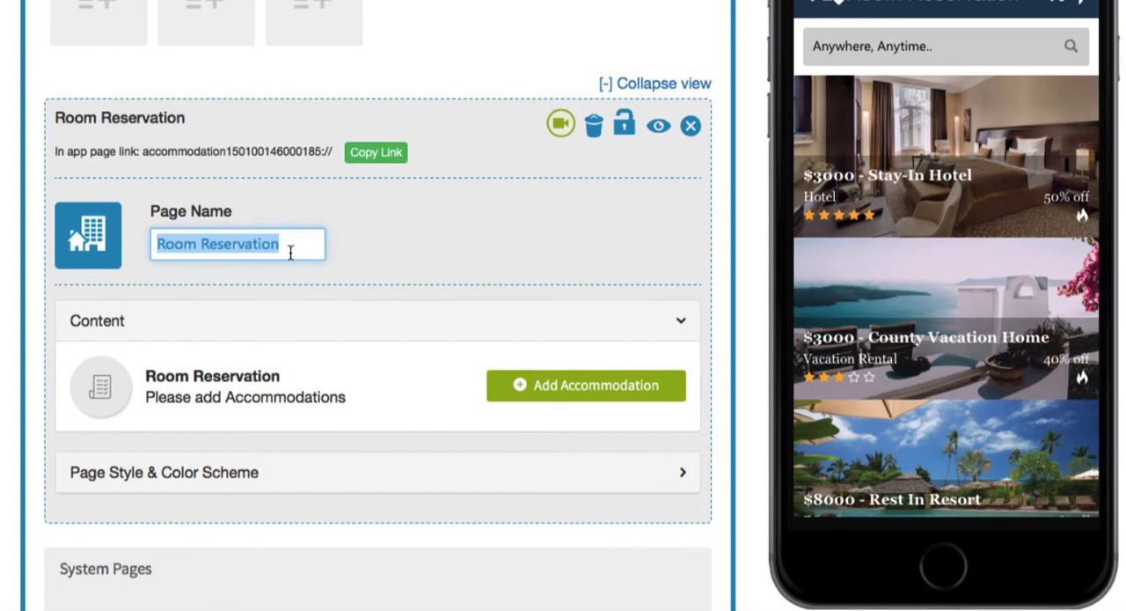
Replace the default page name with 'Rooms!'
{"action": "key", "text": "Backspace"}
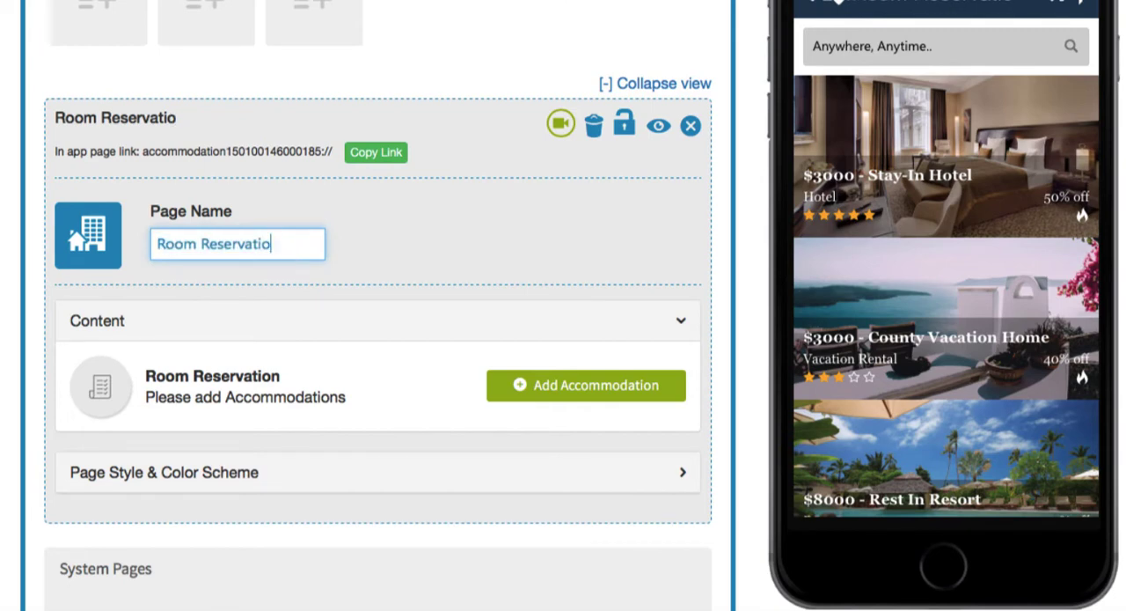
{"action": "type", "text": "Rooms!"}
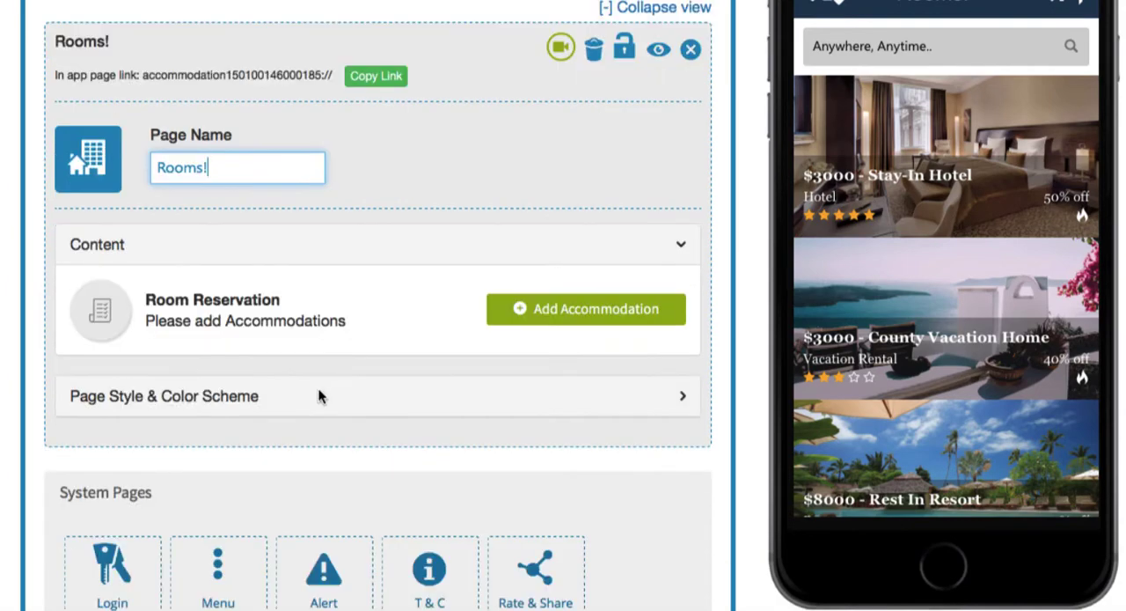
{"action": "mouse_move", "coordinate": [334, 269]}
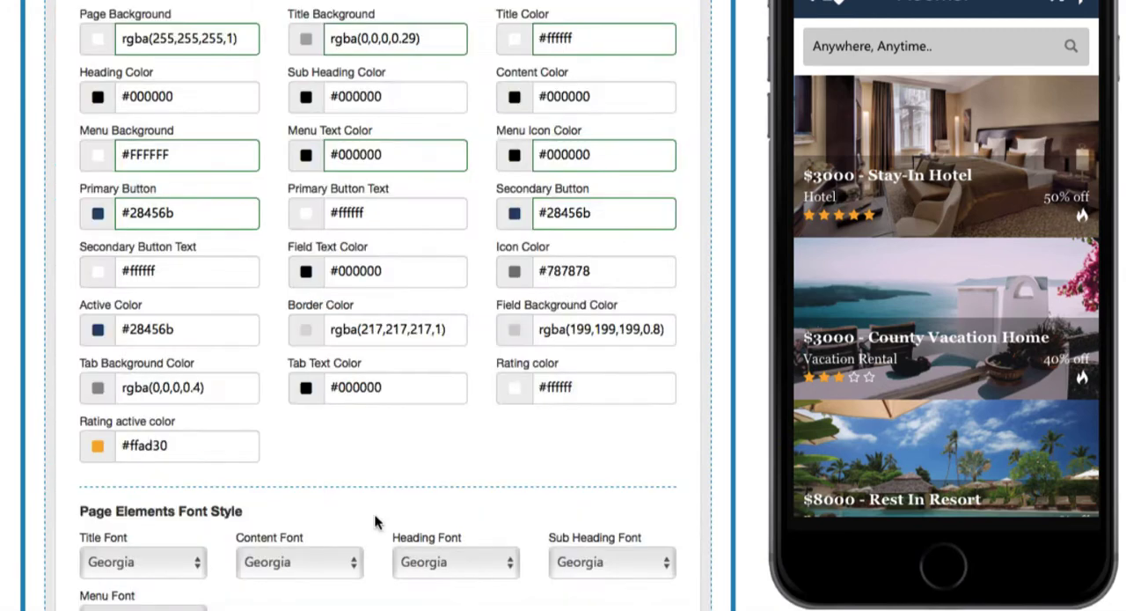
Set the Rating active color in Page Style & Color Scheme to green
{"action": "scroll", "scroll_direction": "down", "scroll_amount": 3}
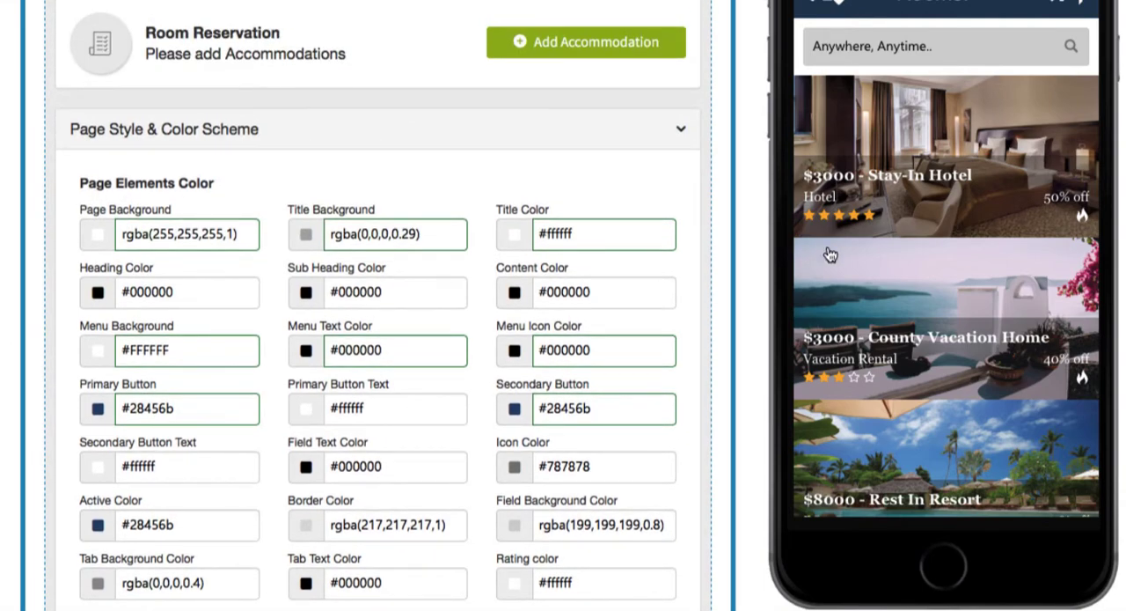
{"action": "scroll", "scroll_direction": "down", "scroll_amount": 3}
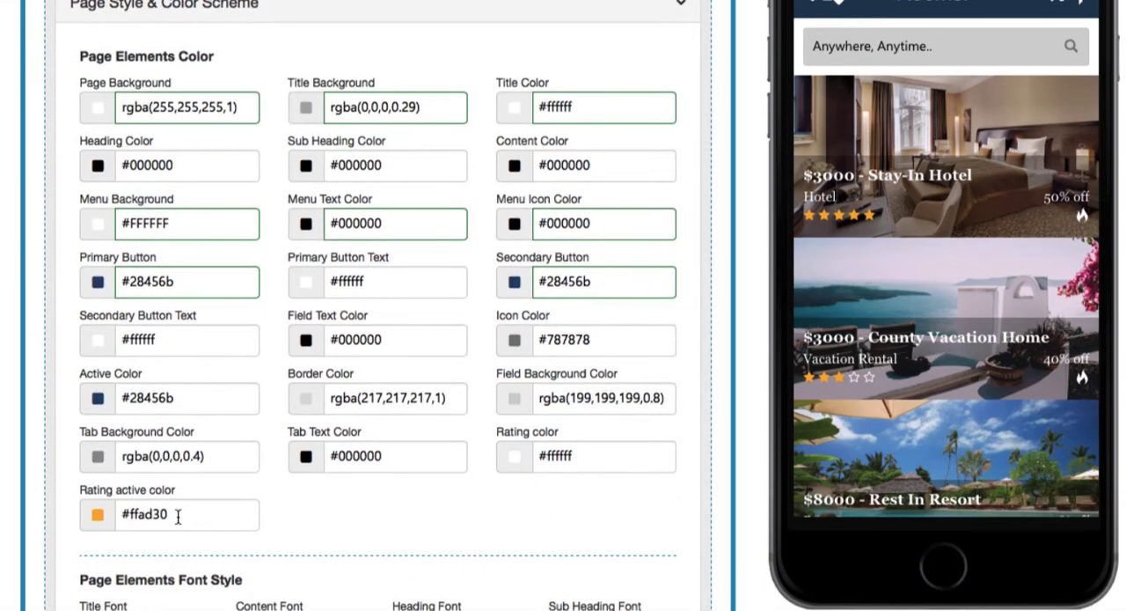
{"action": "left_click", "coordinate": [92, 514]}
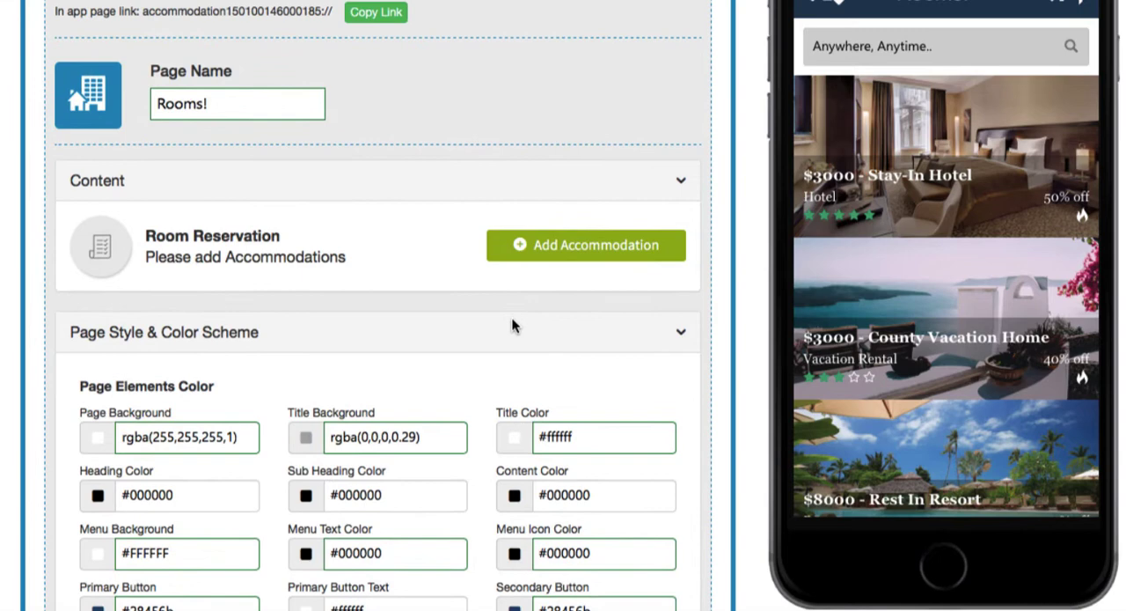
{"action": "mouse_move", "coordinate": [502, 341]}
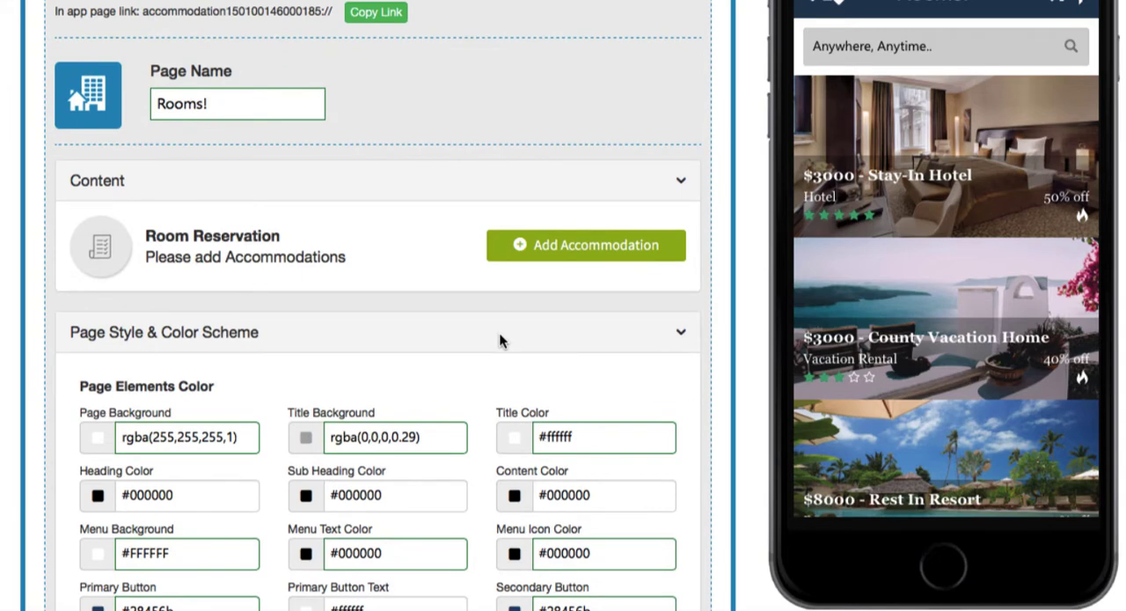
{"action": "mouse_move", "coordinate": [541, 237]}
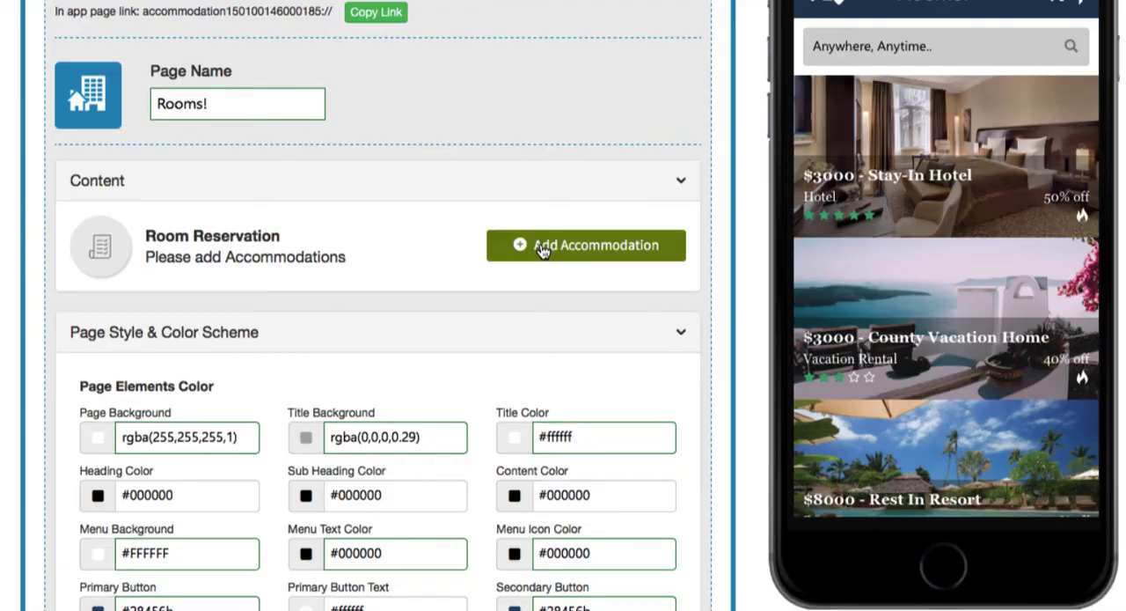
Start adding an accommodation and confirm going to the accommodation dashboard
{"action": "left_click", "coordinate": [585, 246]}
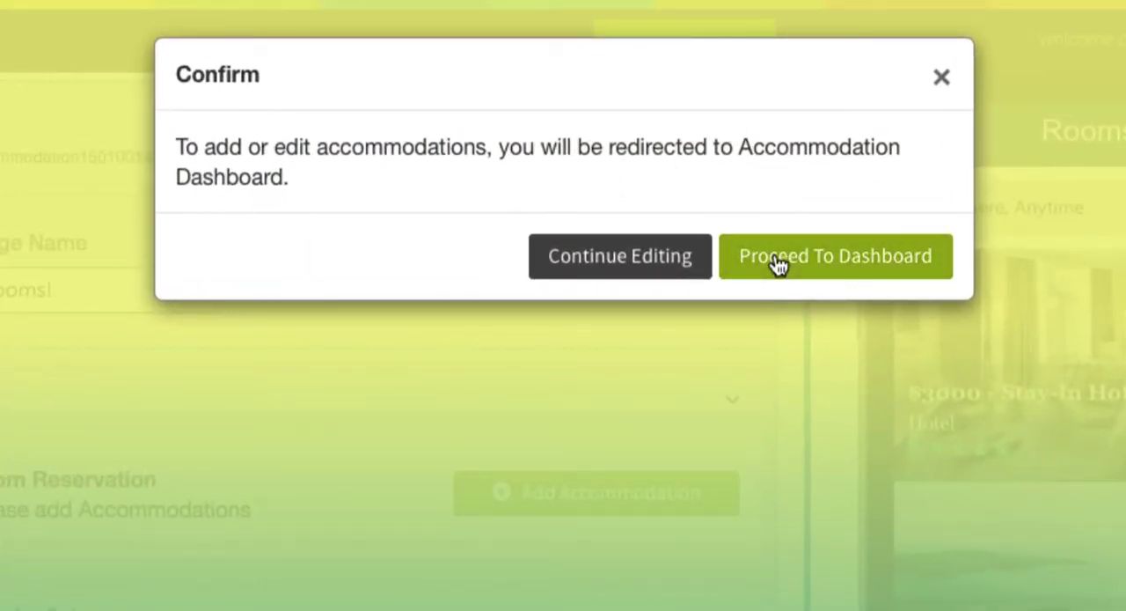
{"action": "left_click", "coordinate": [834, 256]}
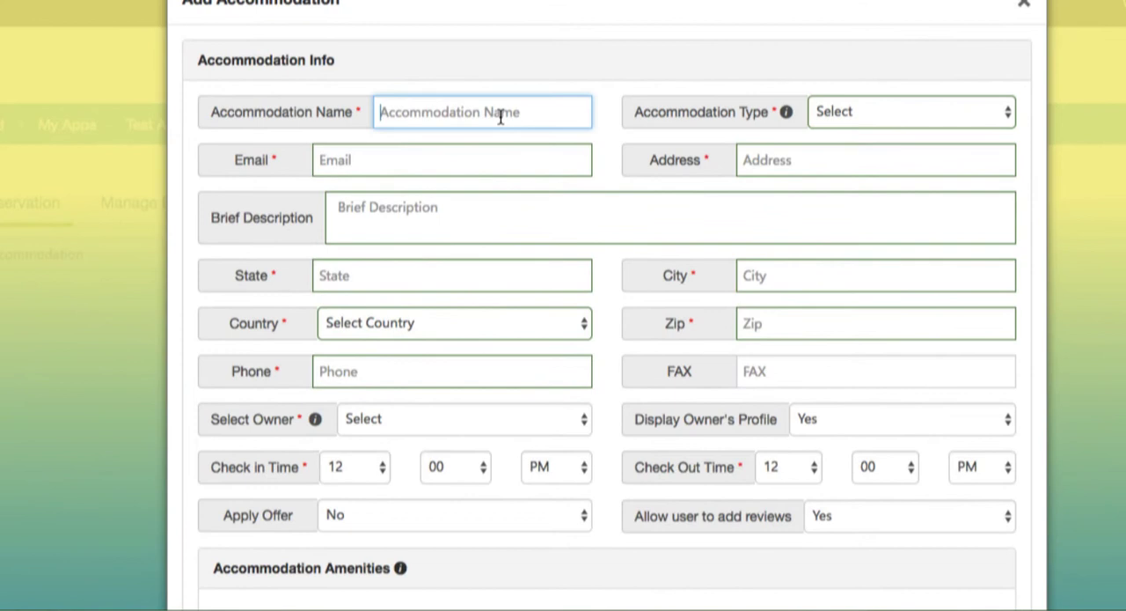
Enter accommodation name 'Cool Hotel', type Hotel, and the contact email
{"action": "type", "text": "Cool"}
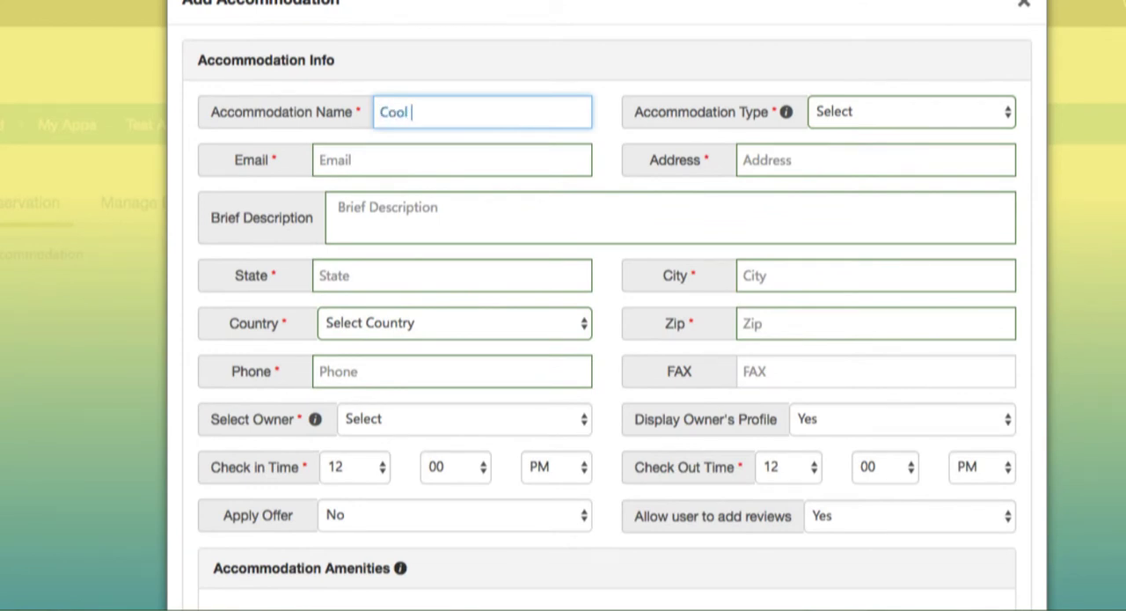
{"action": "type", "text": "Hotel"}
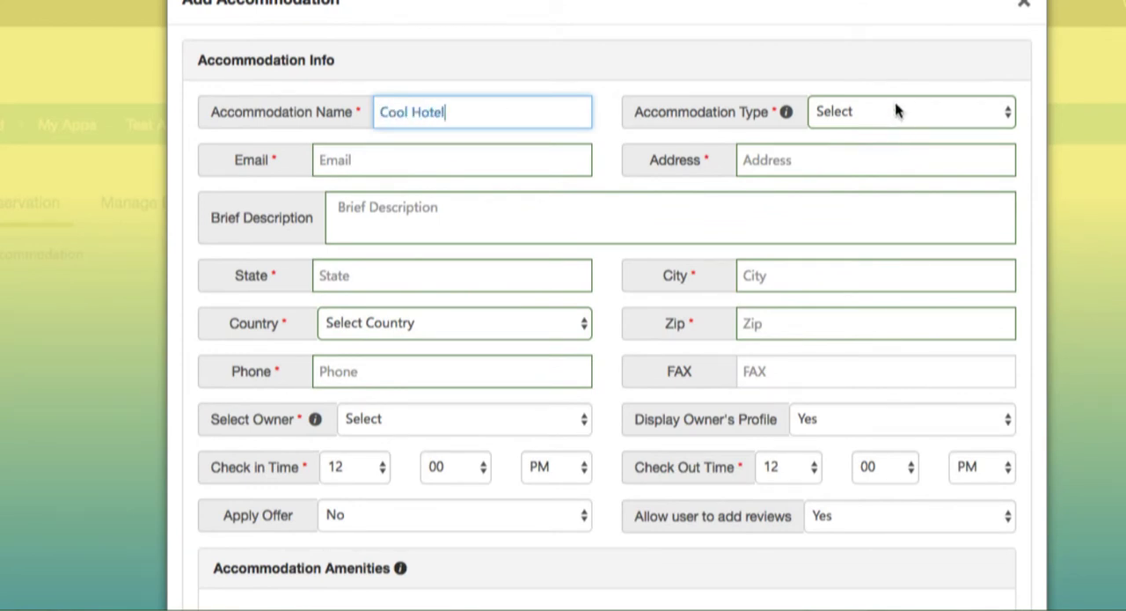
{"action": "left_click", "coordinate": [911, 111]}
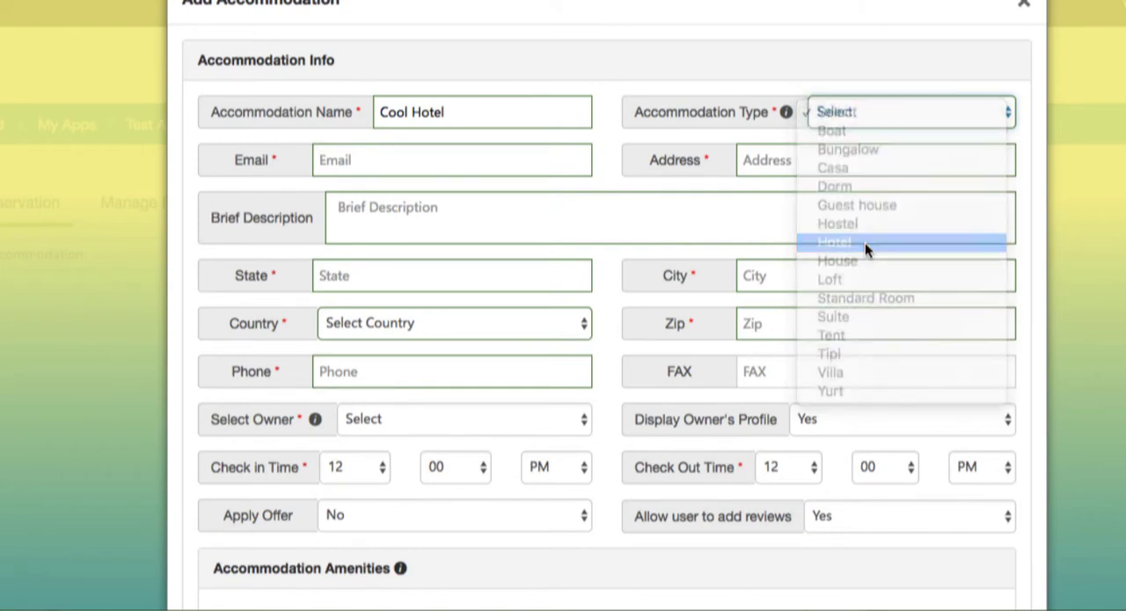
{"action": "left_click", "coordinate": [834, 242]}
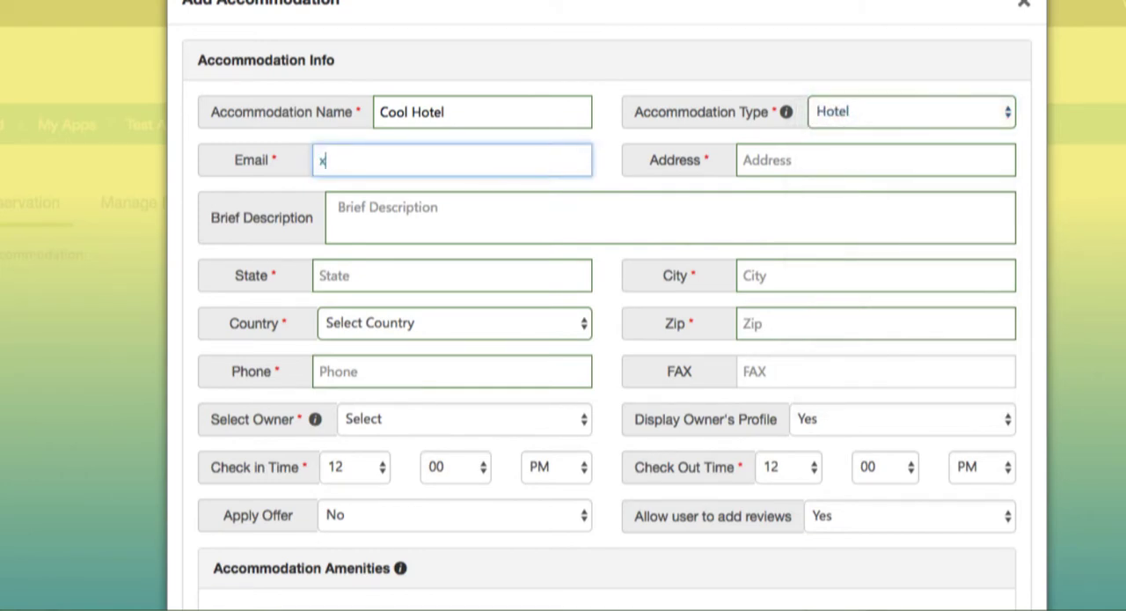
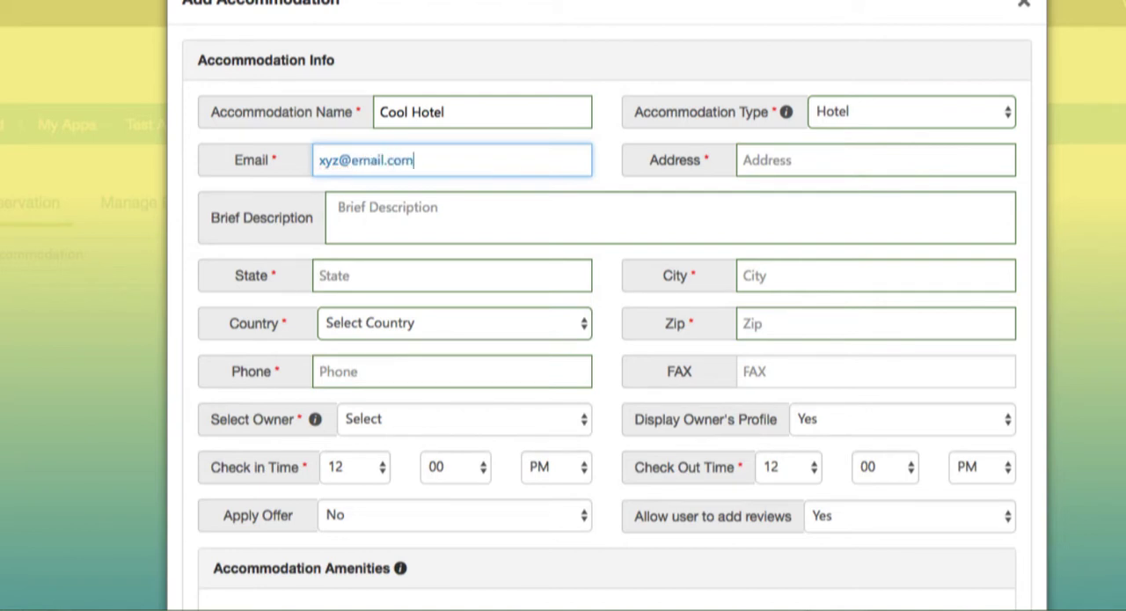
Enter address 1234 Main St., state NY, city New York, United States, zip 12345
{"action": "type", "text": "1234"}
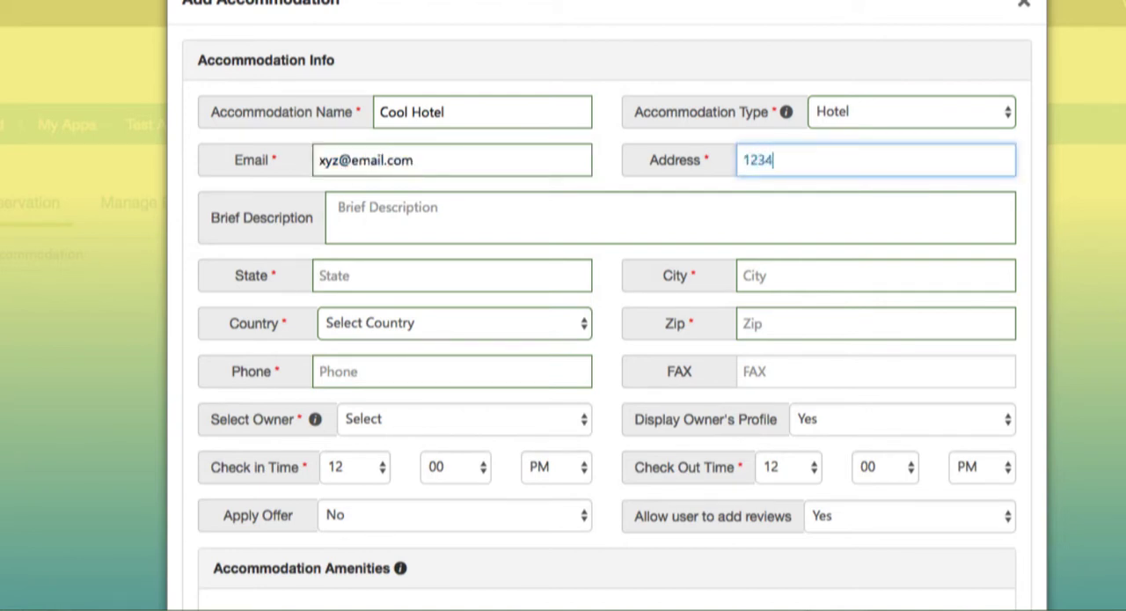
{"action": "type", "text": "Main St."}
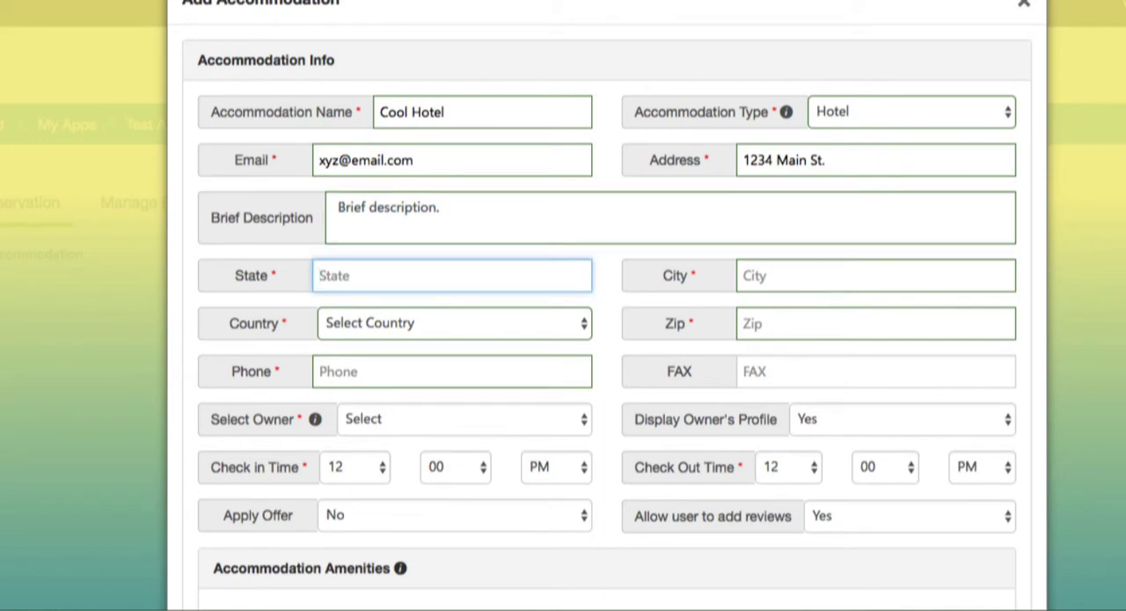
{"action": "type", "text": "NY"}
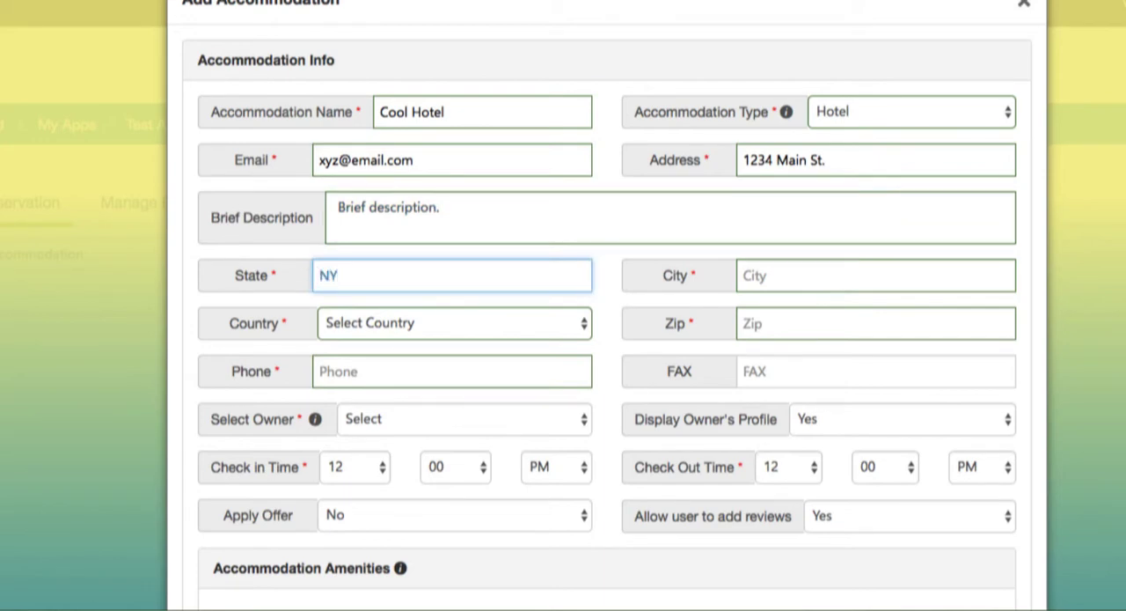
{"action": "left_click", "coordinate": [875, 275]}
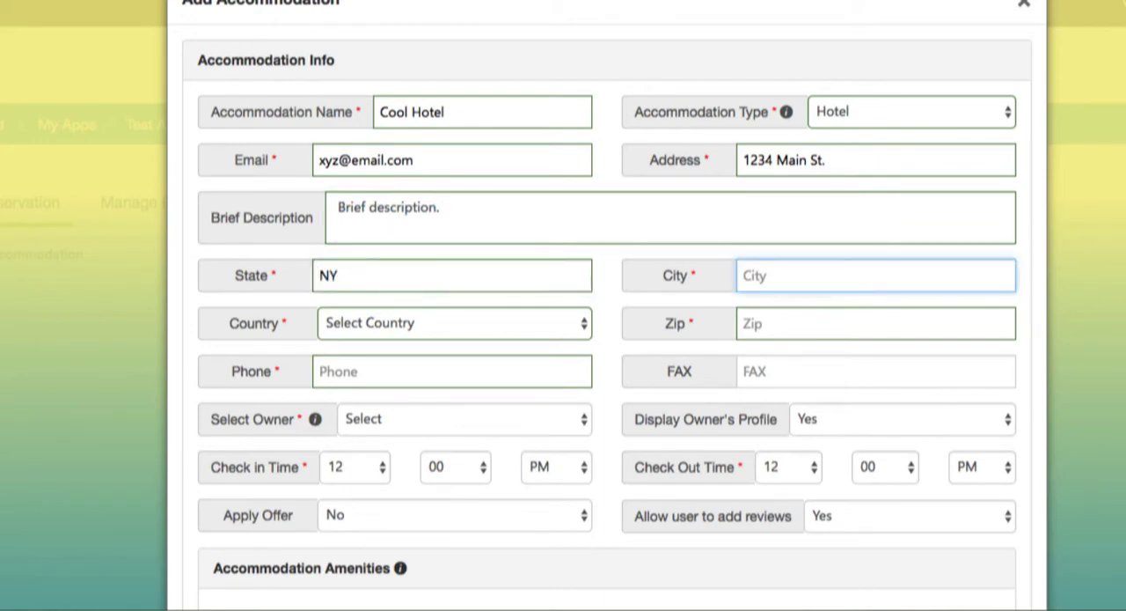
{"action": "type", "text": "New York"}
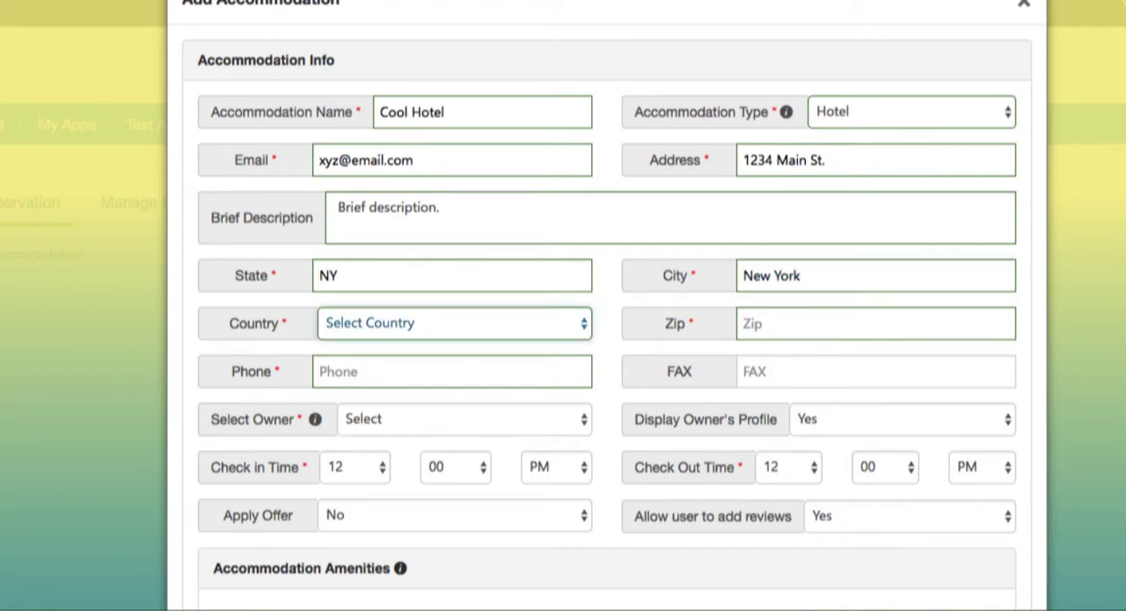
{"action": "left_click", "coordinate": [453, 323]}
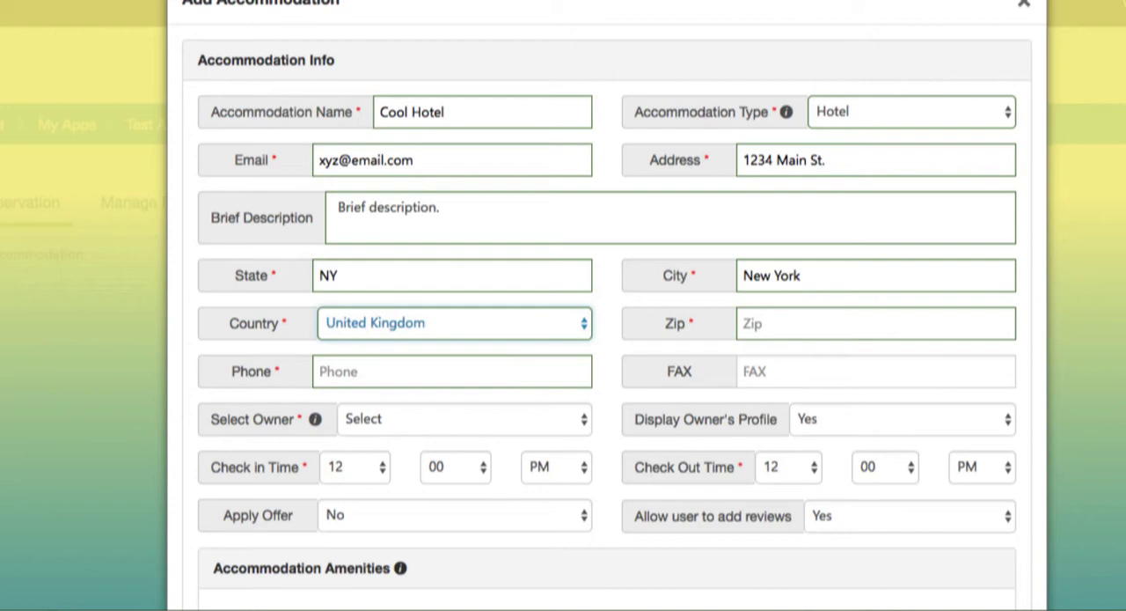
{"action": "type", "text": "12345"}
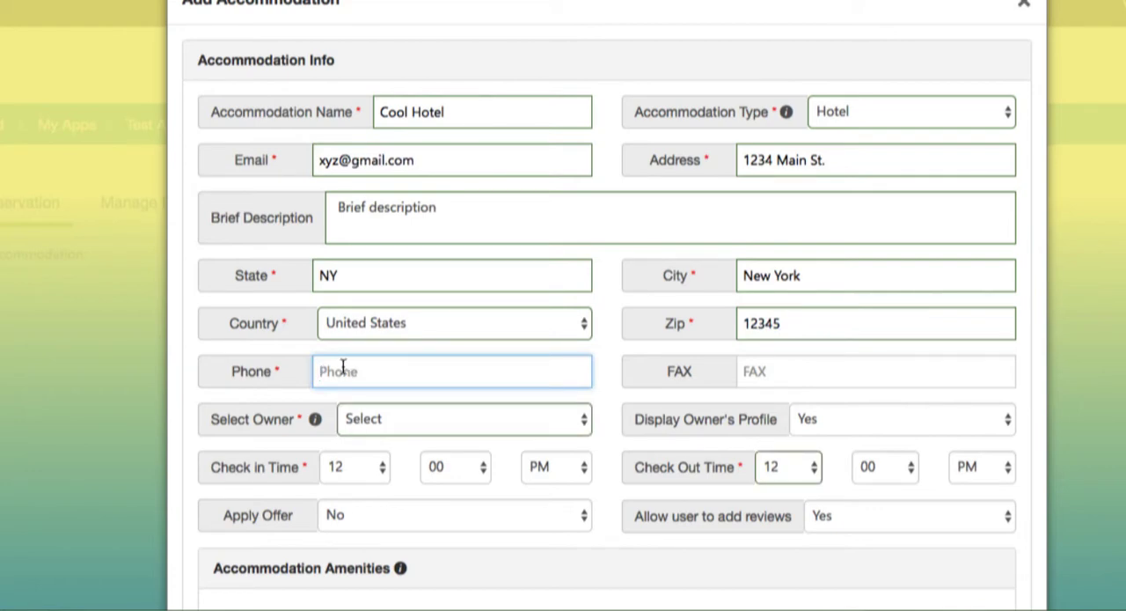
{"action": "type", "text": "+"}
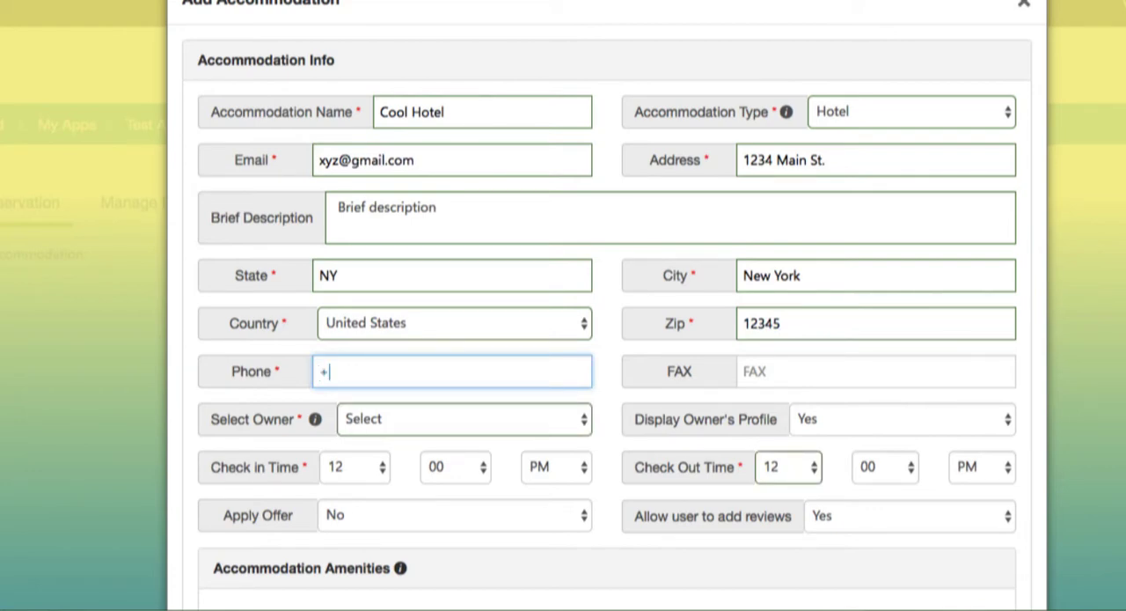
{"action": "type", "text": "170"}
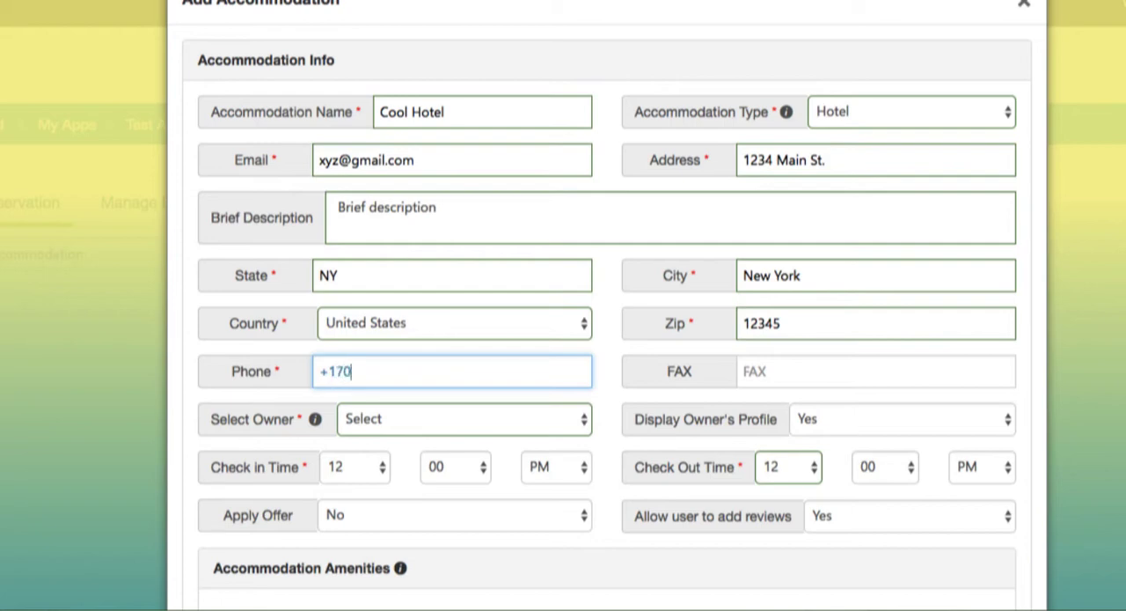
{"action": "type", "text": "35555555"}
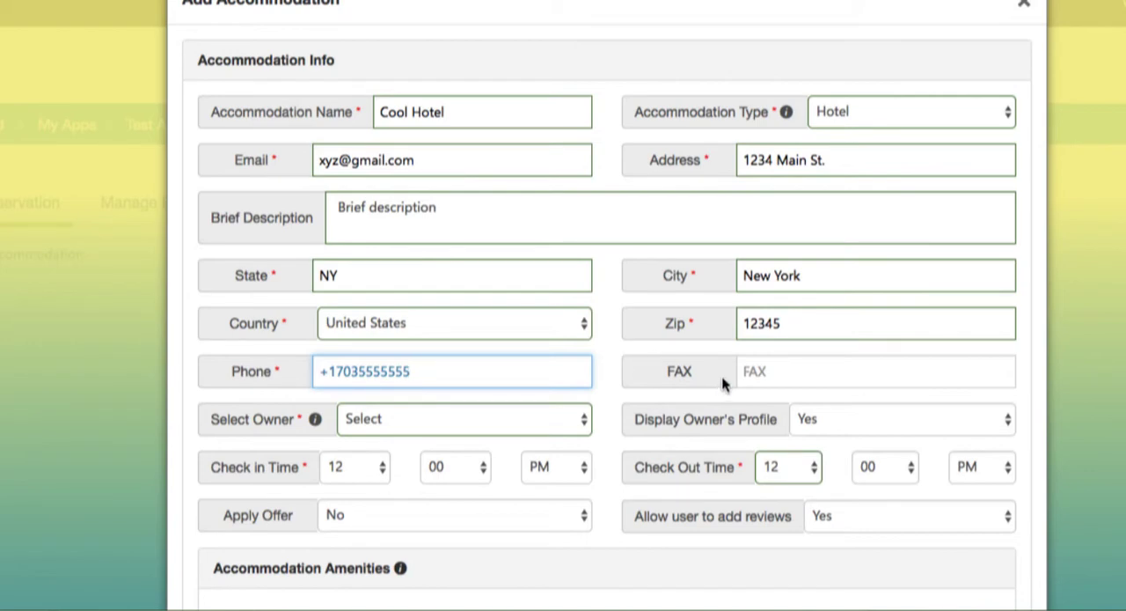
{"action": "mouse_move", "coordinate": [702, 319]}
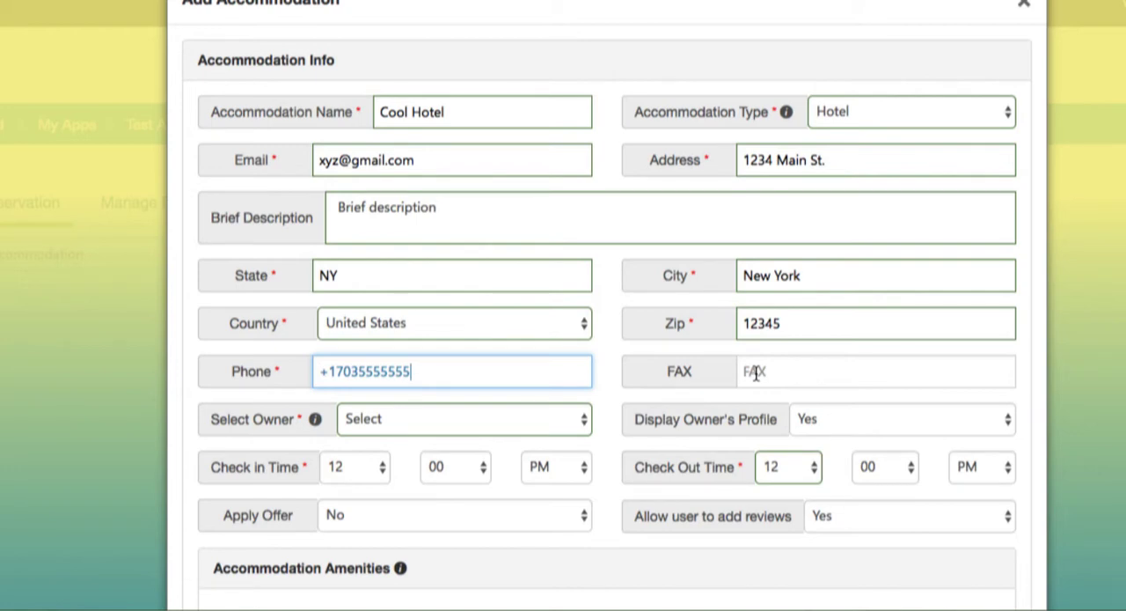
{"action": "mouse_move", "coordinate": [431, 356]}
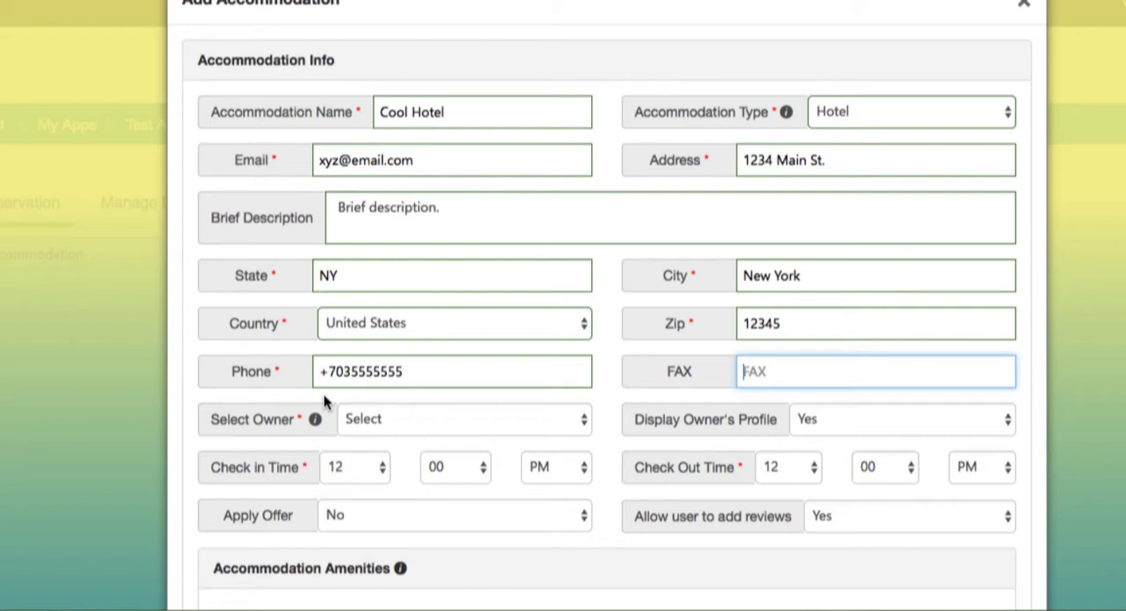
{"action": "mouse_move", "coordinate": [314, 419]}
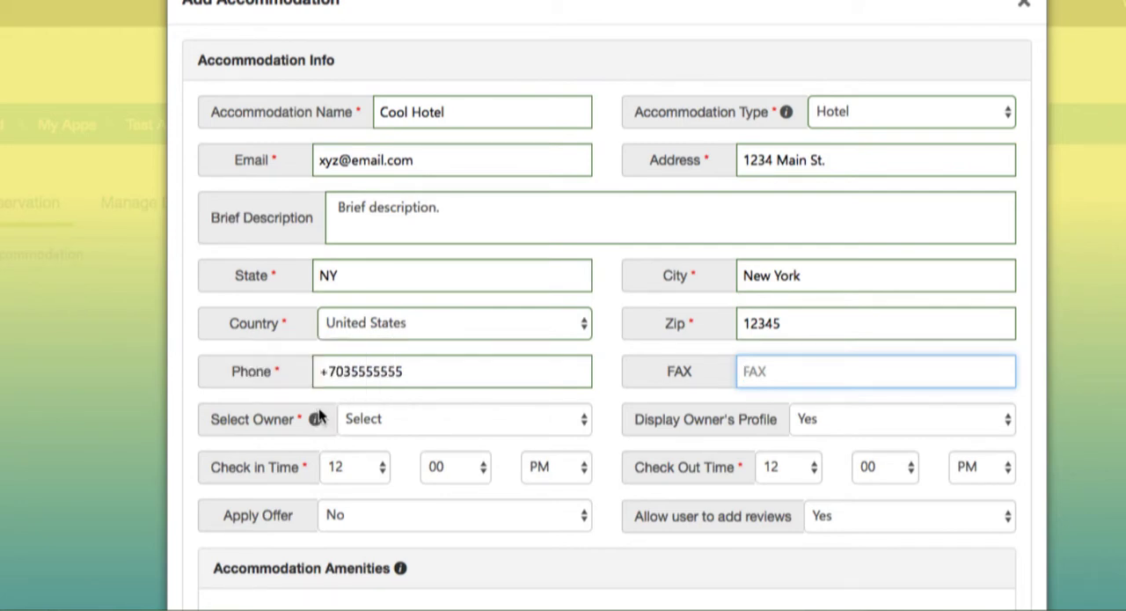
{"action": "mouse_move", "coordinate": [611, 387]}
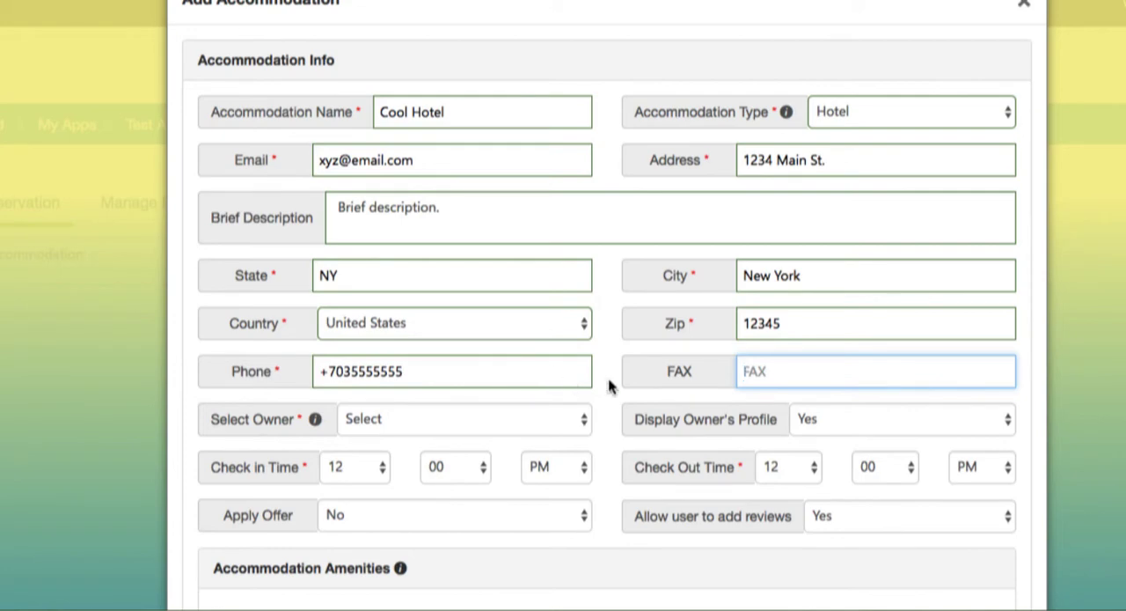
{"action": "mouse_move", "coordinate": [805, 422]}
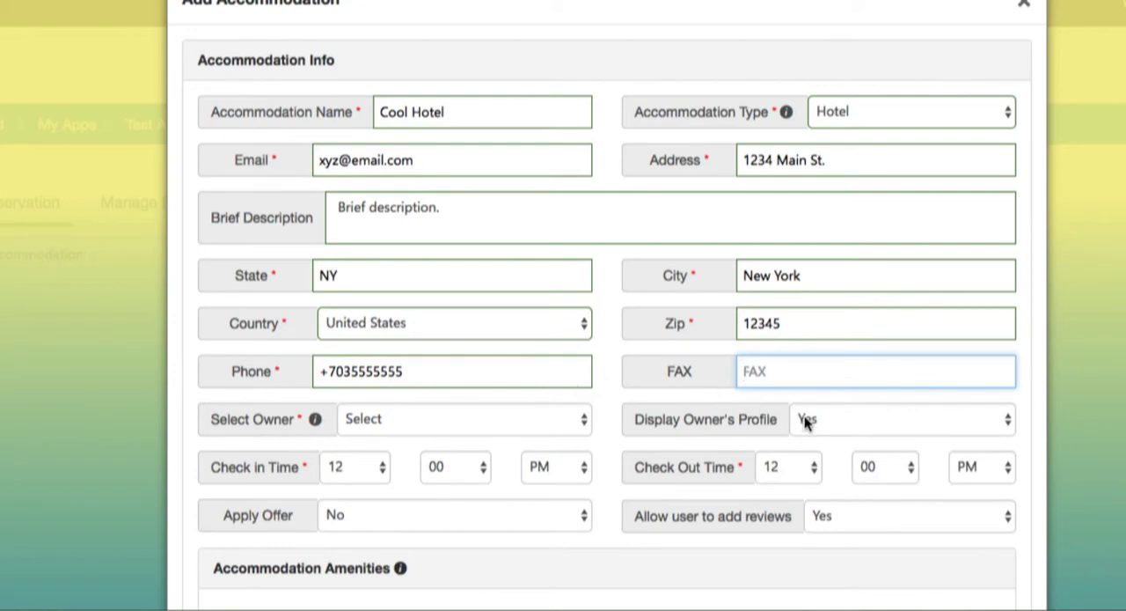
Set Display Owner's Profile to No, check-out hour 09, Apply Offer No, reviews allowed Yes
{"action": "left_click", "coordinate": [897, 419]}
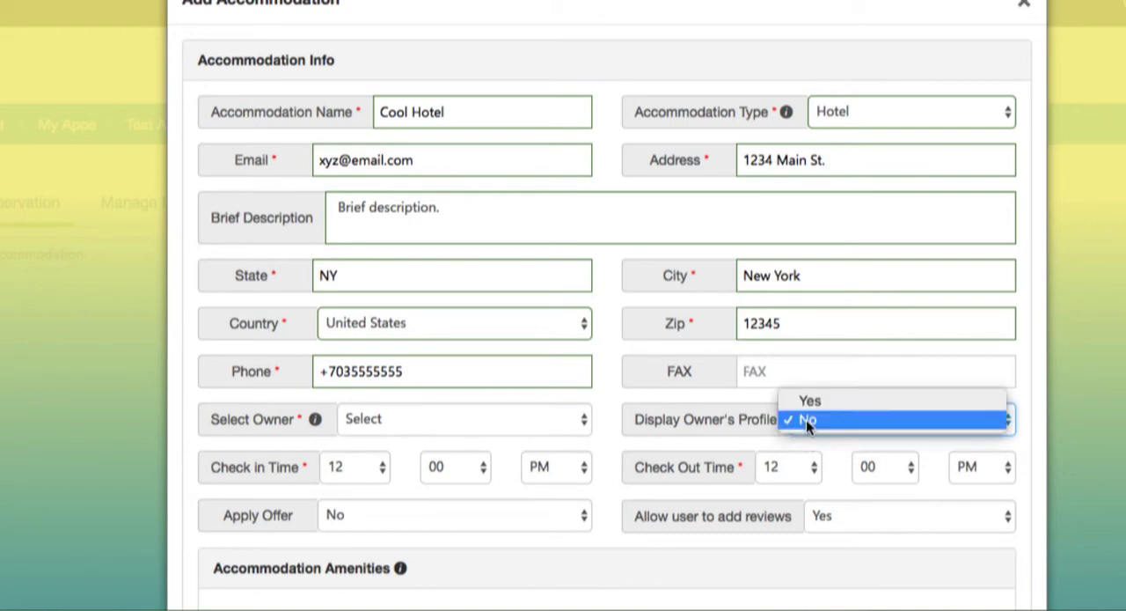
{"action": "left_click", "coordinate": [808, 418]}
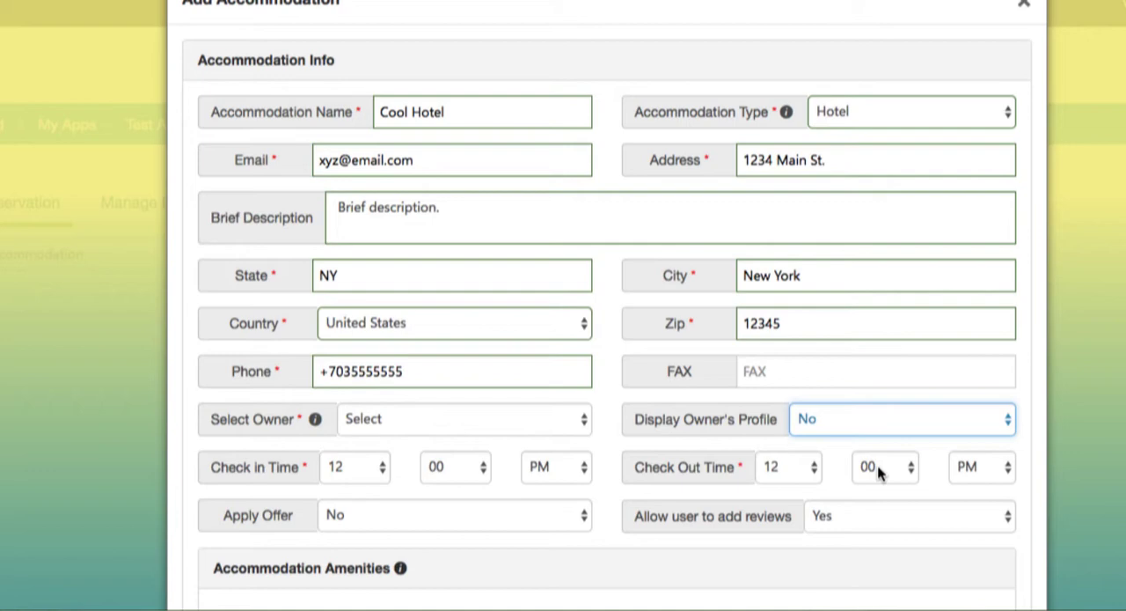
{"action": "left_click", "coordinate": [783, 467]}
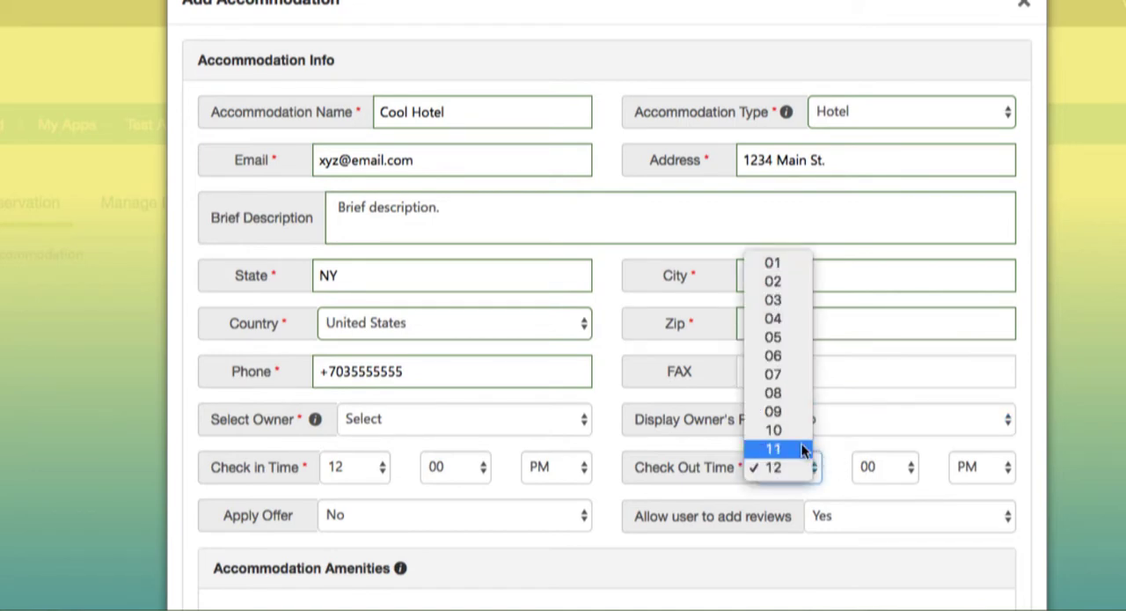
{"action": "mouse_move", "coordinate": [772, 411]}
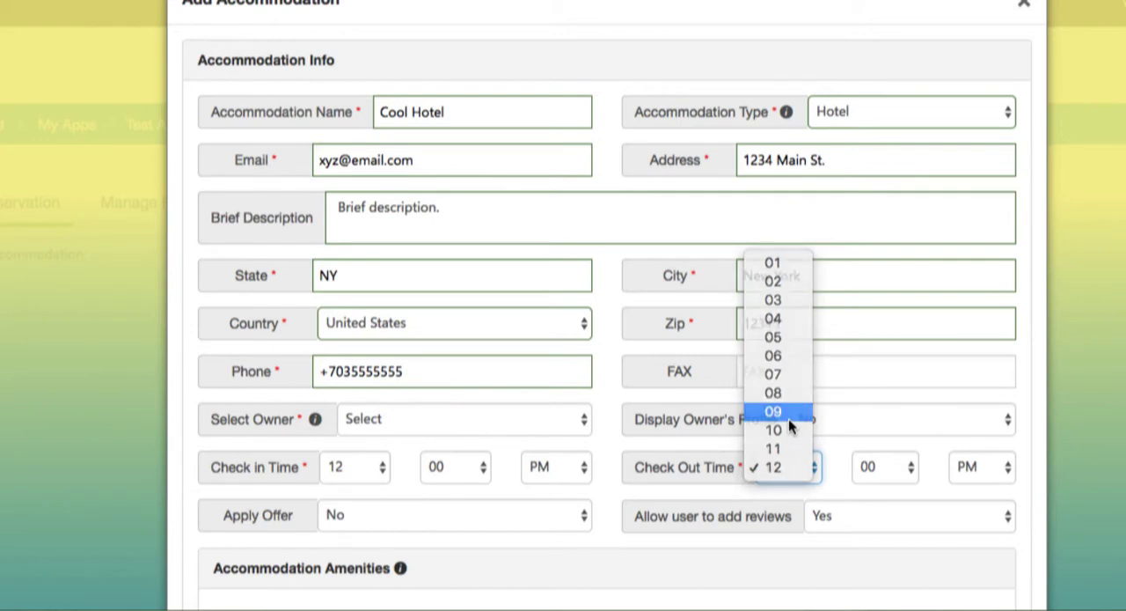
{"action": "left_click", "coordinate": [772, 411]}
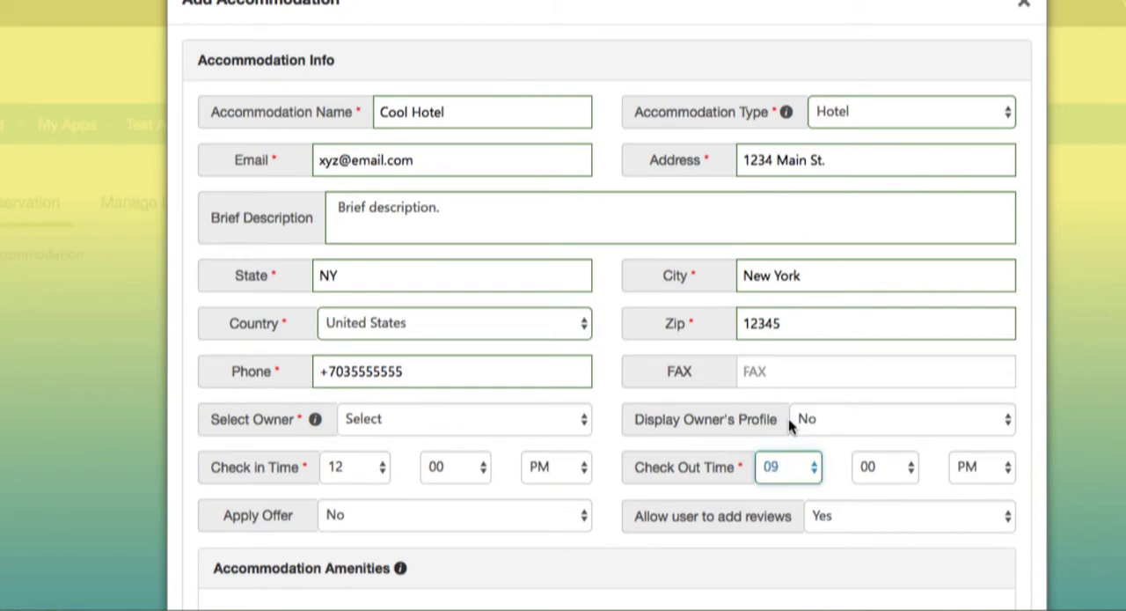
{"action": "mouse_move", "coordinate": [535, 521]}
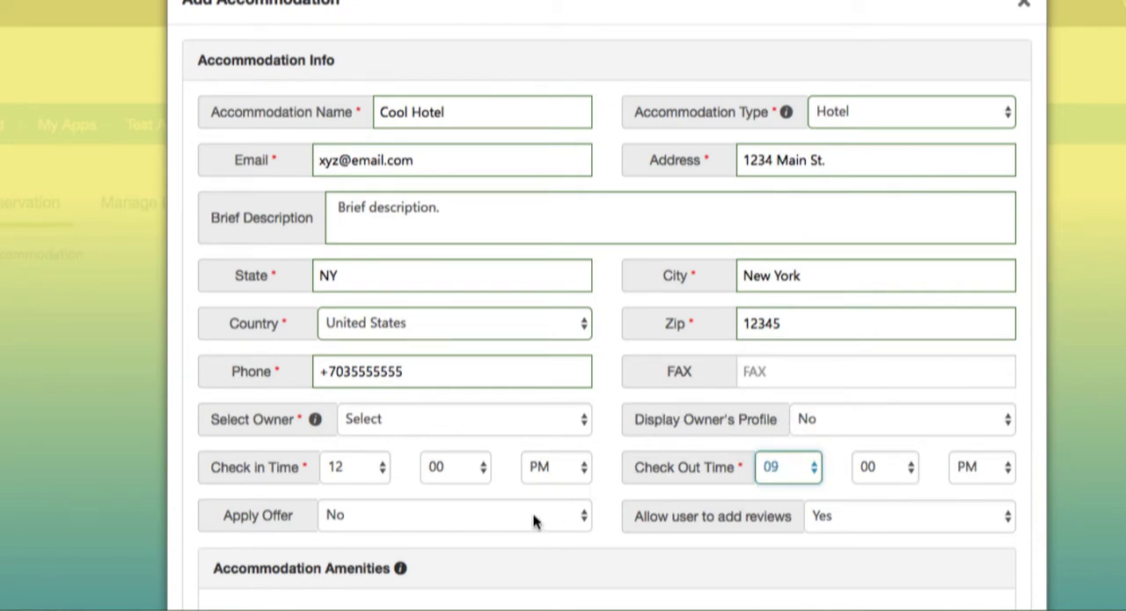
{"action": "left_click", "coordinate": [454, 515]}
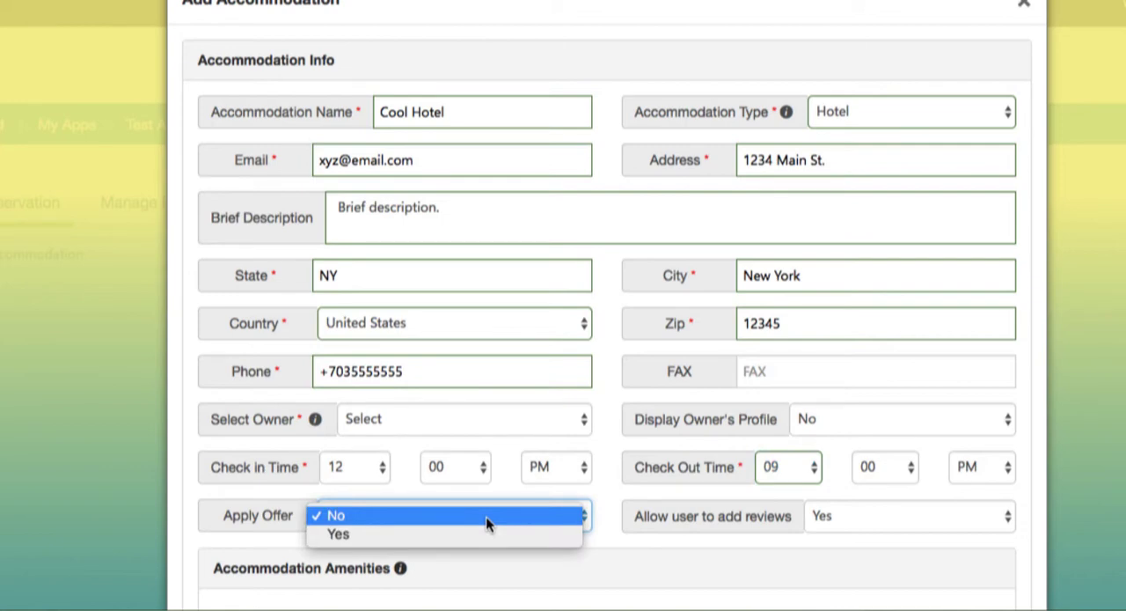
{"action": "left_click", "coordinate": [335, 514]}
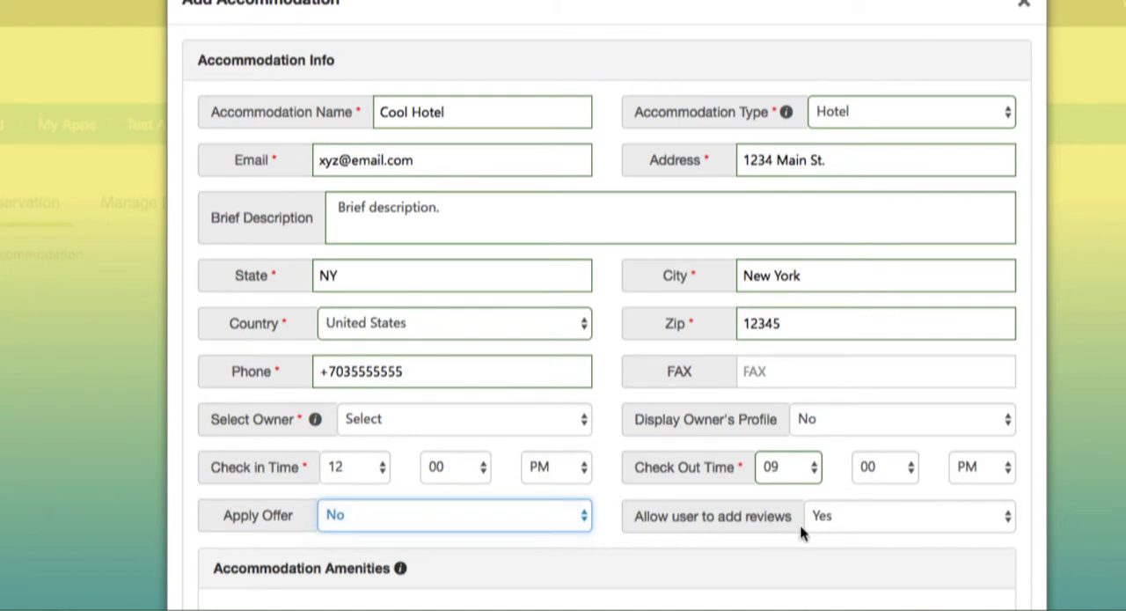
{"action": "left_click", "coordinate": [902, 516]}
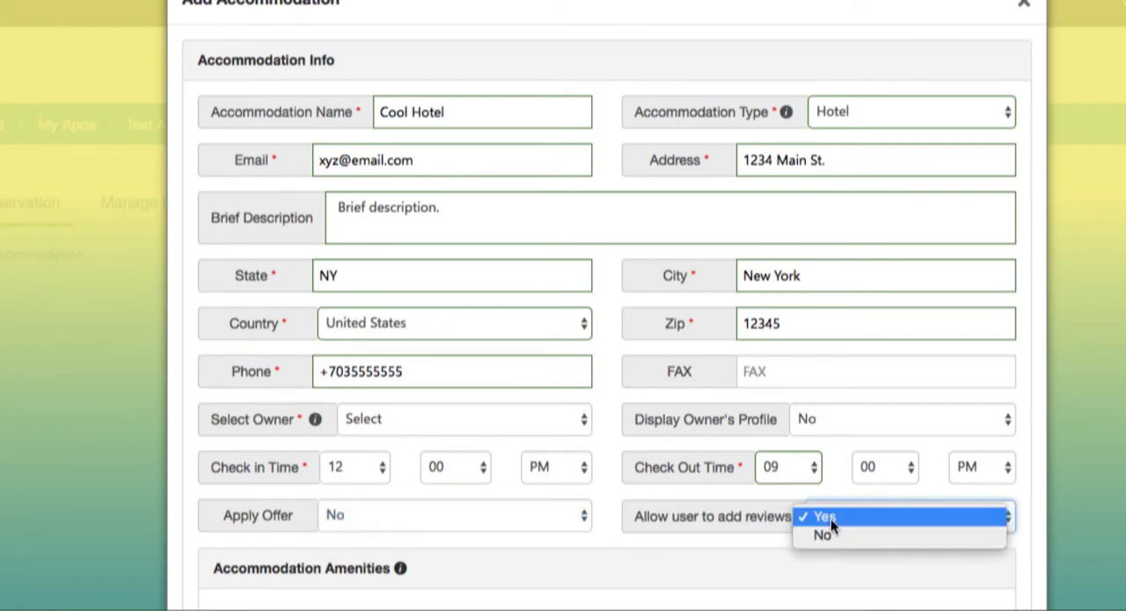
{"action": "left_click", "coordinate": [822, 516]}
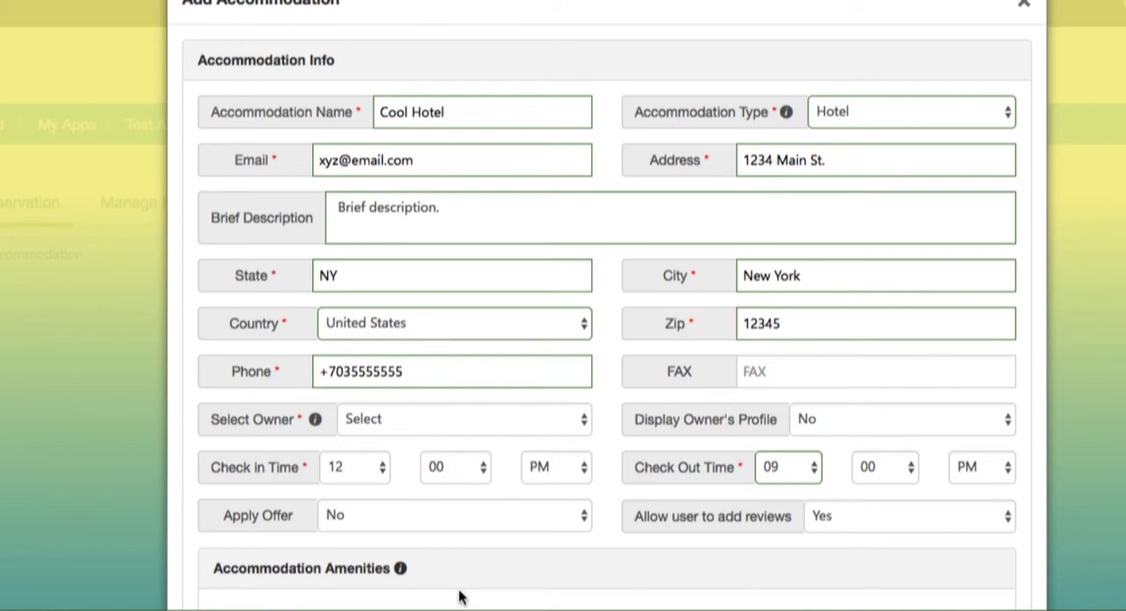
{"action": "mouse_move", "coordinate": [415, 571]}
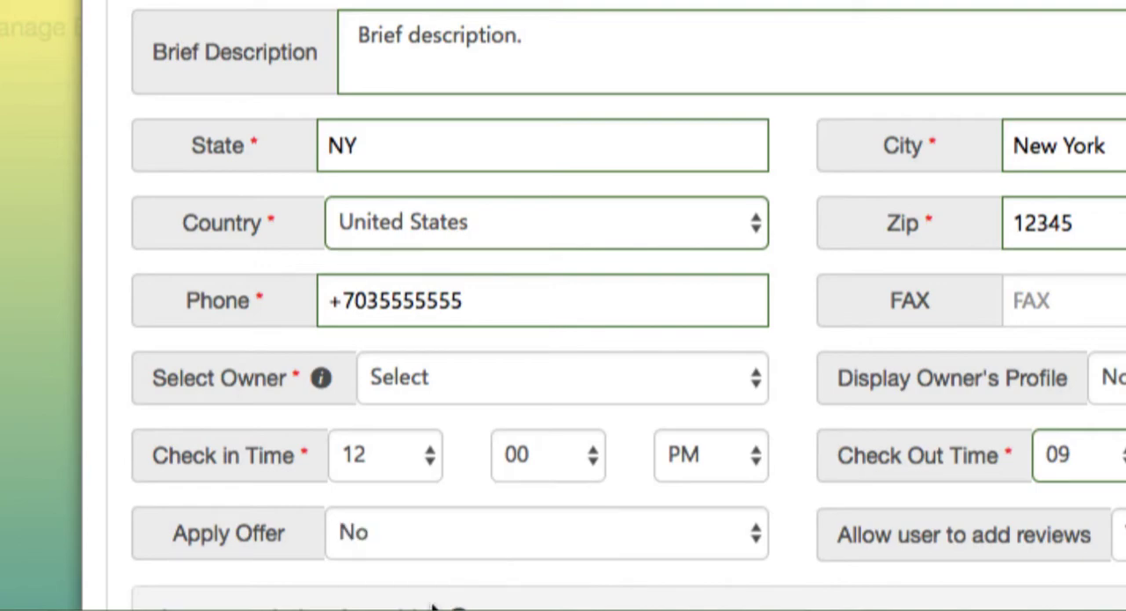
{"action": "mouse_move", "coordinate": [321, 378]}
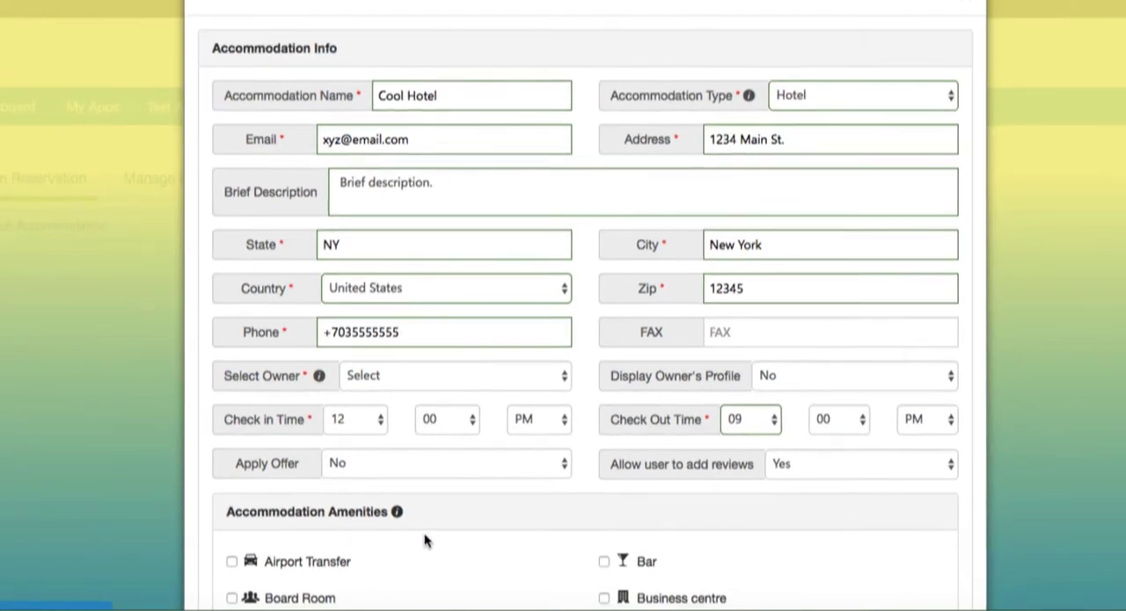
Tick the Business centre, Laundry facilities, Lounge and Wifi Enabled amenities
{"action": "scroll", "scroll_direction": "down", "scroll_amount": 3}
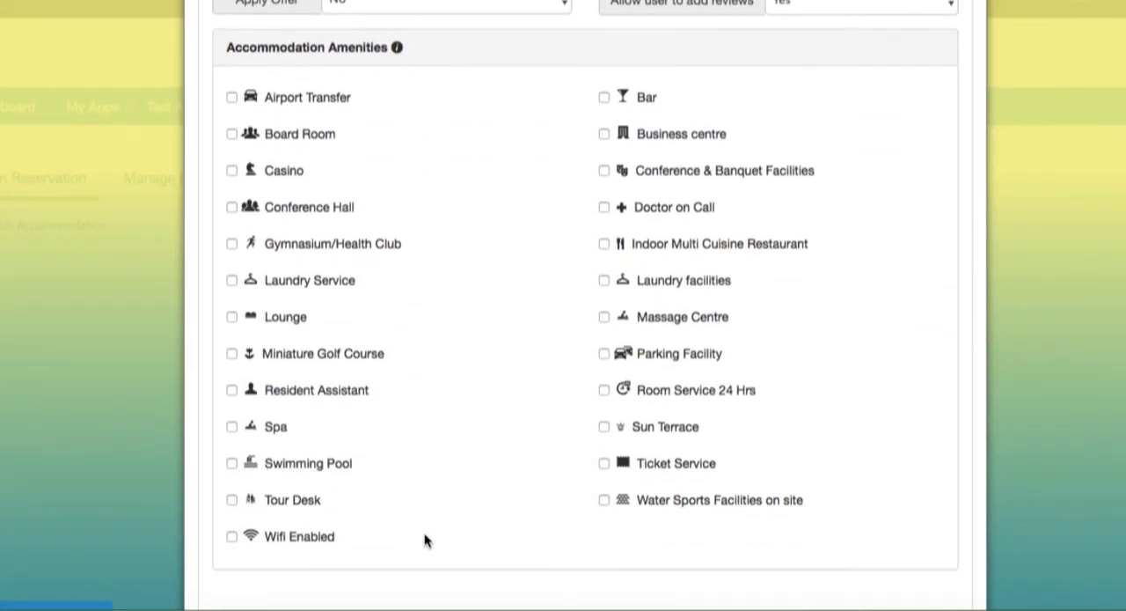
{"action": "left_click", "coordinate": [603, 133]}
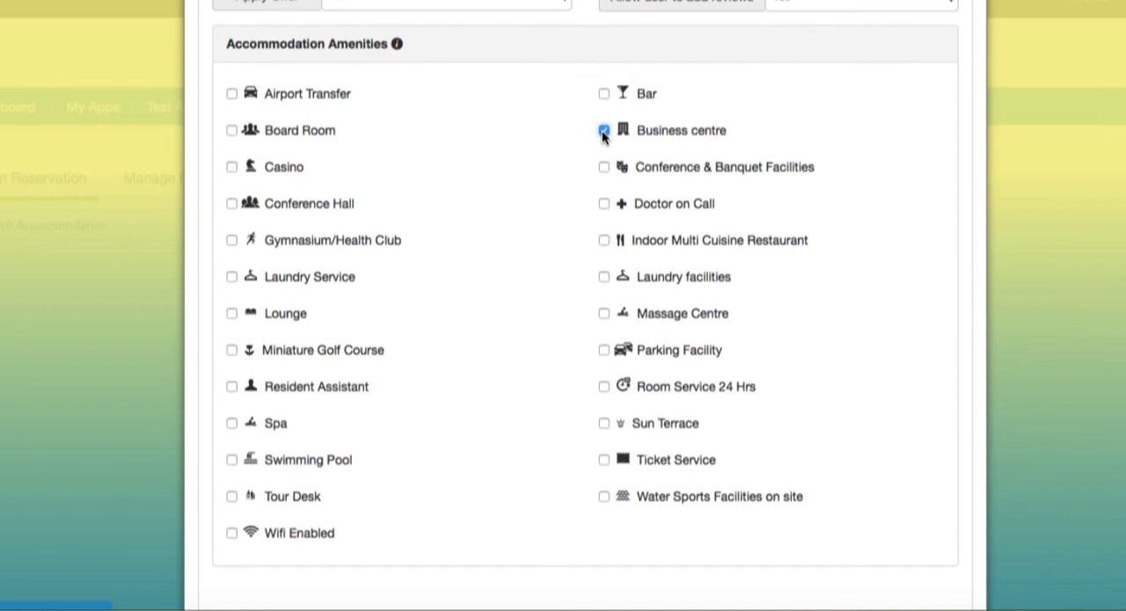
{"action": "left_click", "coordinate": [603, 131]}
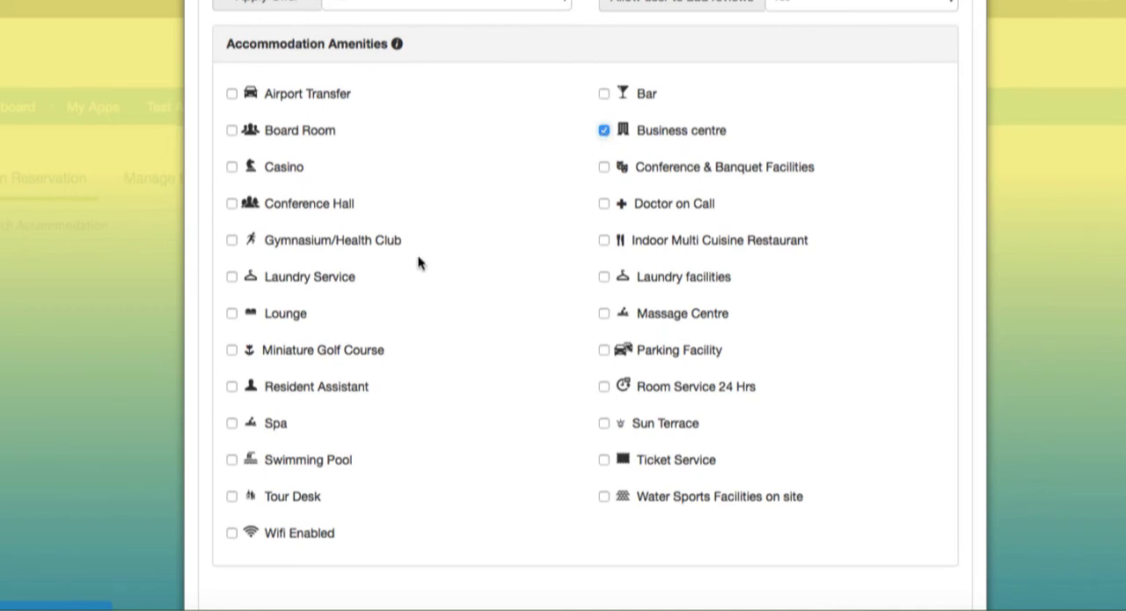
{"action": "mouse_move", "coordinate": [611, 283]}
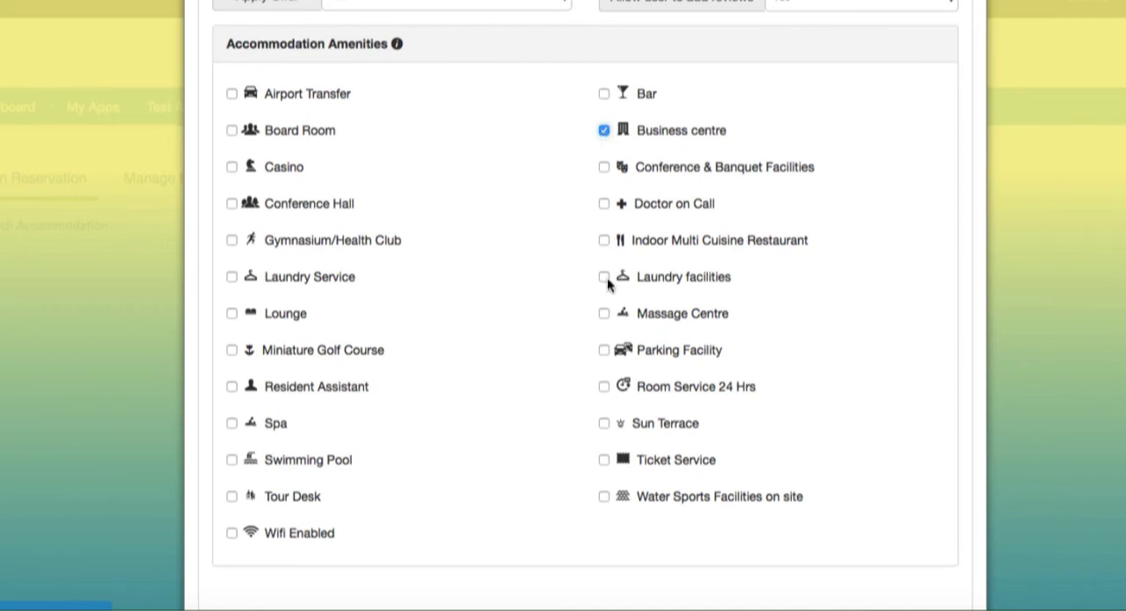
{"action": "left_click", "coordinate": [604, 276]}
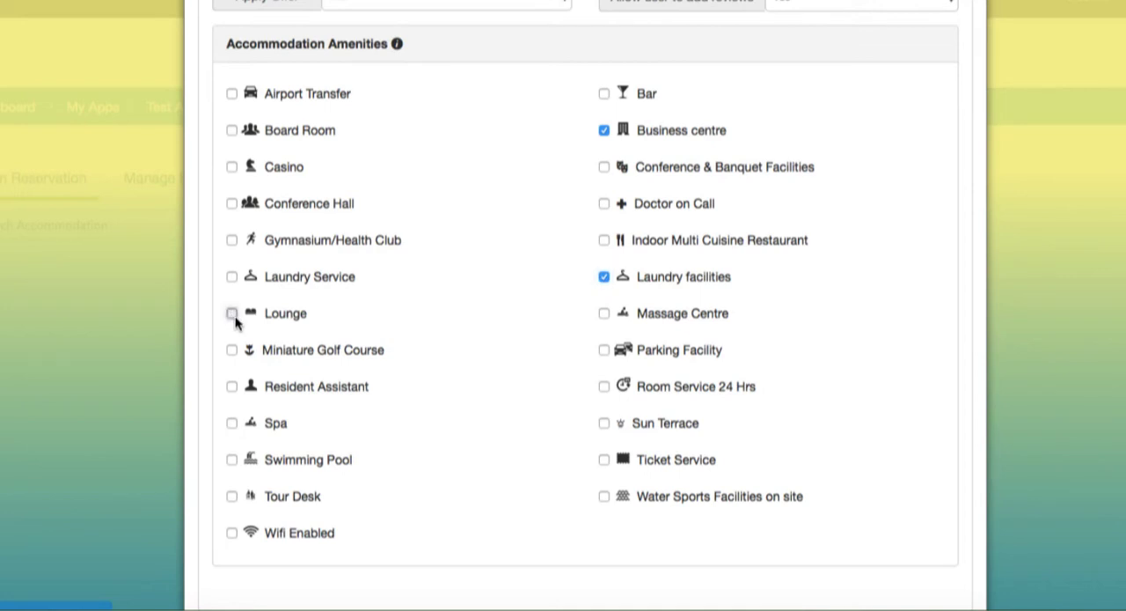
{"action": "left_click", "coordinate": [231, 313]}
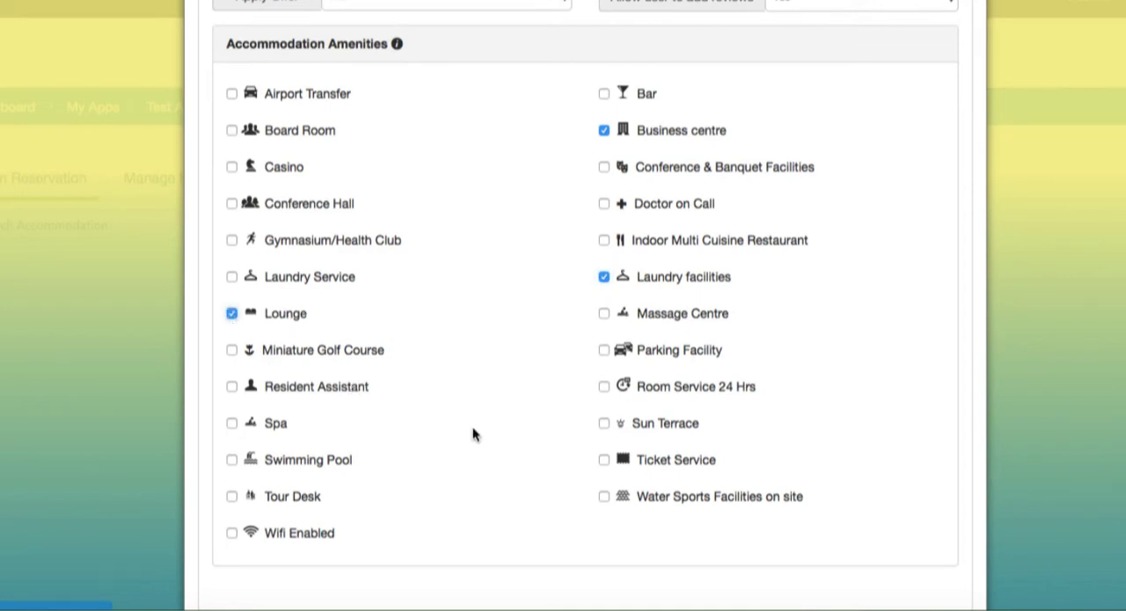
{"action": "mouse_move", "coordinate": [303, 475]}
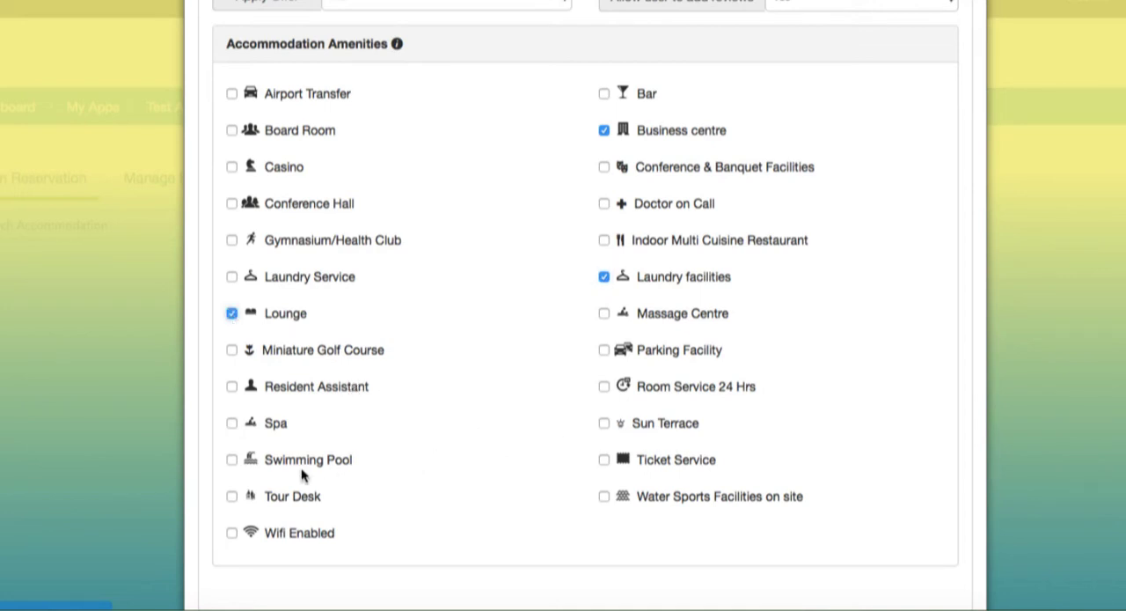
{"action": "left_click", "coordinate": [231, 459]}
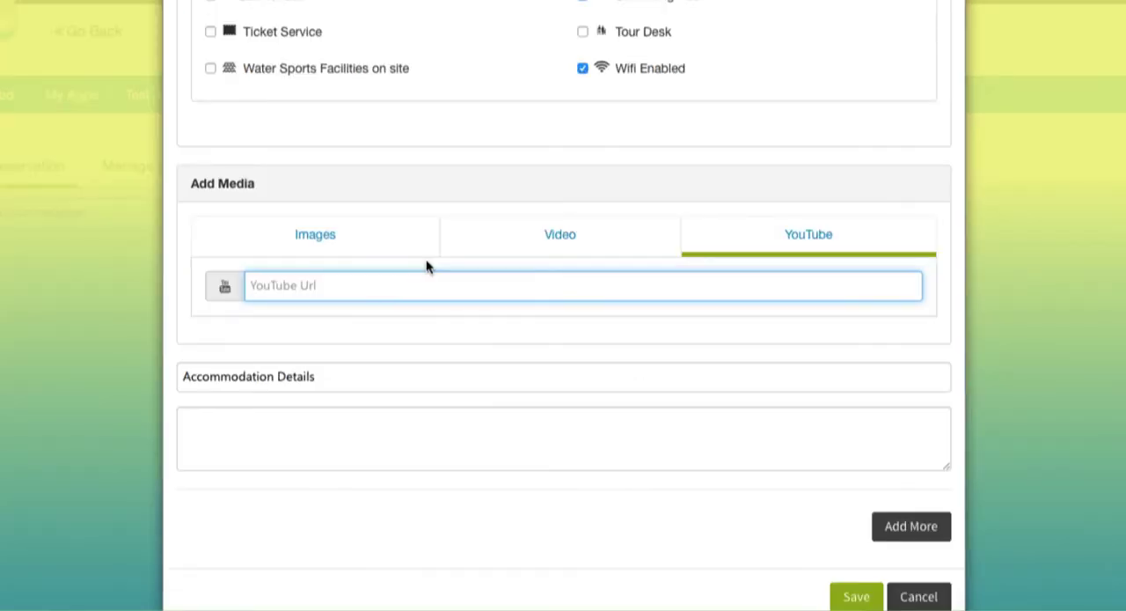
Add 'Great views.' to Accommodation Details, edit the details title, and save Cool Hotel
{"action": "left_click", "coordinate": [315, 234]}
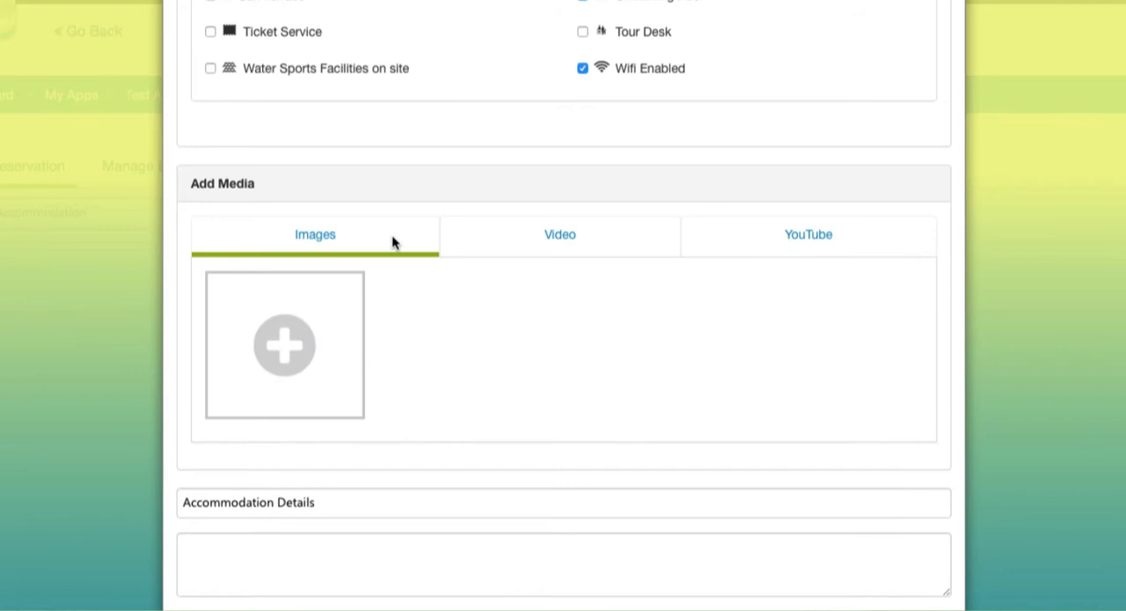
{"action": "scroll", "scroll_direction": "down", "scroll_amount": 3}
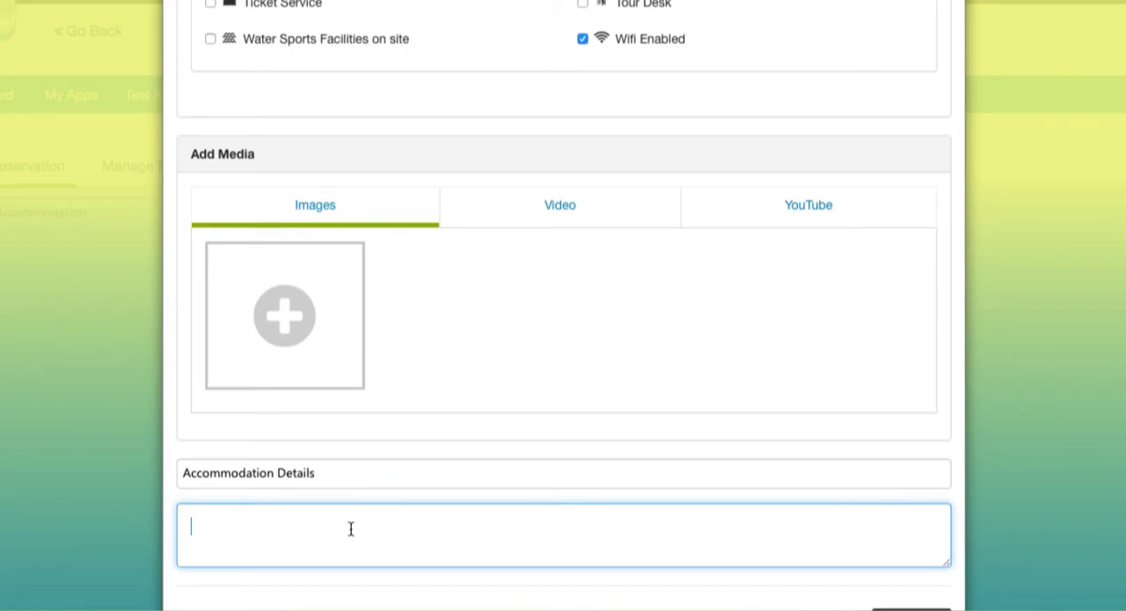
{"action": "type", "text": "Great views."}
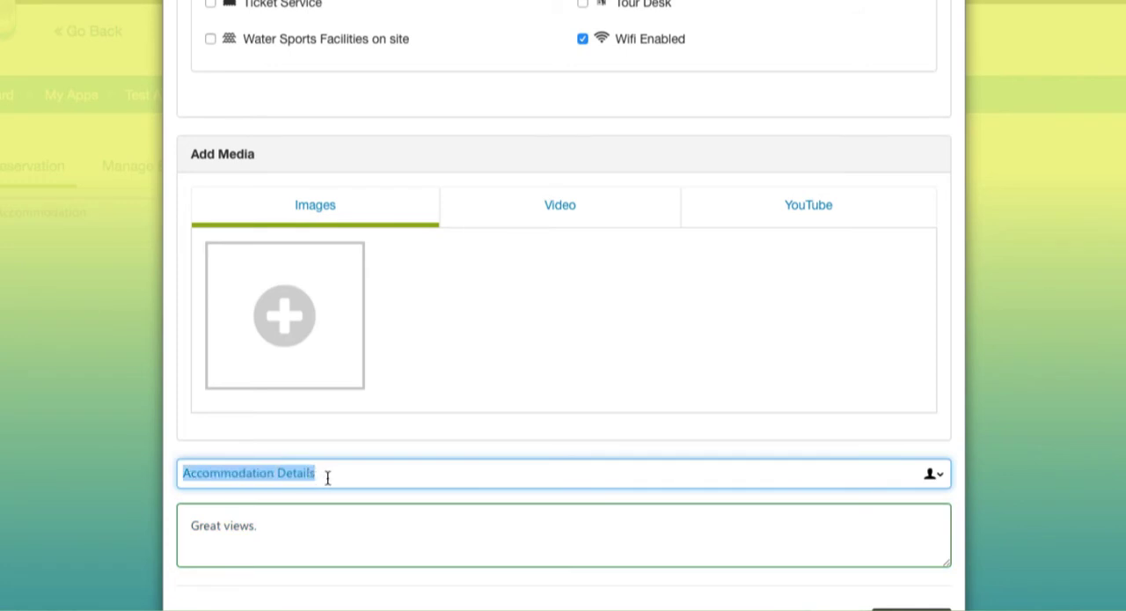
{"action": "type", "text": "Speci"}
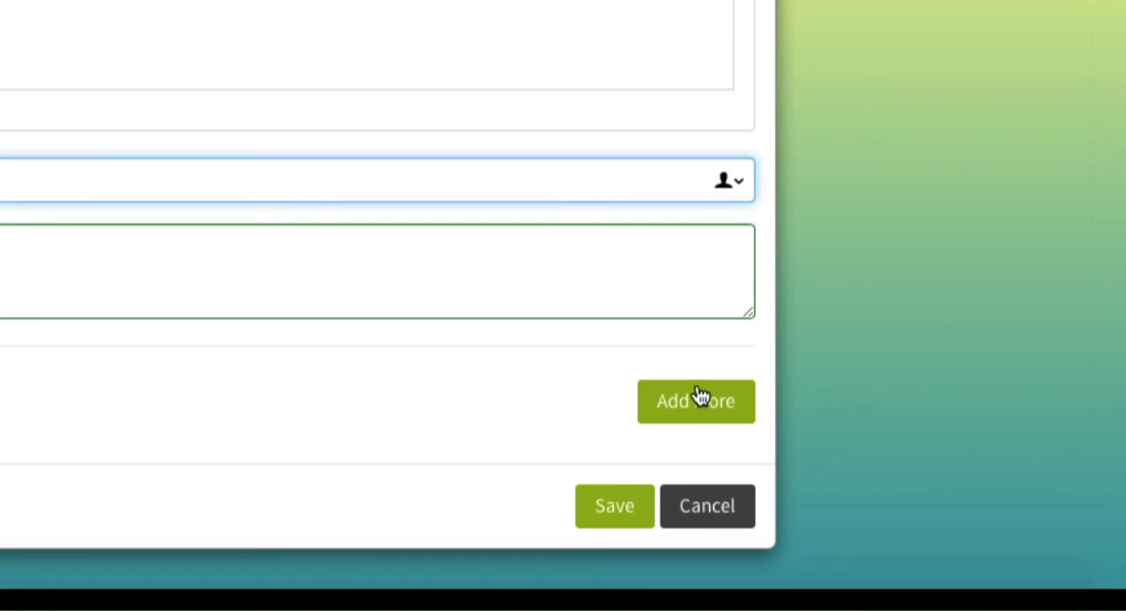
{"action": "left_click", "coordinate": [614, 505]}
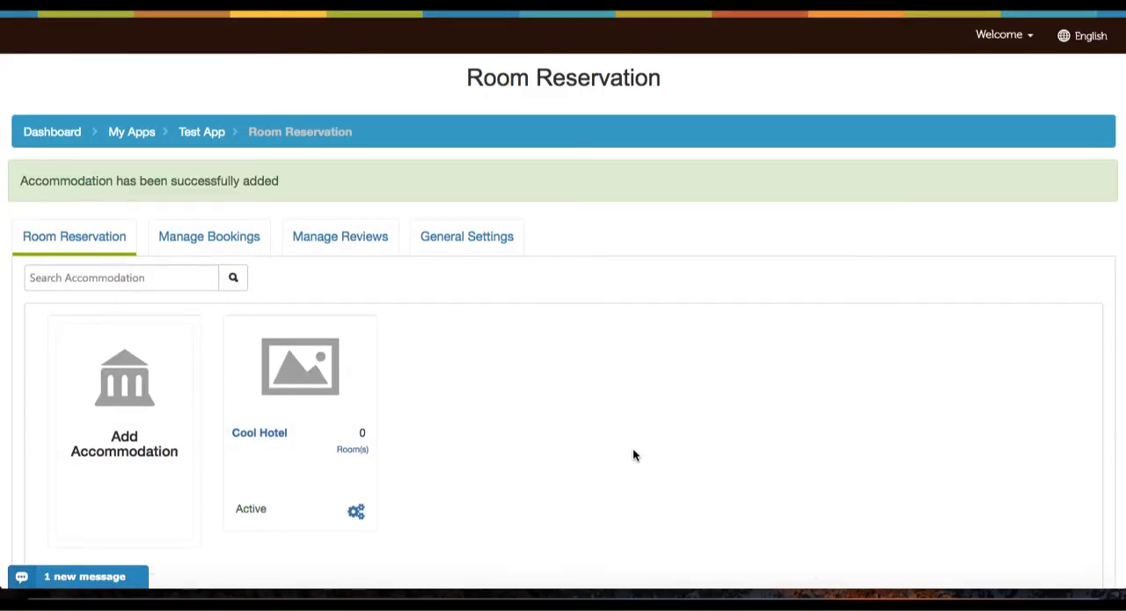
{"action": "mouse_move", "coordinate": [453, 495]}
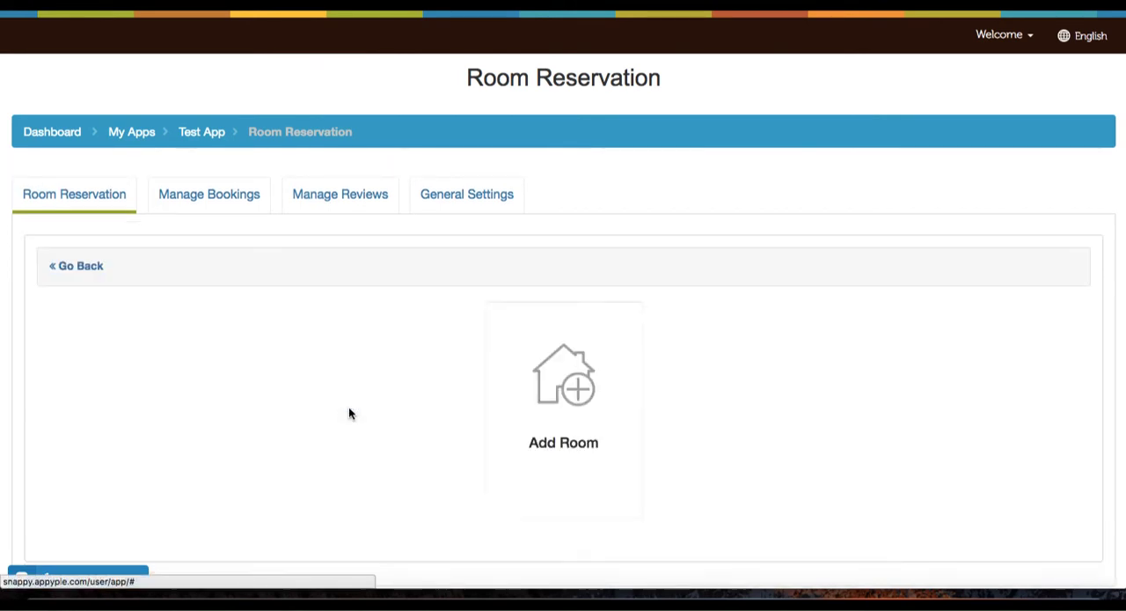
{"action": "mouse_move", "coordinate": [563, 394]}
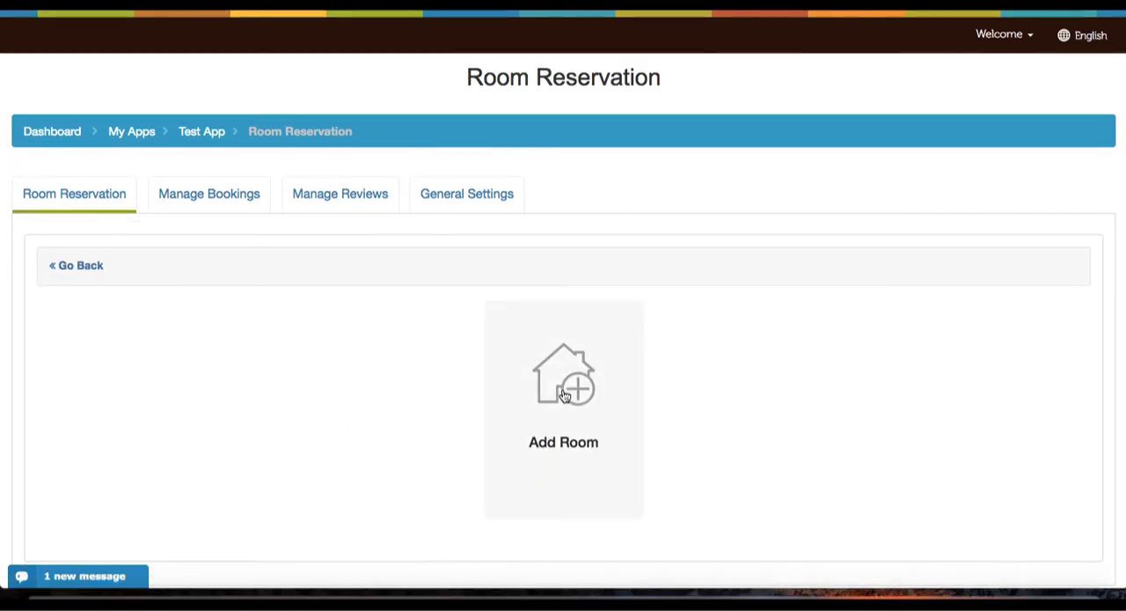
Open Cool Hotel's Add Room Details form via the Add Room tile
{"action": "left_click", "coordinate": [563, 387]}
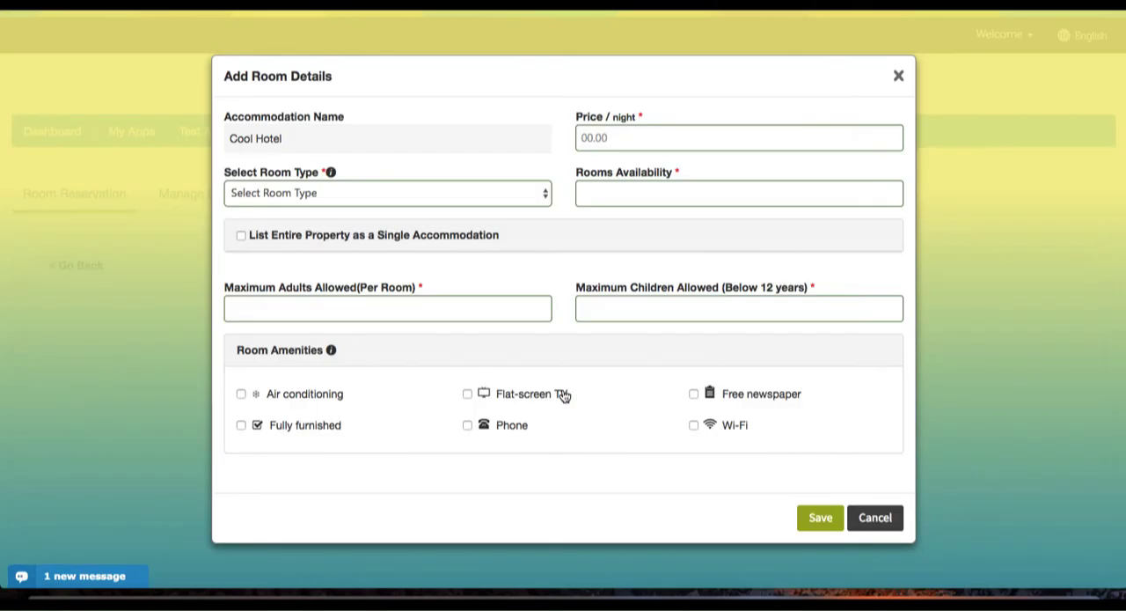
{"action": "mouse_move", "coordinate": [490, 157]}
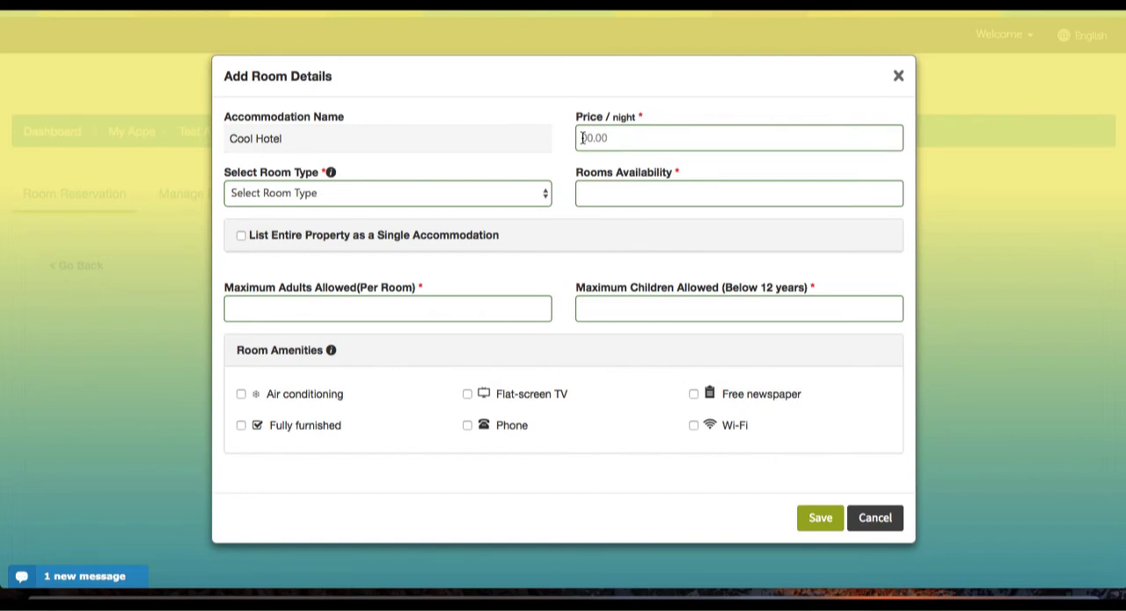
Set the room price to 150 per night, type Standard Room, with 10 rooms available
{"action": "type", "text": "1"}
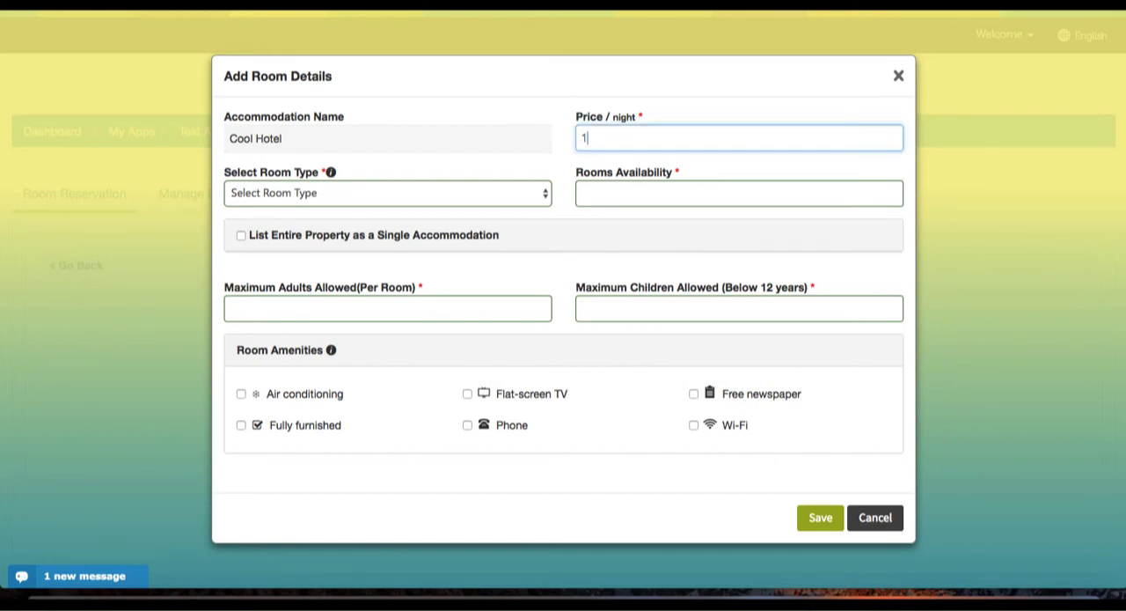
{"action": "type", "text": "50"}
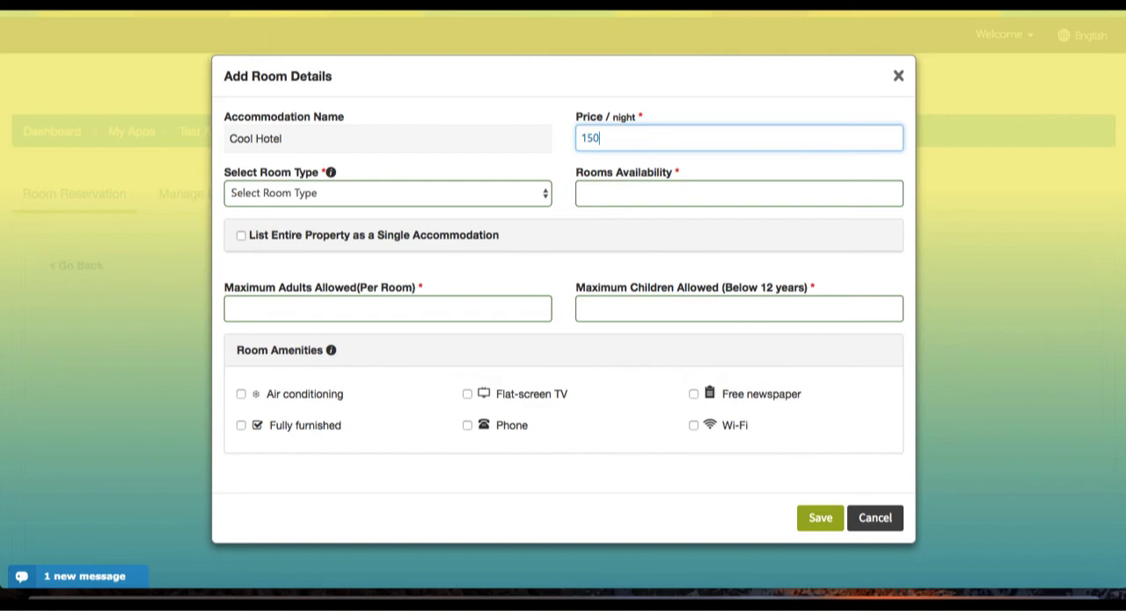
{"action": "left_click", "coordinate": [386, 193]}
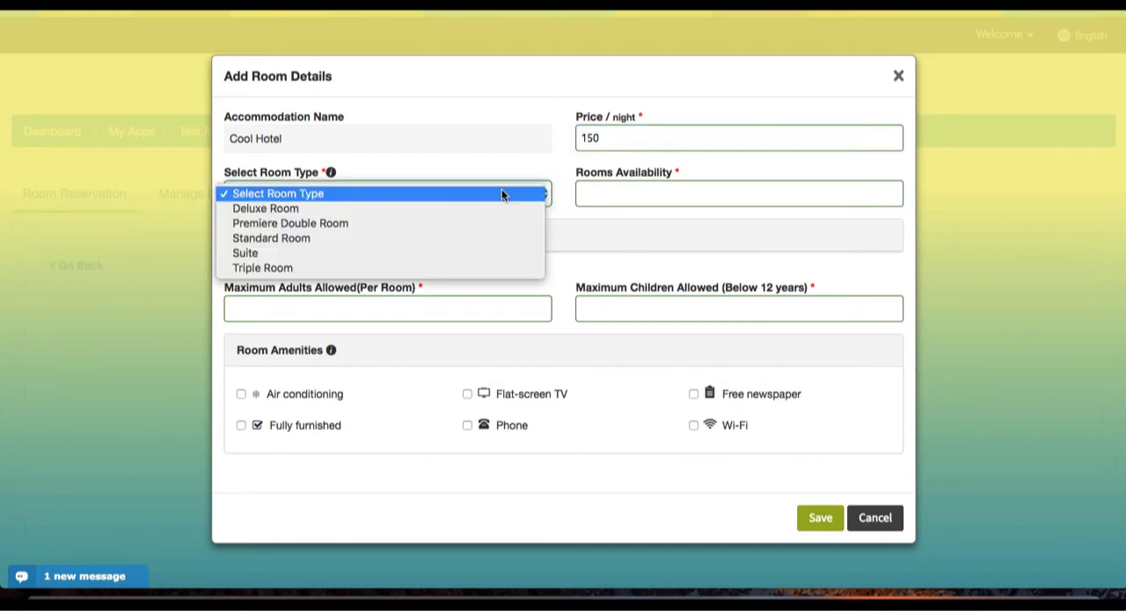
{"action": "mouse_move", "coordinate": [484, 237]}
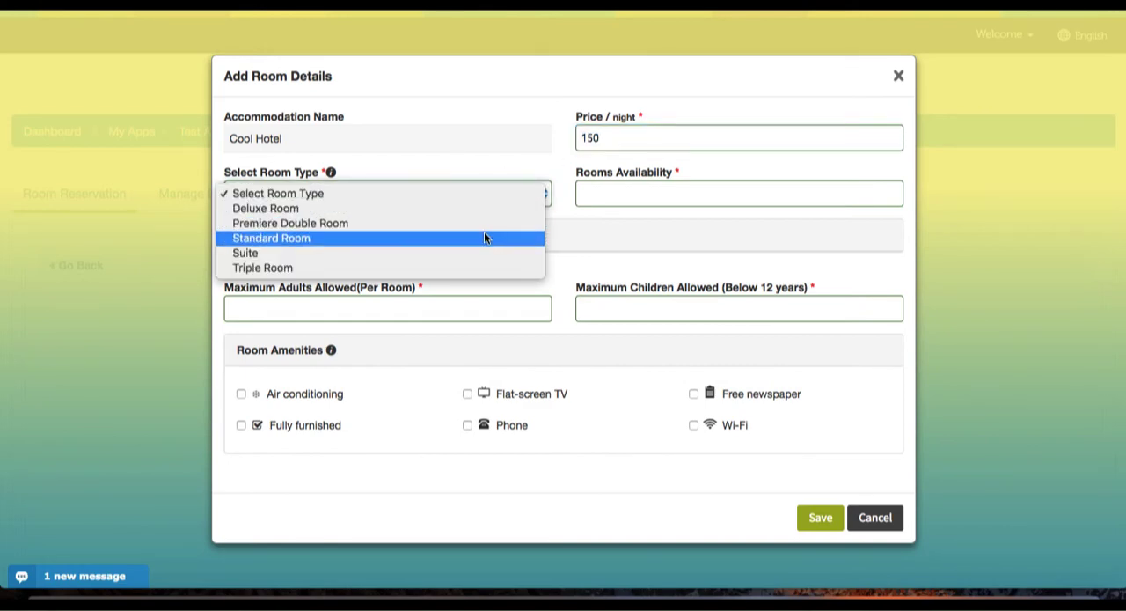
{"action": "left_click", "coordinate": [271, 237]}
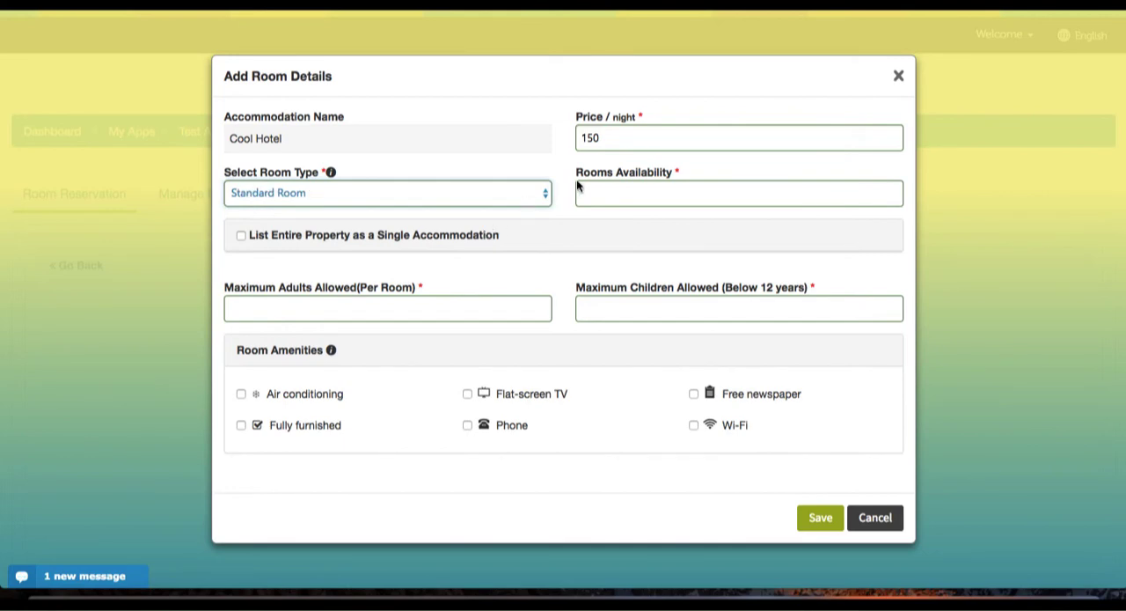
{"action": "left_click", "coordinate": [738, 193]}
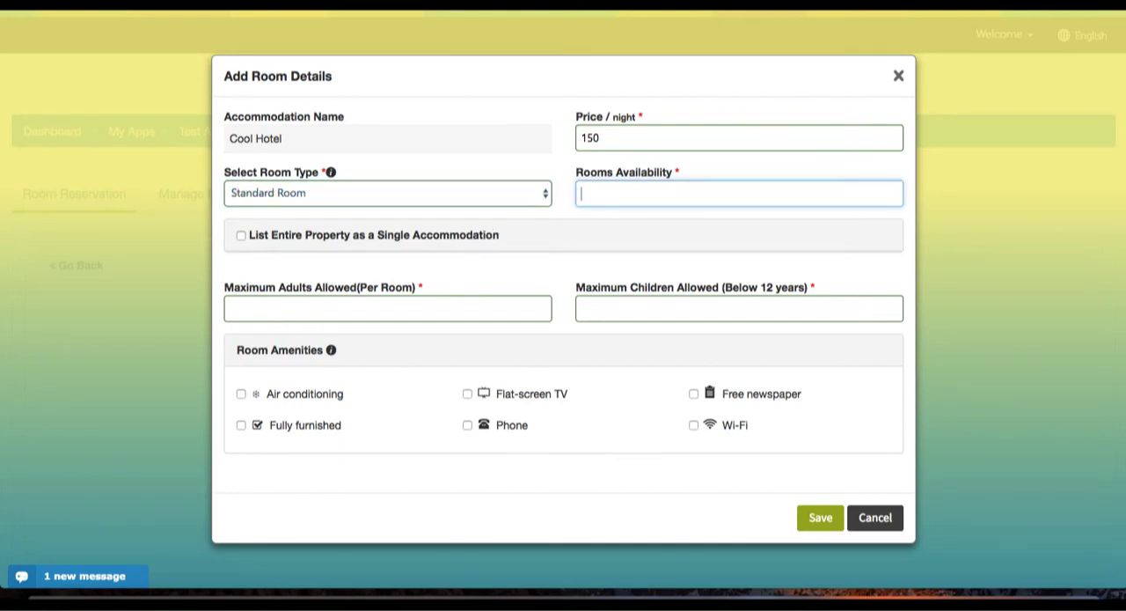
{"action": "type", "text": "10"}
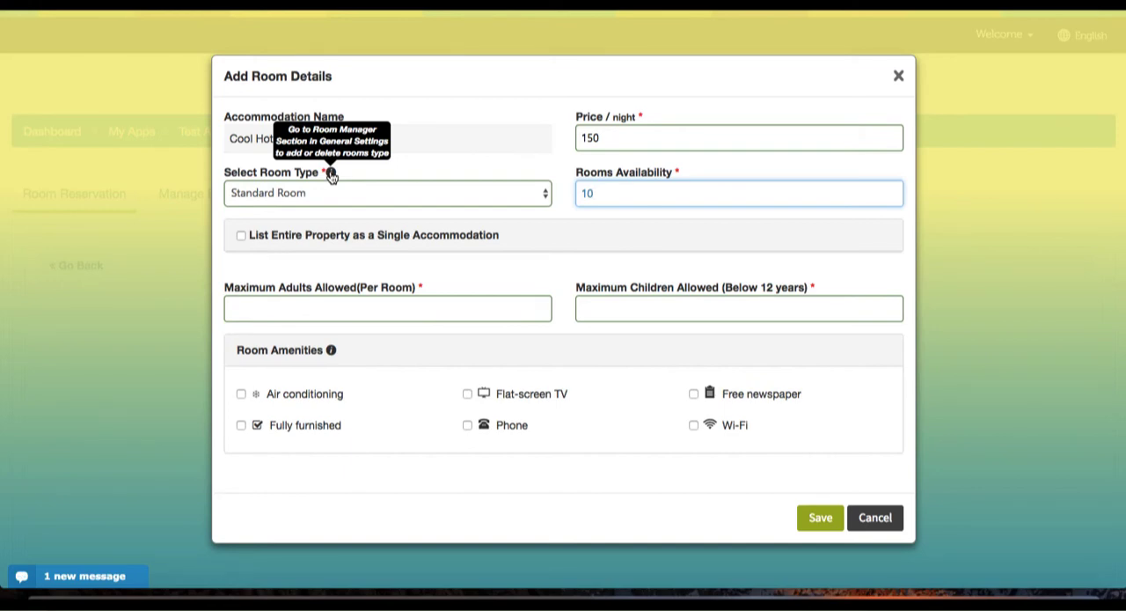
{"action": "mouse_move", "coordinate": [307, 236]}
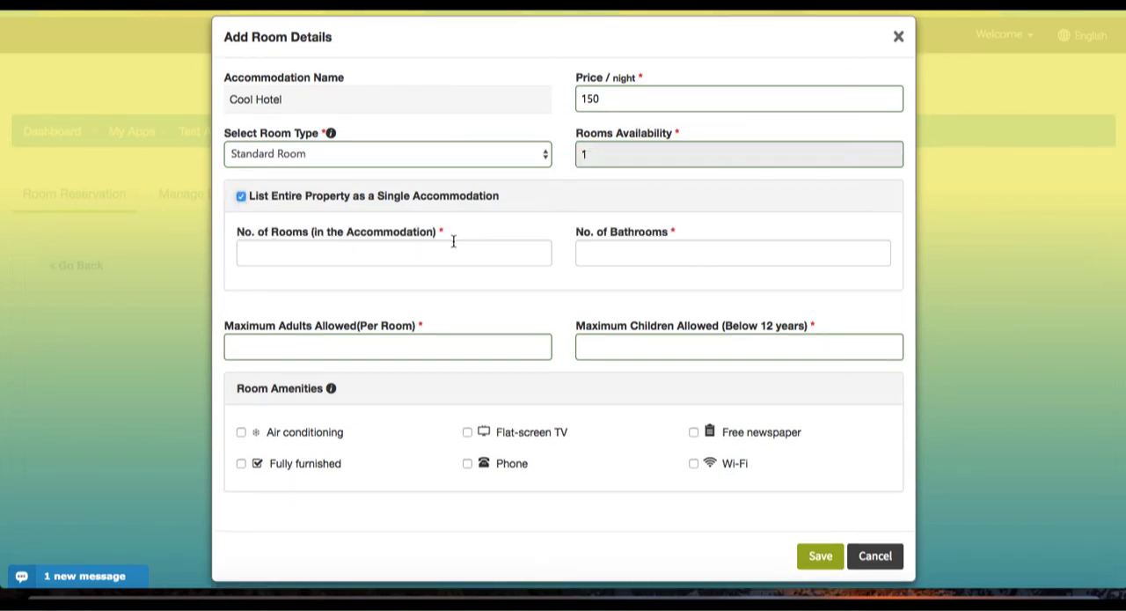
Enter 10 rooms, 5 bathrooms, maximum 3 adults and 0 children
{"action": "left_click", "coordinate": [392, 252]}
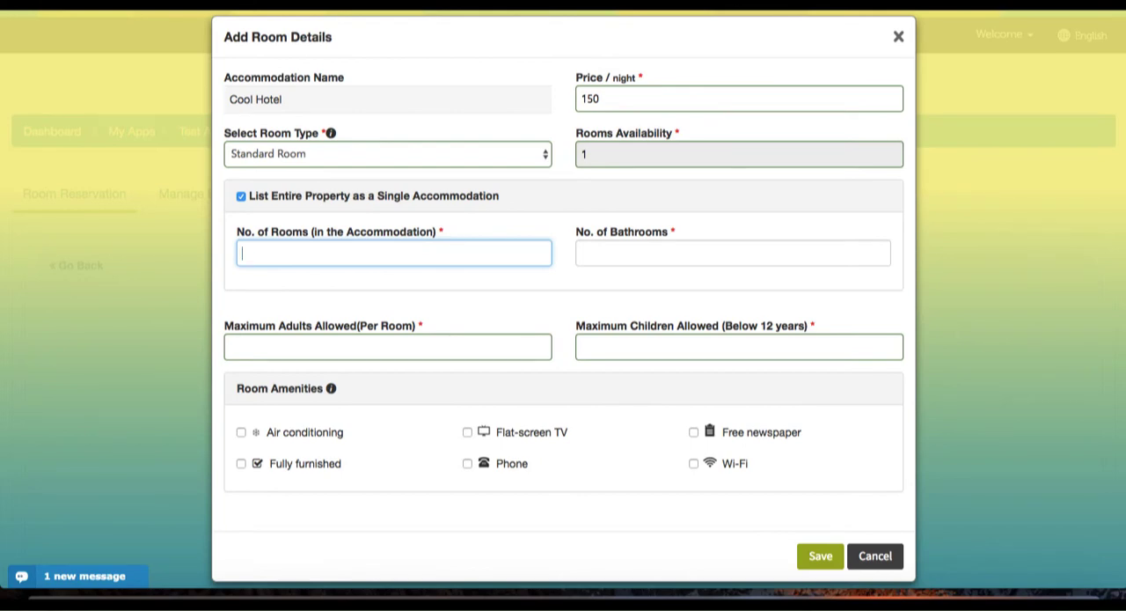
{"action": "type", "text": "10"}
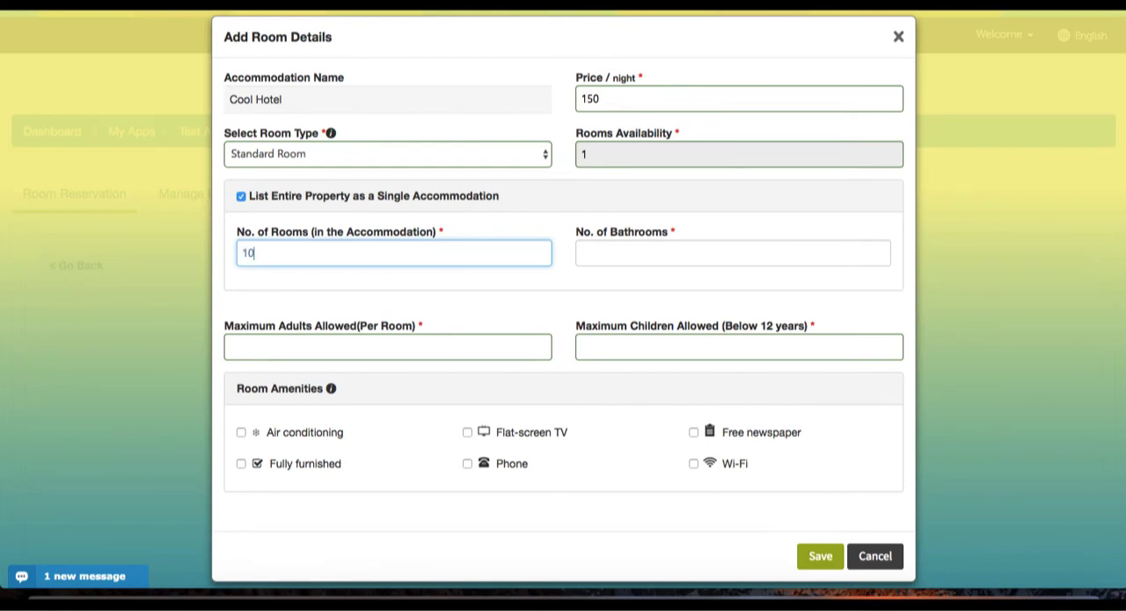
{"action": "left_click", "coordinate": [732, 252]}
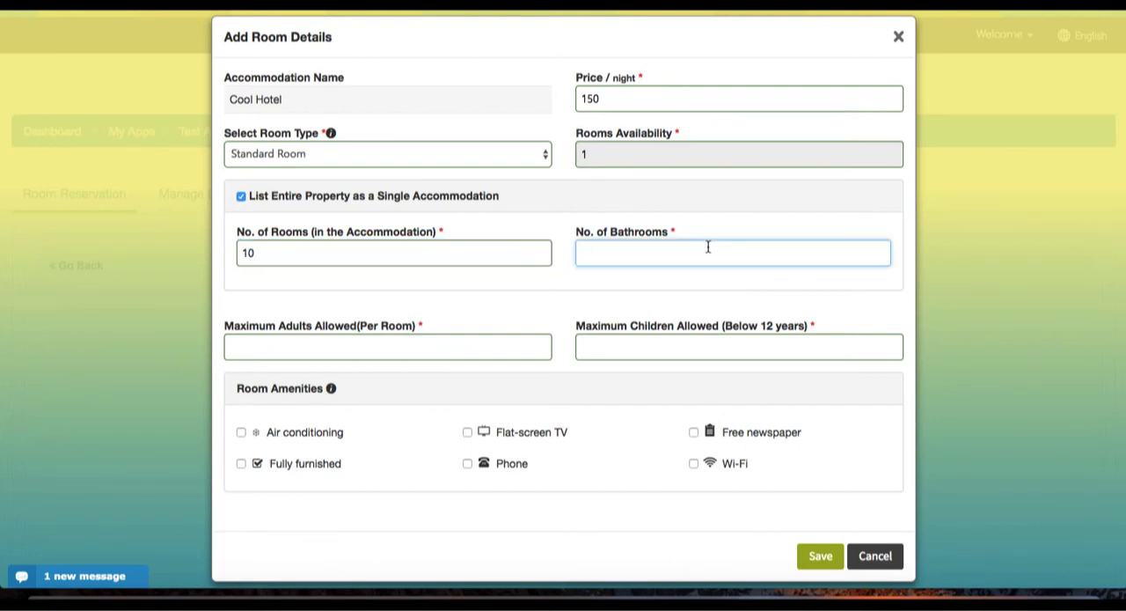
{"action": "type", "text": "5"}
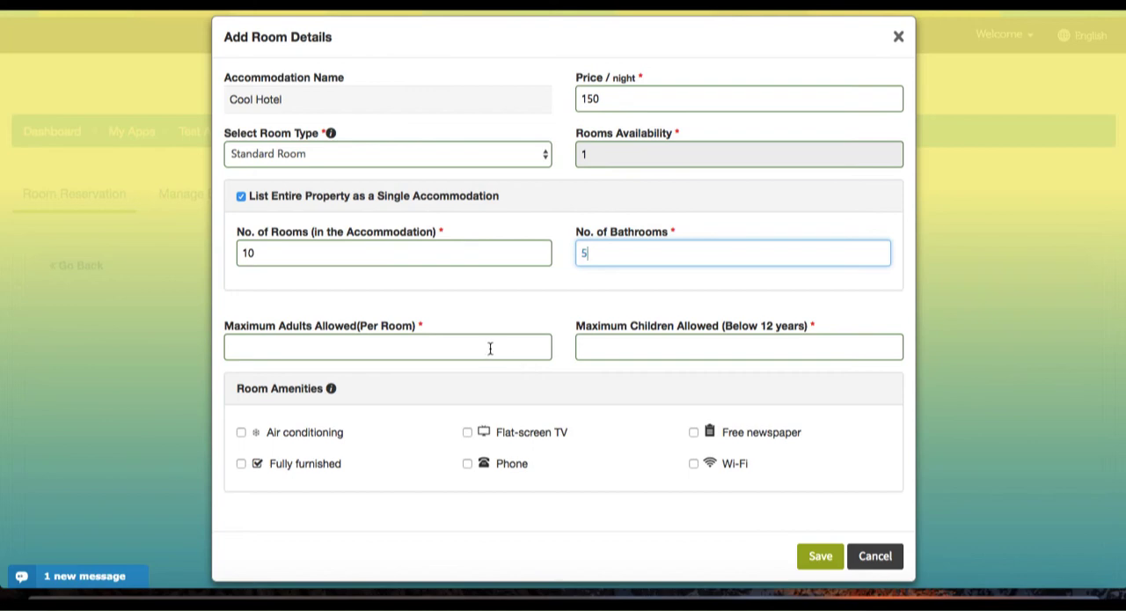
{"action": "left_click", "coordinate": [387, 346]}
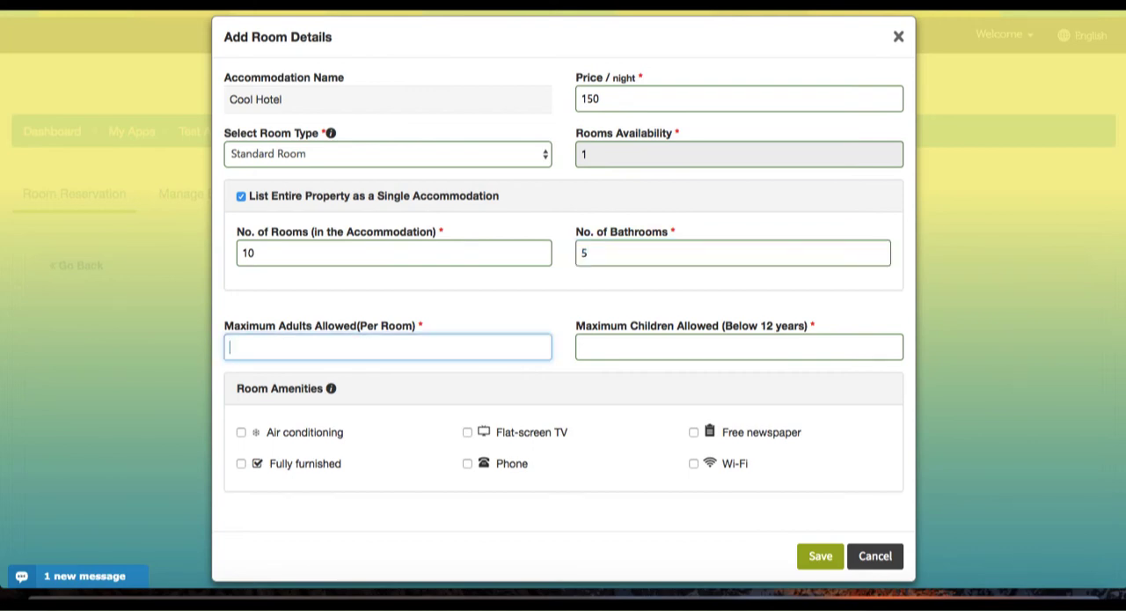
{"action": "type", "text": "3"}
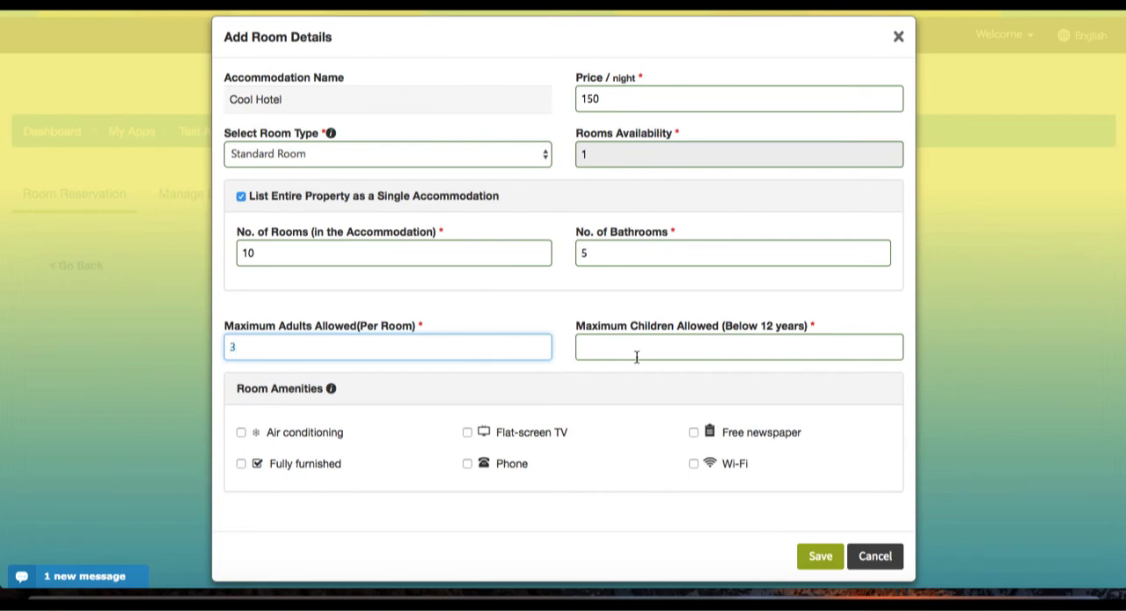
{"action": "left_click", "coordinate": [737, 345]}
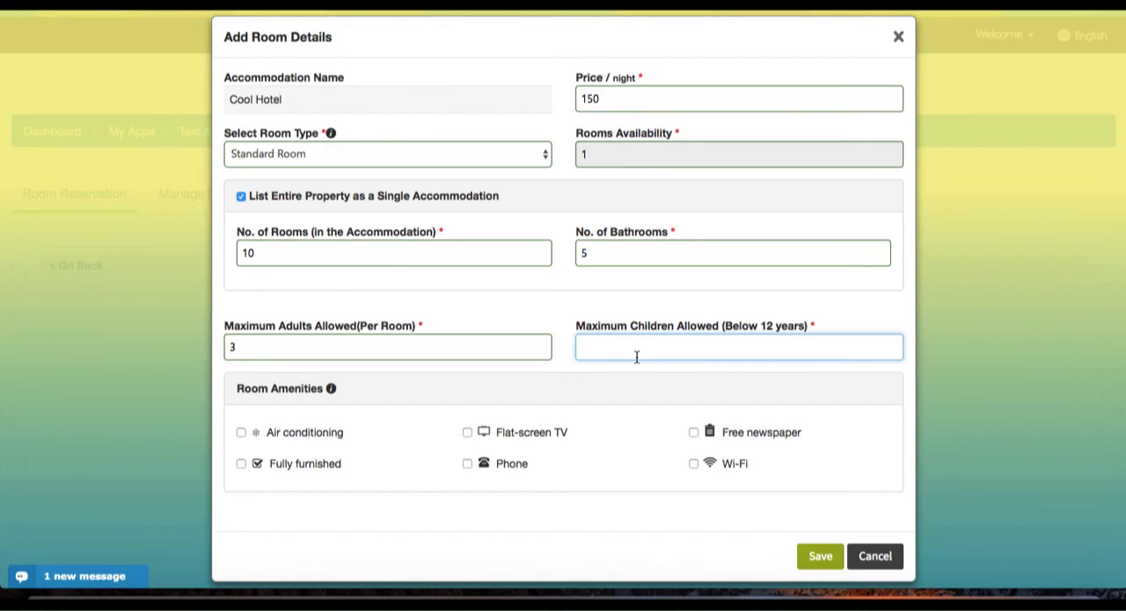
{"action": "type", "text": "0"}
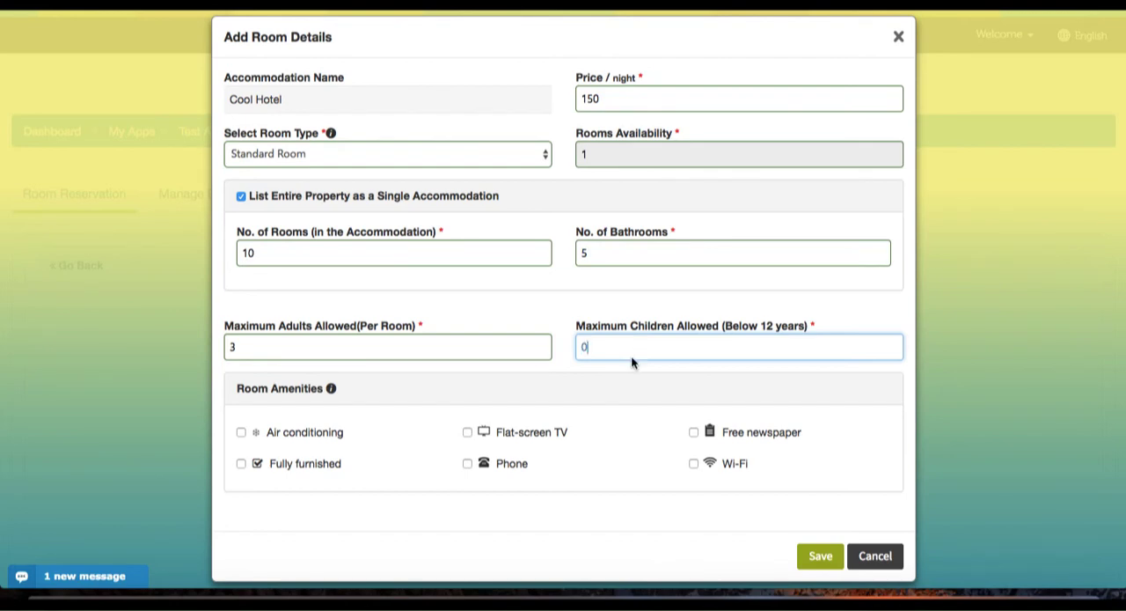
{"action": "mouse_move", "coordinate": [435, 430]}
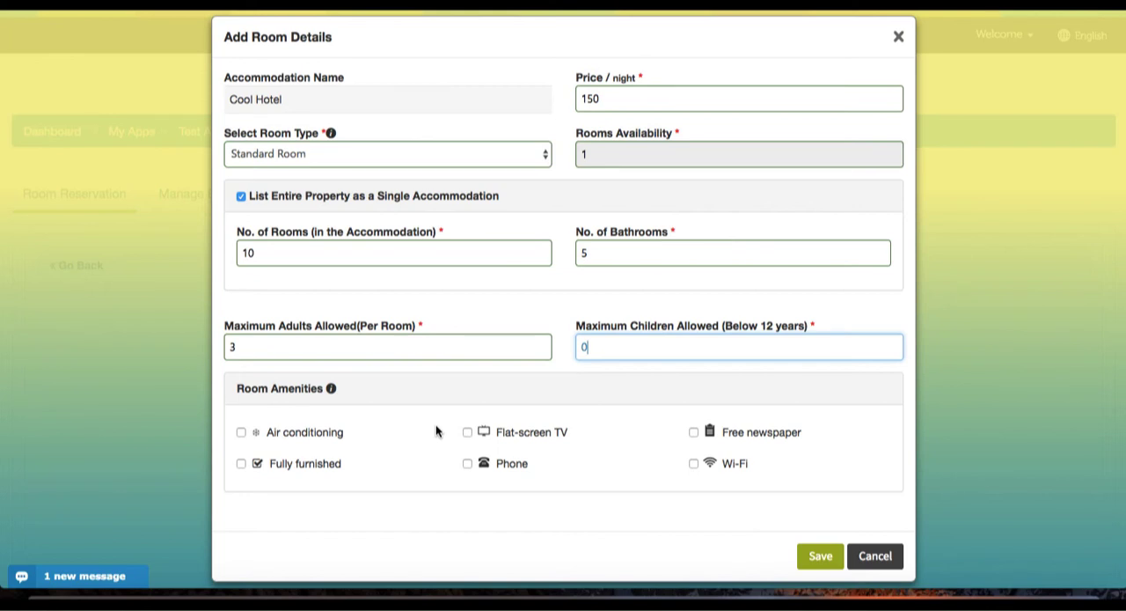
{"action": "mouse_move", "coordinate": [553, 395]}
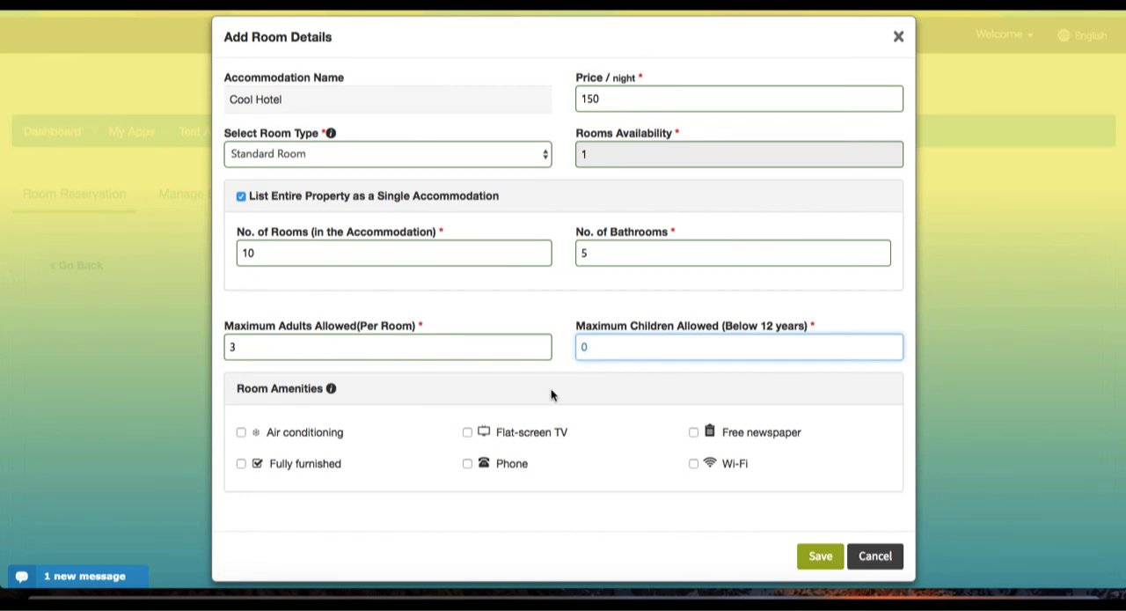
{"action": "mouse_move", "coordinate": [651, 420]}
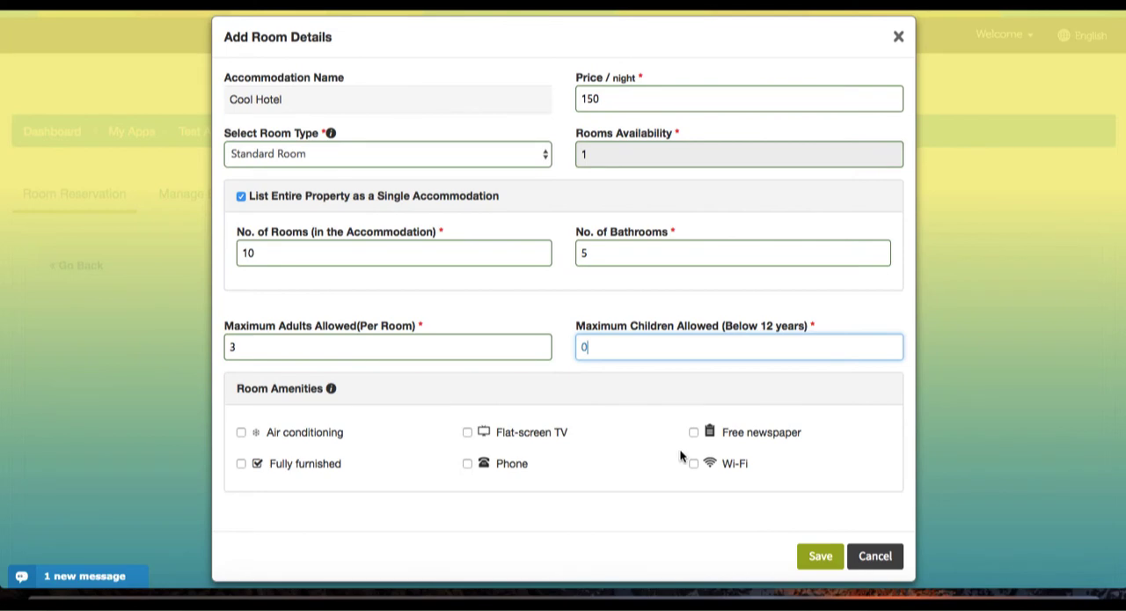
{"action": "mouse_move", "coordinate": [685, 462]}
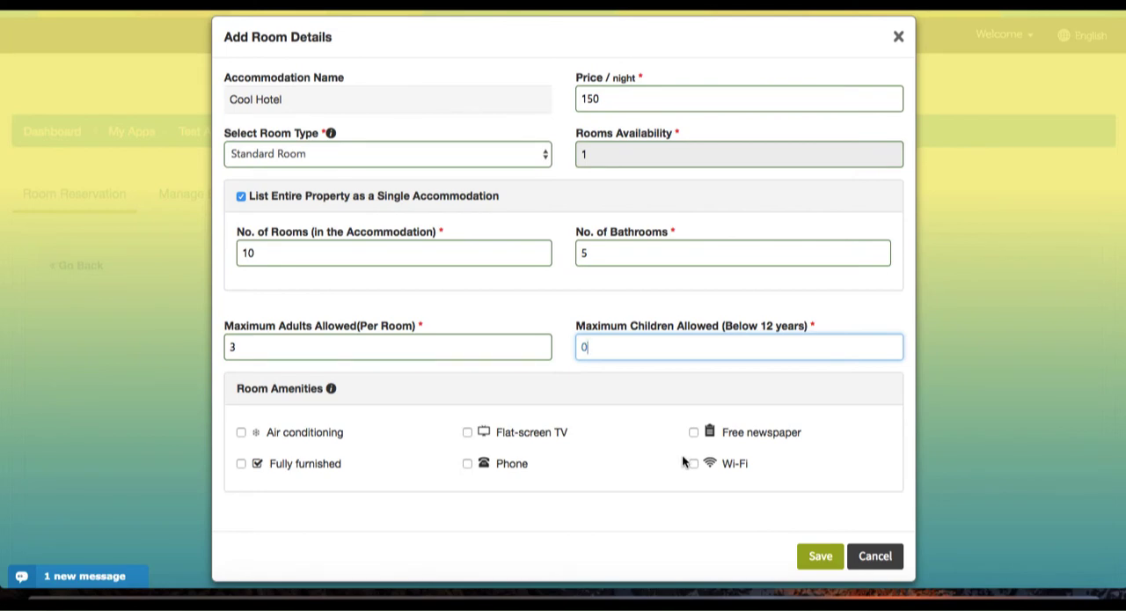
Tick the Wi-Fi, Free newspaper and Phone amenities, then save the Standard Room
{"action": "left_click", "coordinate": [694, 463]}
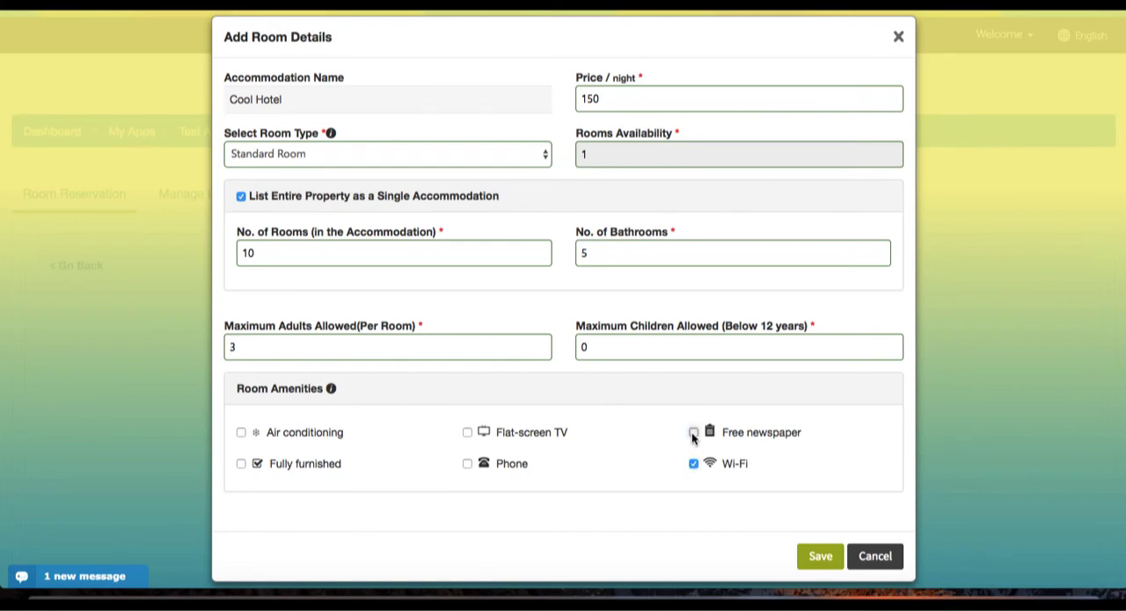
{"action": "left_click", "coordinate": [694, 431]}
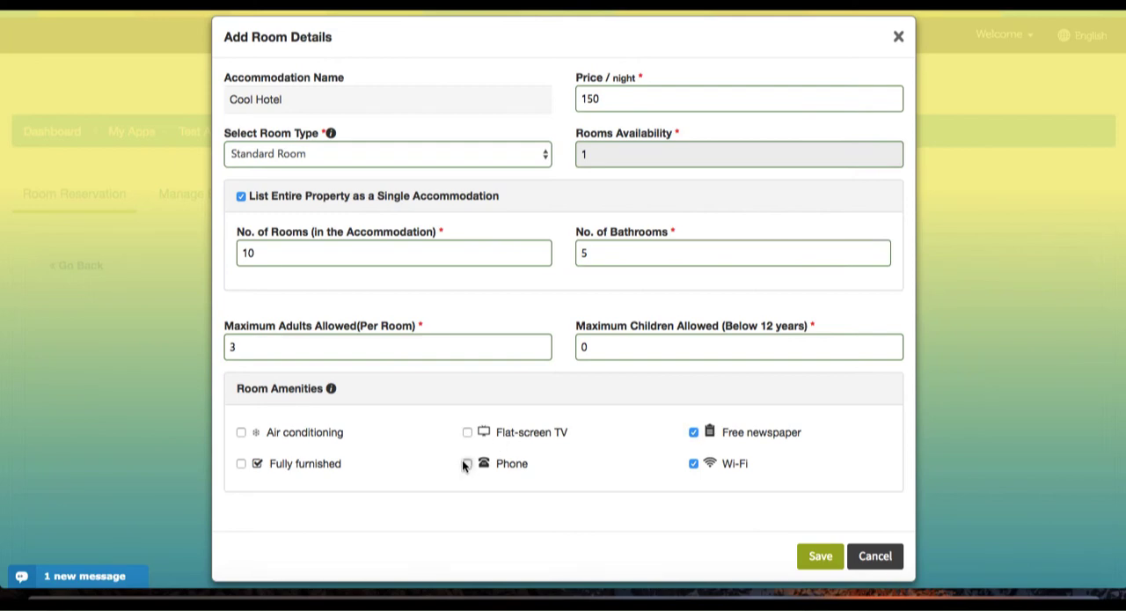
{"action": "left_click", "coordinate": [467, 463]}
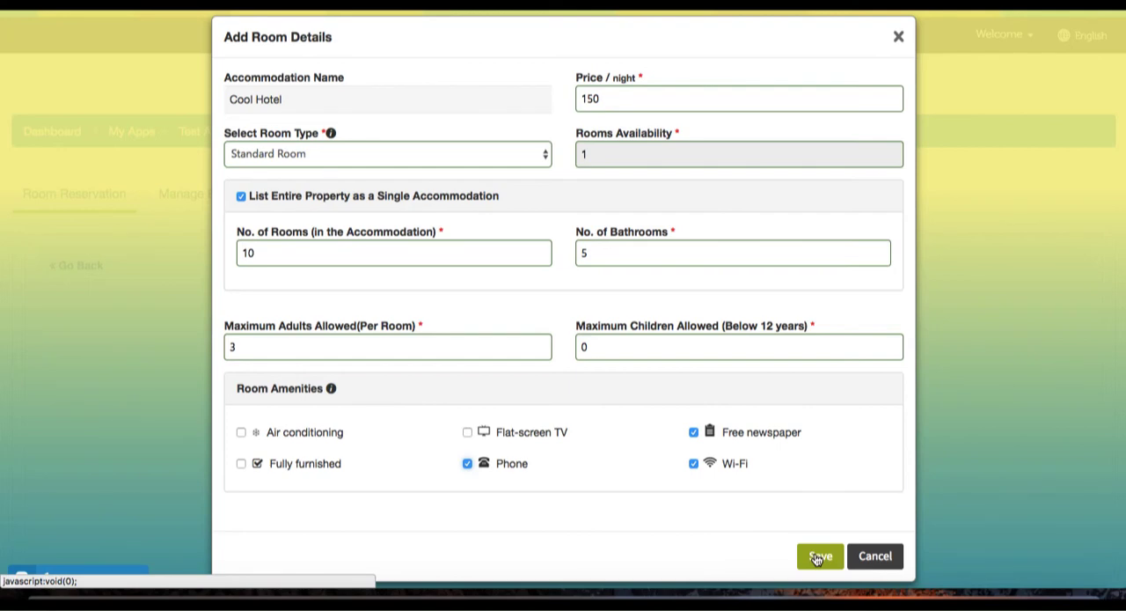
{"action": "left_click", "coordinate": [819, 555]}
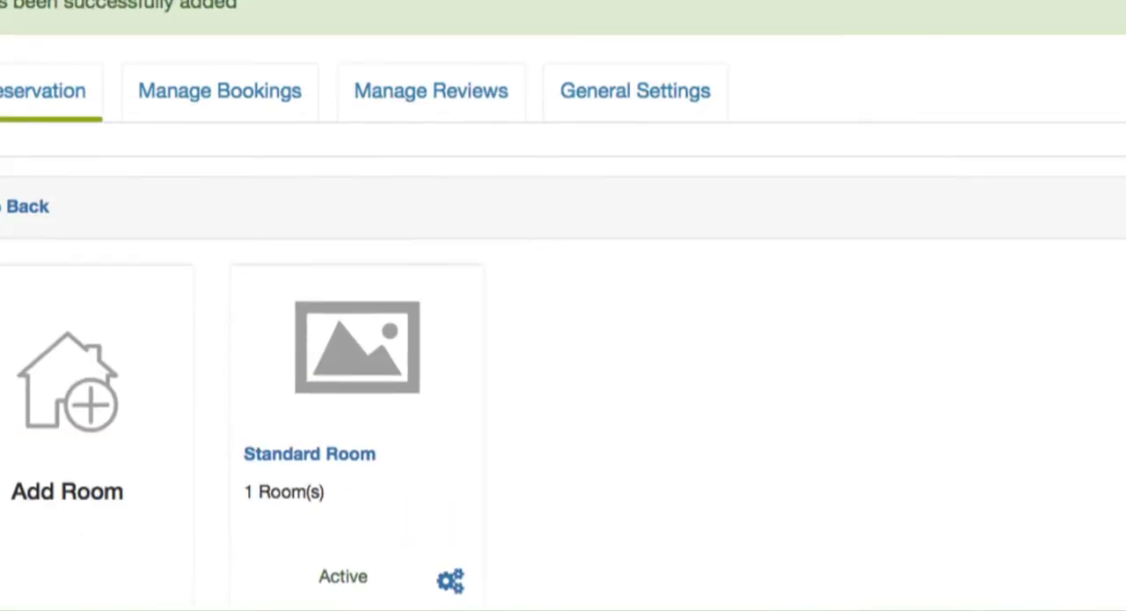
Mark the Standard Room as Featured Room from its gear menu and confirm
{"action": "left_click", "coordinate": [450, 579]}
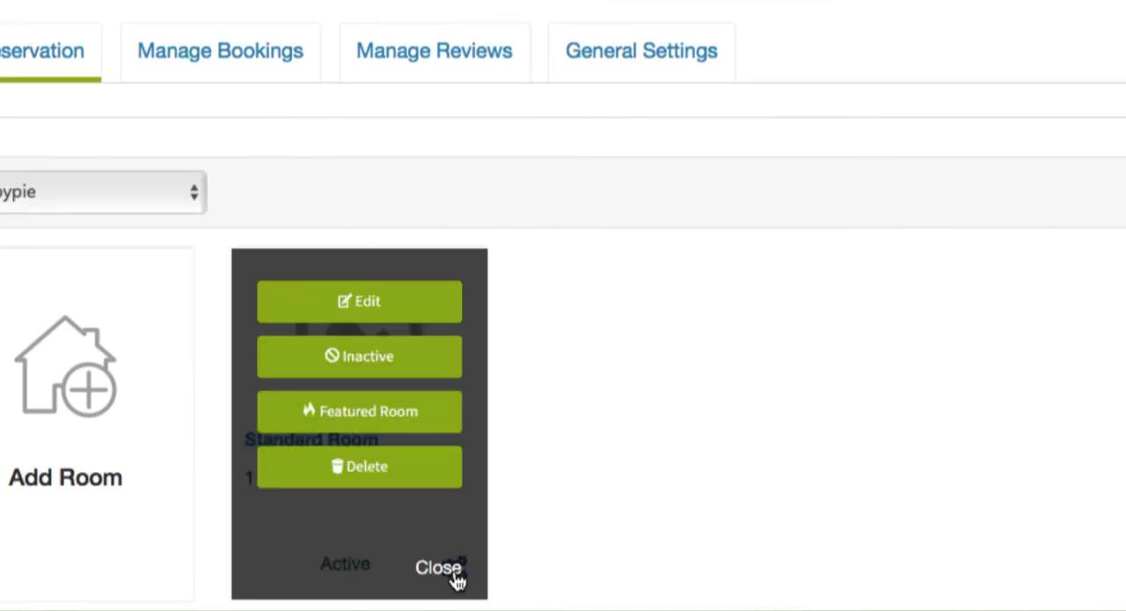
{"action": "mouse_move", "coordinate": [429, 412]}
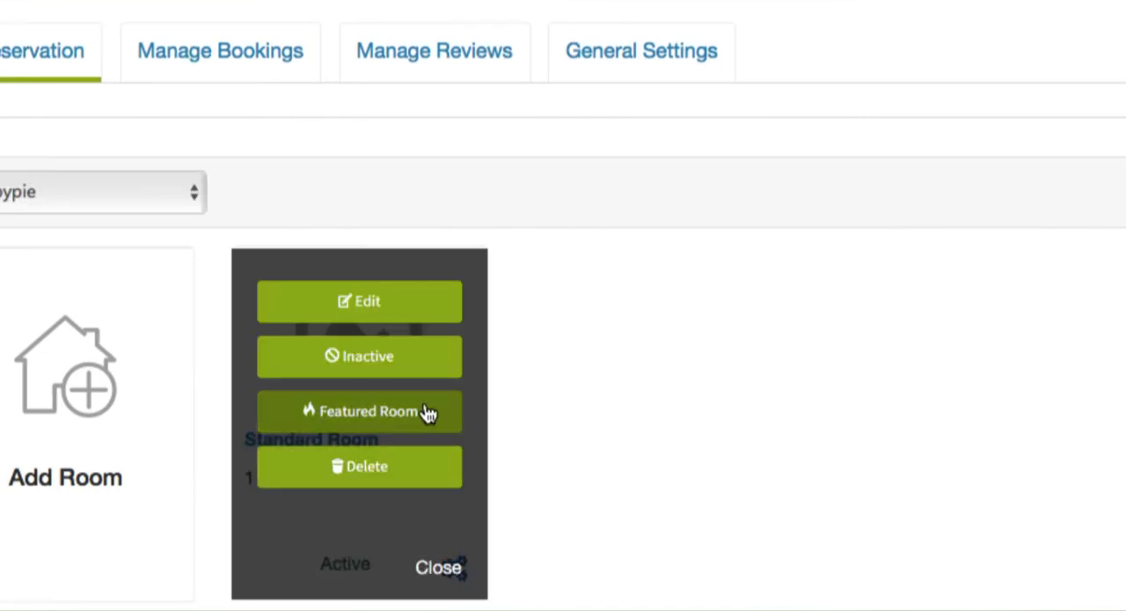
{"action": "left_click", "coordinate": [359, 411]}
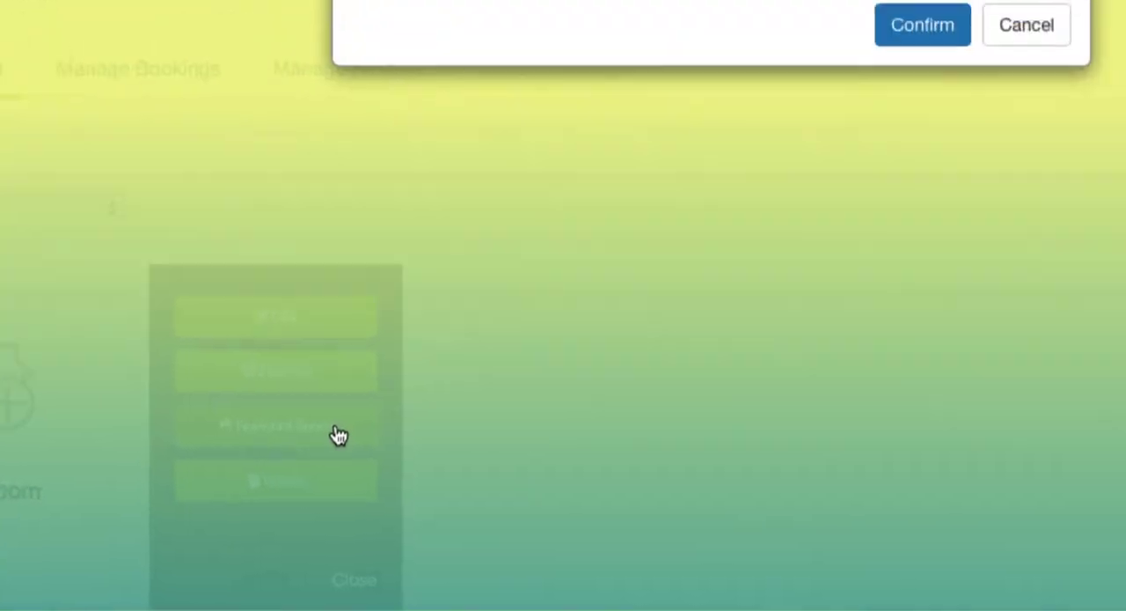
{"action": "left_click", "coordinate": [921, 23]}
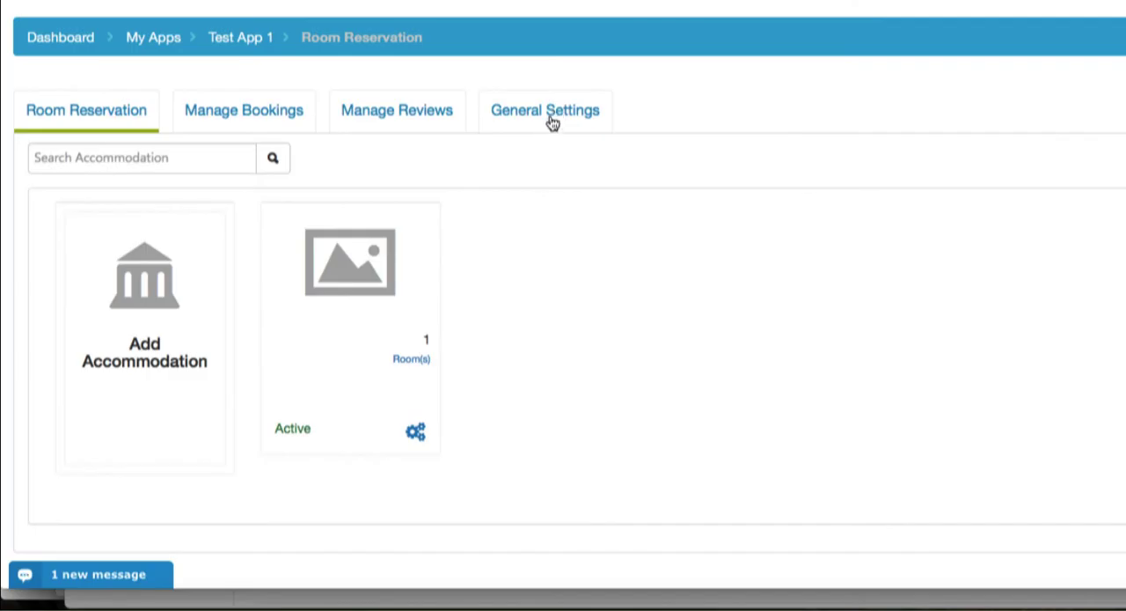
Review General Settings: USD currency, auto-confirmed bookings and Pay At Hotel payment
{"action": "left_click", "coordinate": [545, 110]}
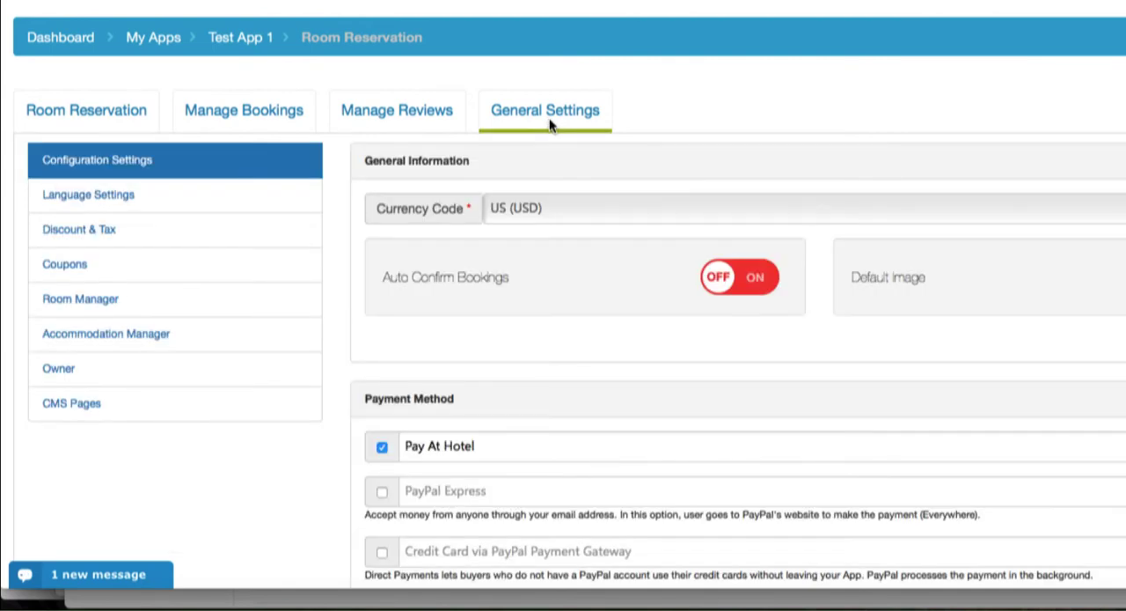
{"action": "mouse_move", "coordinate": [302, 324]}
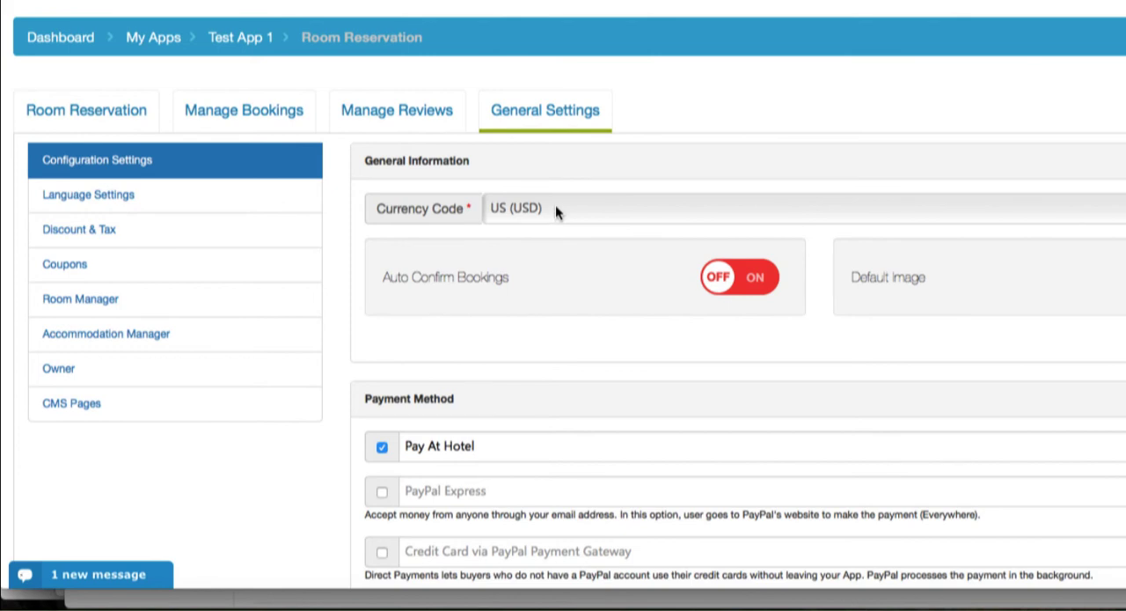
{"action": "mouse_move", "coordinate": [563, 283]}
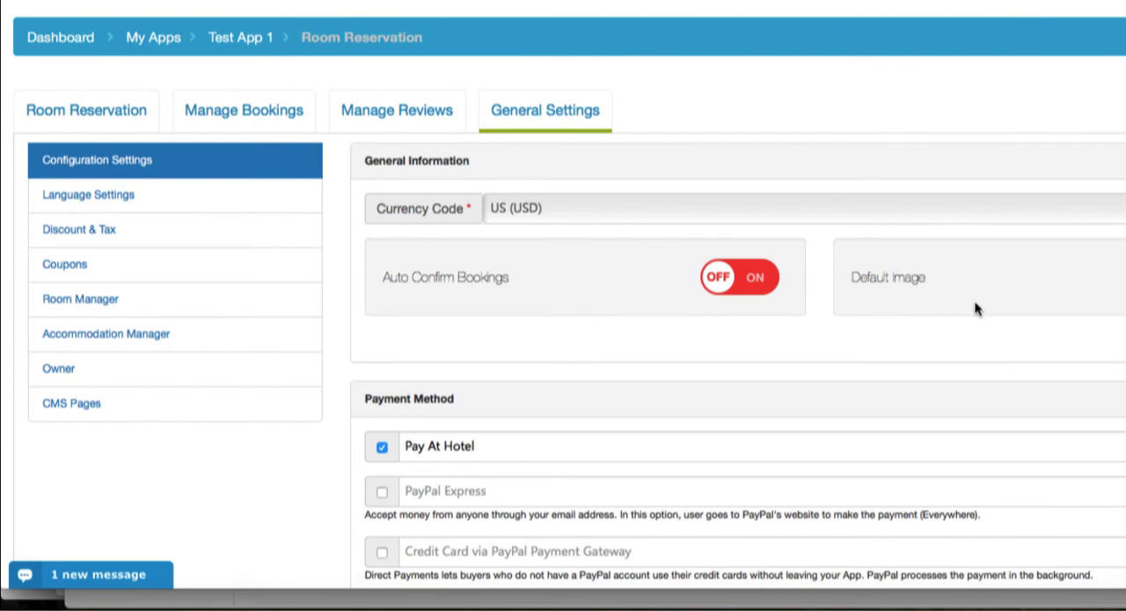
{"action": "scroll", "scroll_direction": "down", "scroll_amount": 3}
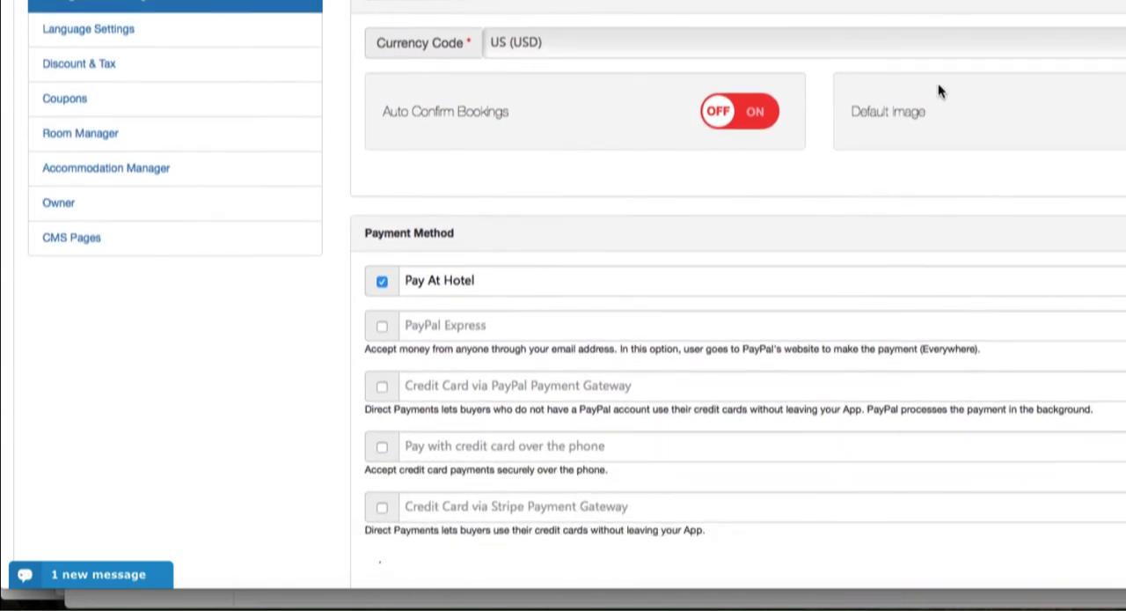
{"action": "mouse_move", "coordinate": [643, 195]}
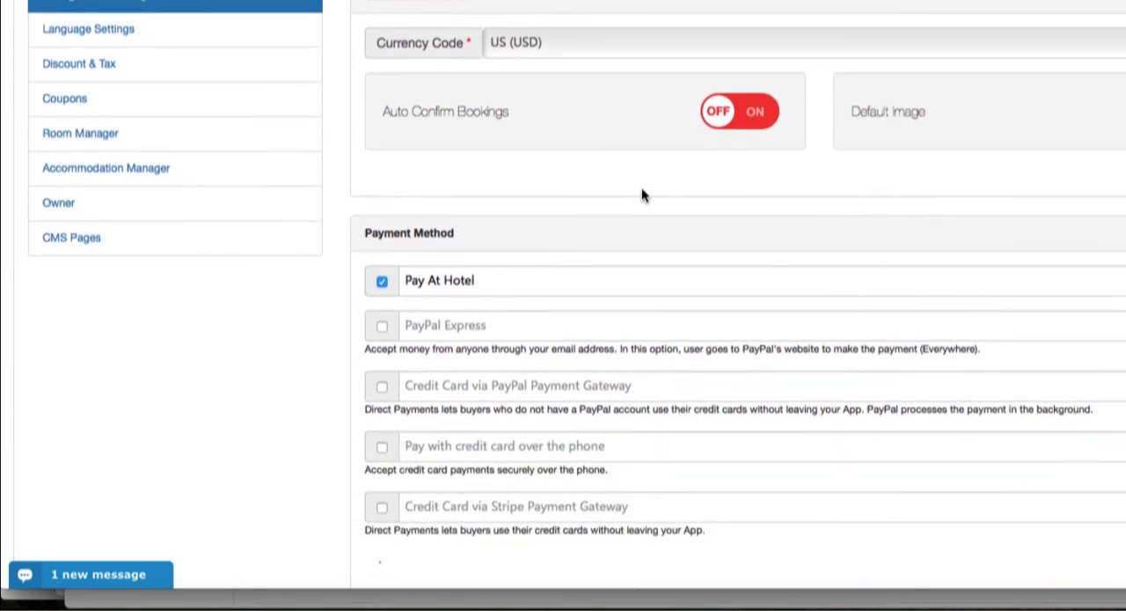
{"action": "scroll", "scroll_direction": "down", "scroll_amount": 3}
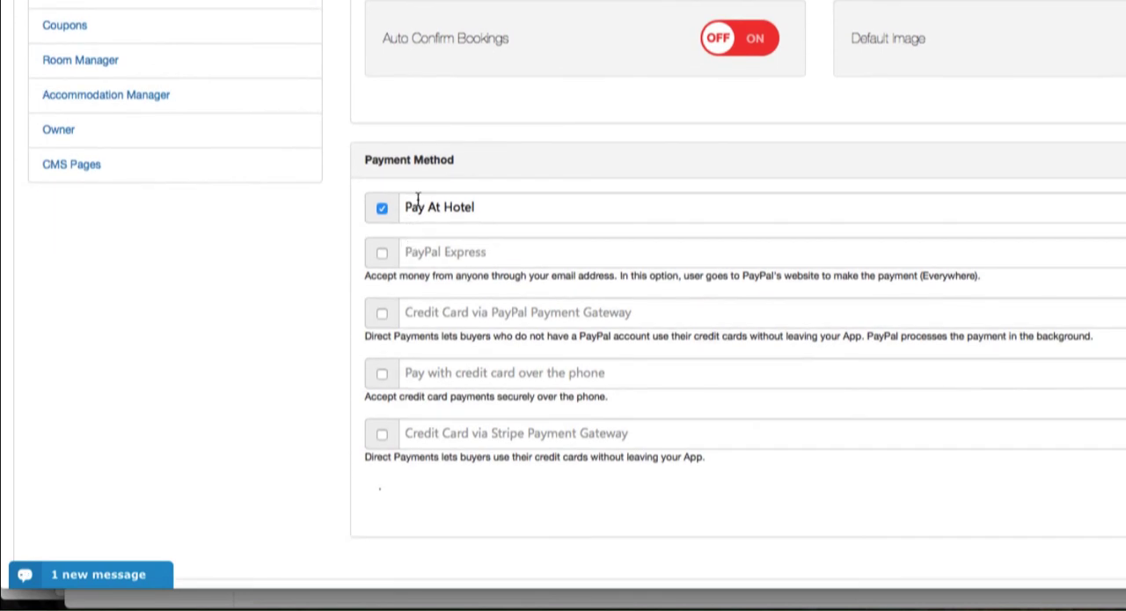
{"action": "mouse_move", "coordinate": [421, 322]}
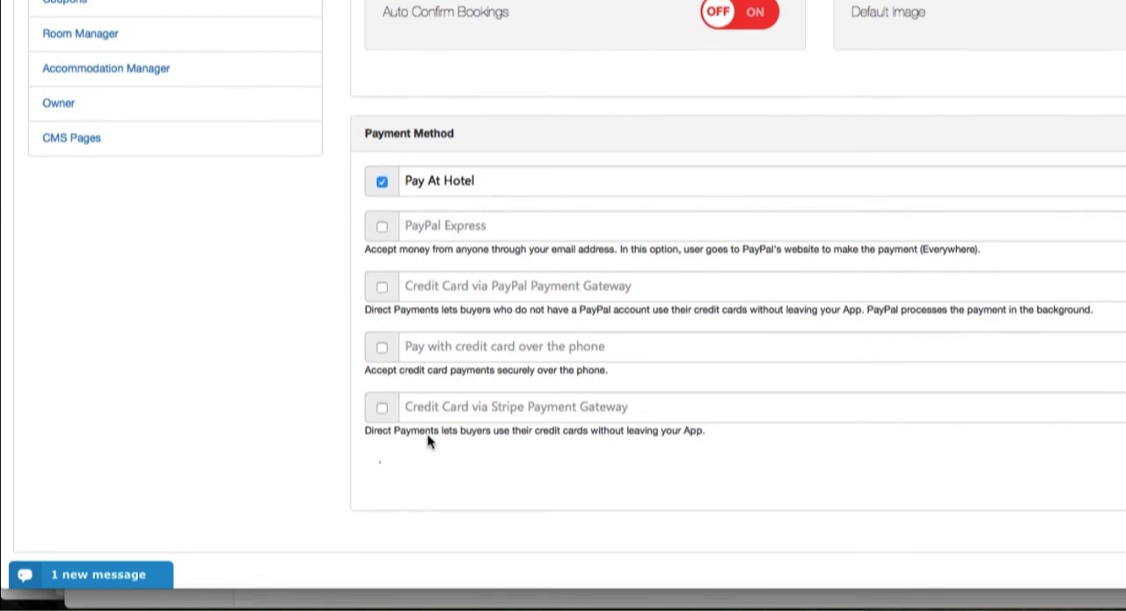
{"action": "mouse_move", "coordinate": [295, 439]}
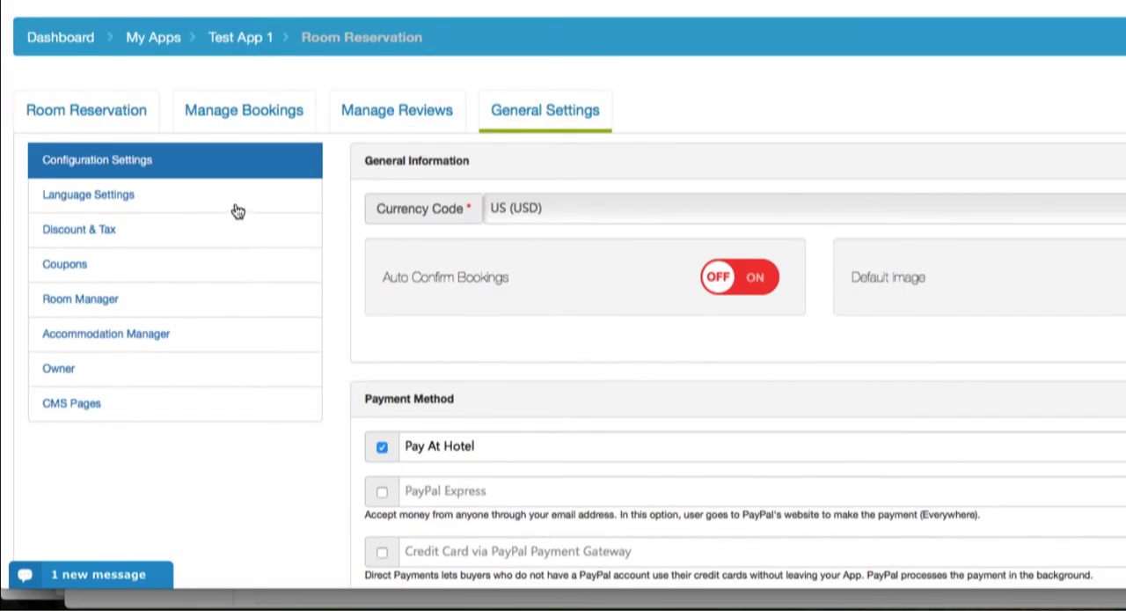
Browse Language Settings labels such as Tax, Discount, Payment Options and Login
{"action": "left_click", "coordinate": [88, 194]}
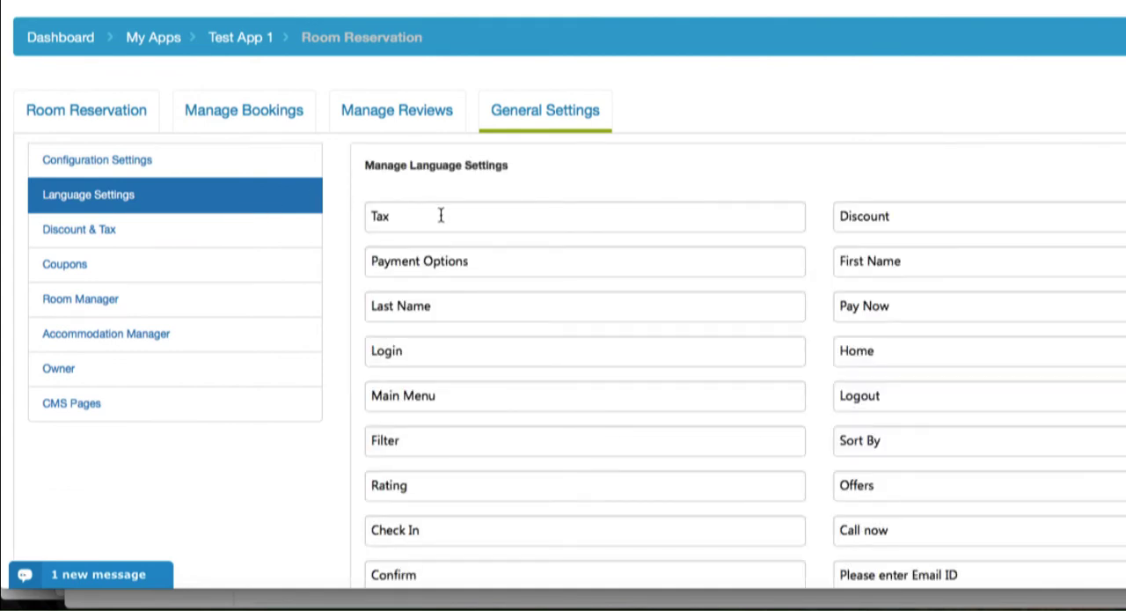
{"action": "scroll", "scroll_direction": "down", "scroll_amount": 3}
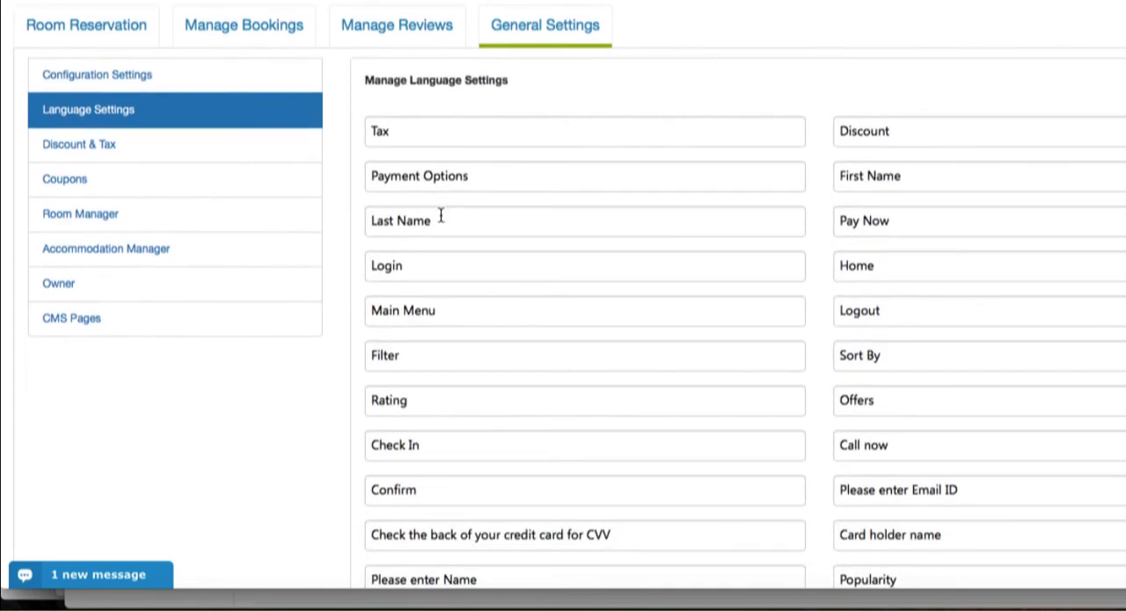
{"action": "mouse_move", "coordinate": [534, 120]}
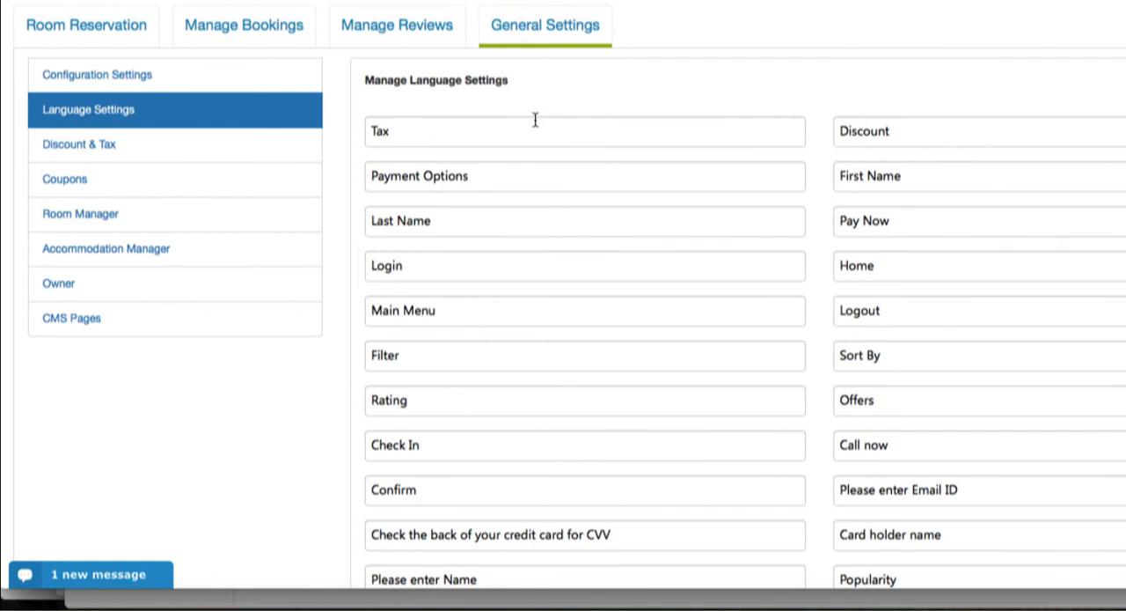
{"action": "mouse_move", "coordinate": [232, 136]}
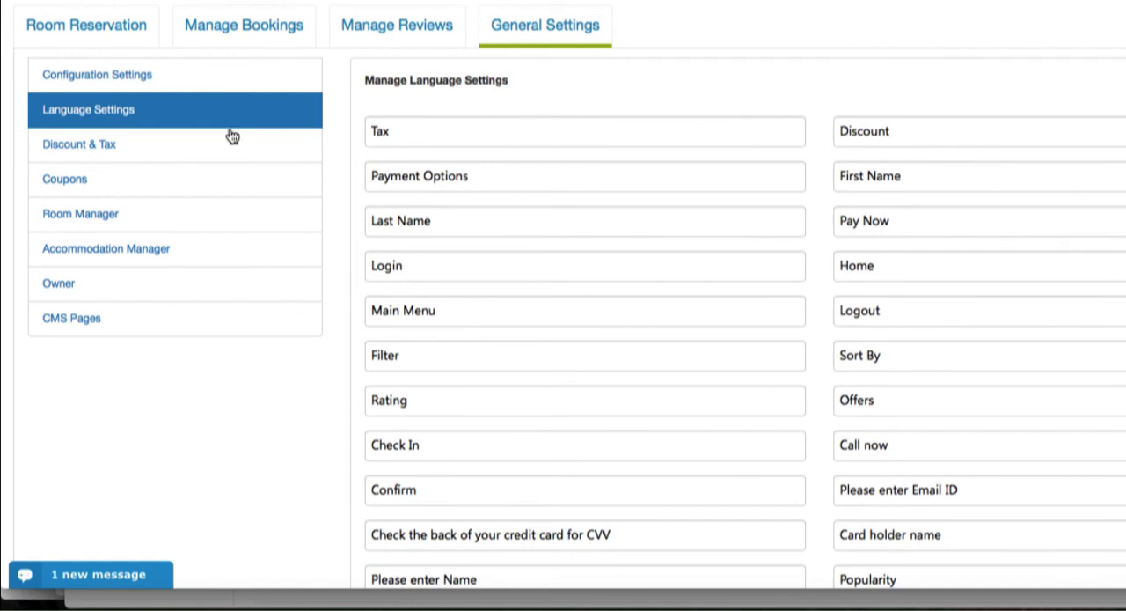
Begin a Cool Hotel discount rule under Discount & Tax, stepping through amount, rate and value
{"action": "left_click", "coordinate": [78, 143]}
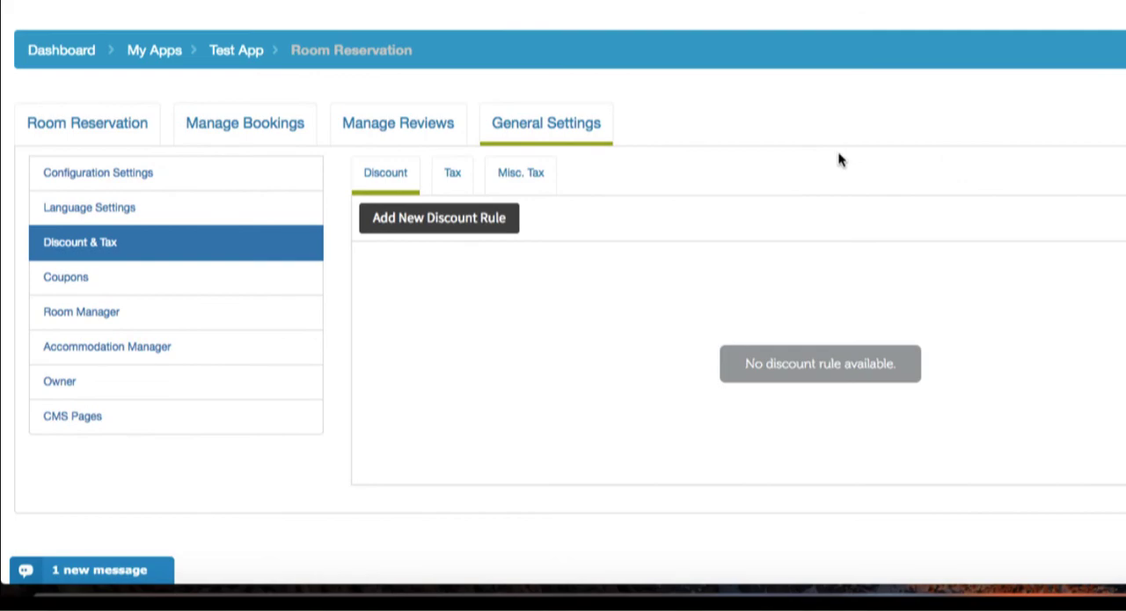
{"action": "left_click", "coordinate": [438, 218]}
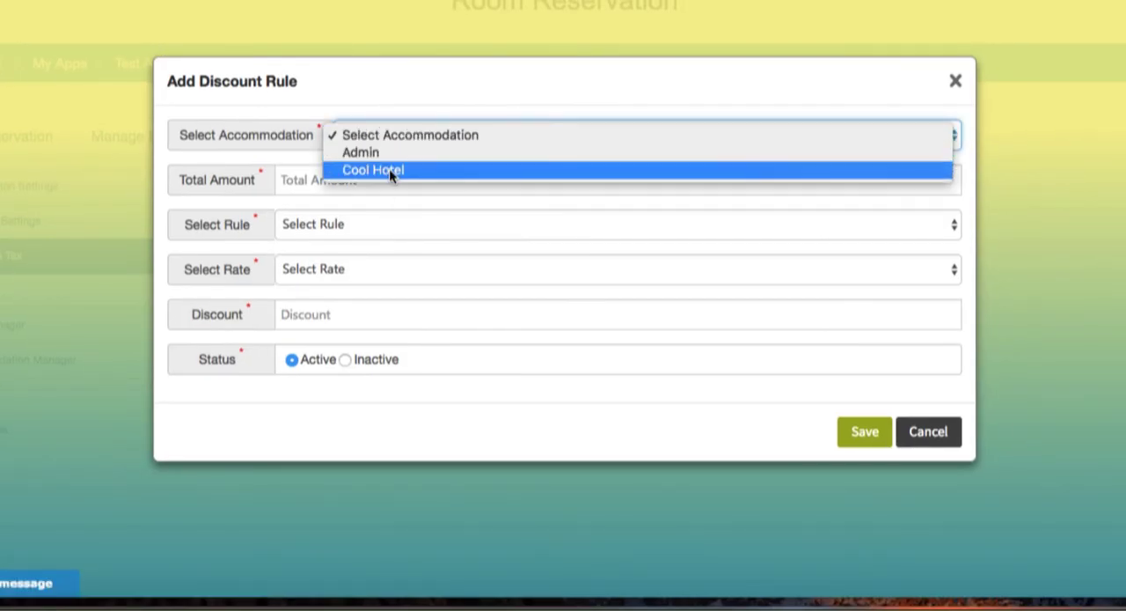
{"action": "left_click", "coordinate": [372, 170]}
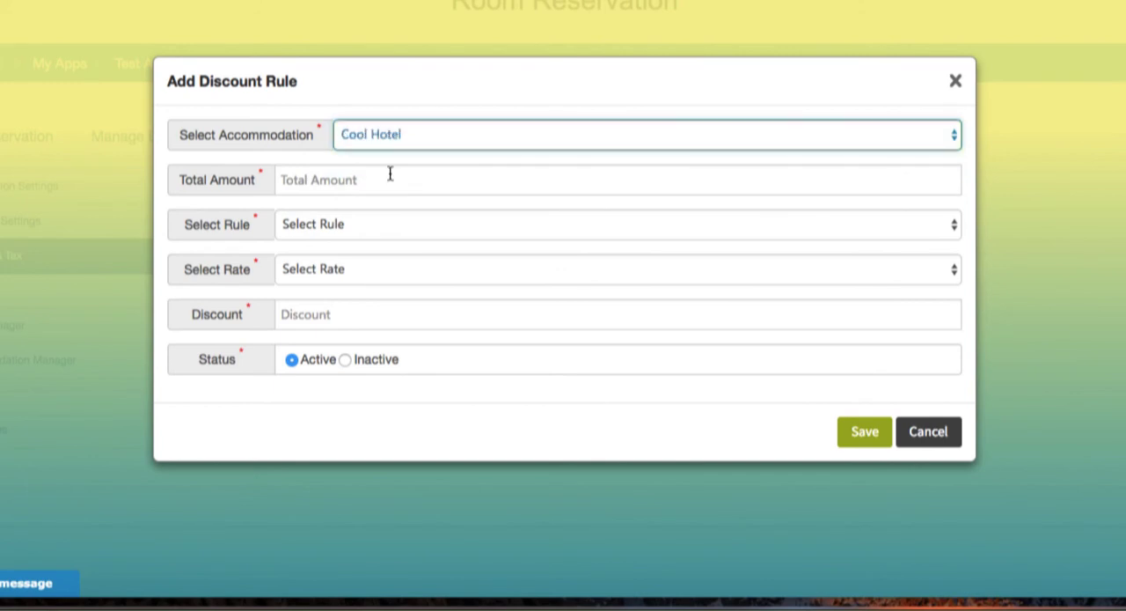
{"action": "left_click", "coordinate": [616, 179]}
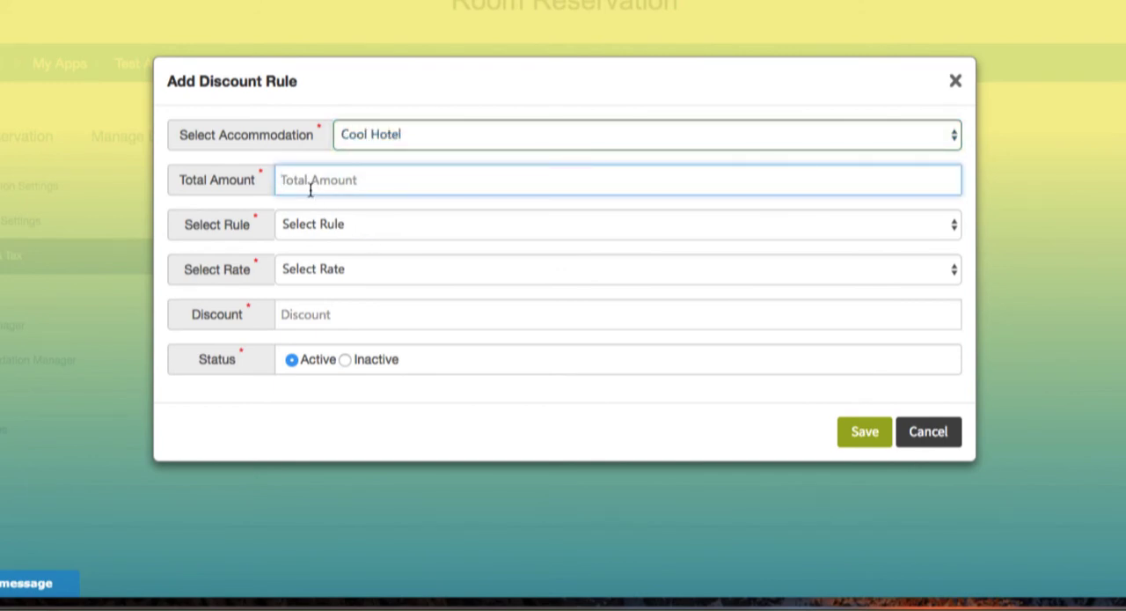
{"action": "left_click", "coordinate": [616, 223]}
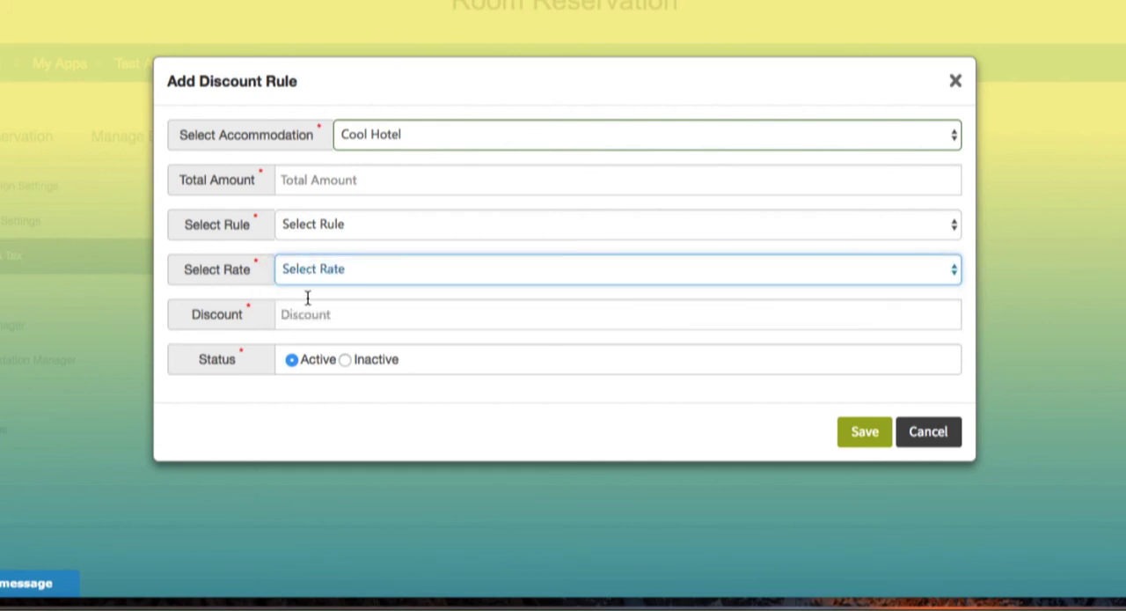
{"action": "left_click", "coordinate": [616, 314]}
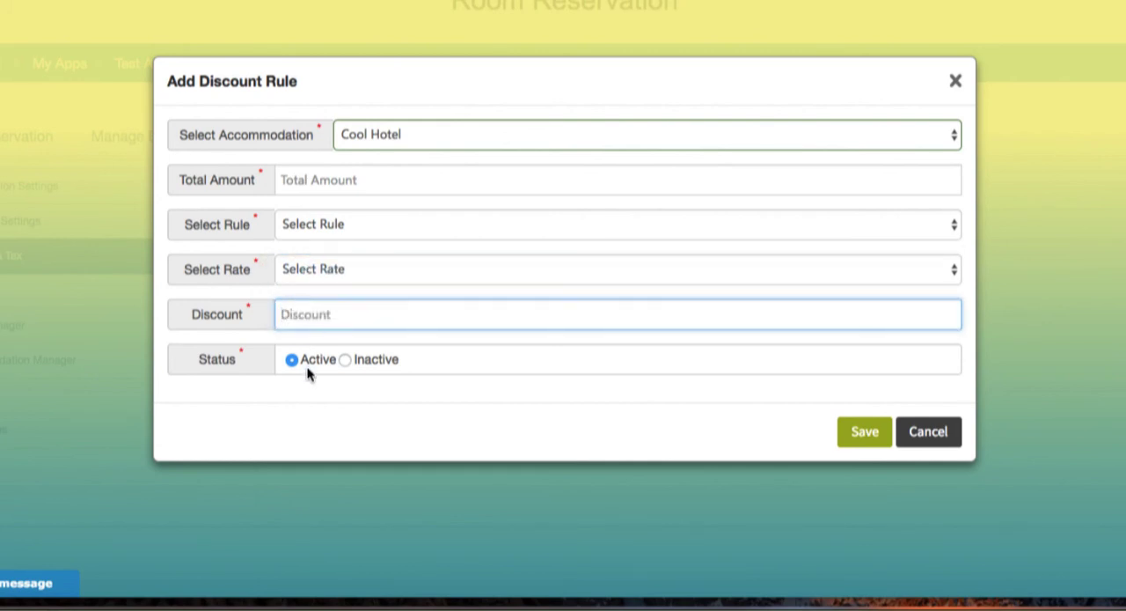
{"action": "mouse_move", "coordinate": [304, 372]}
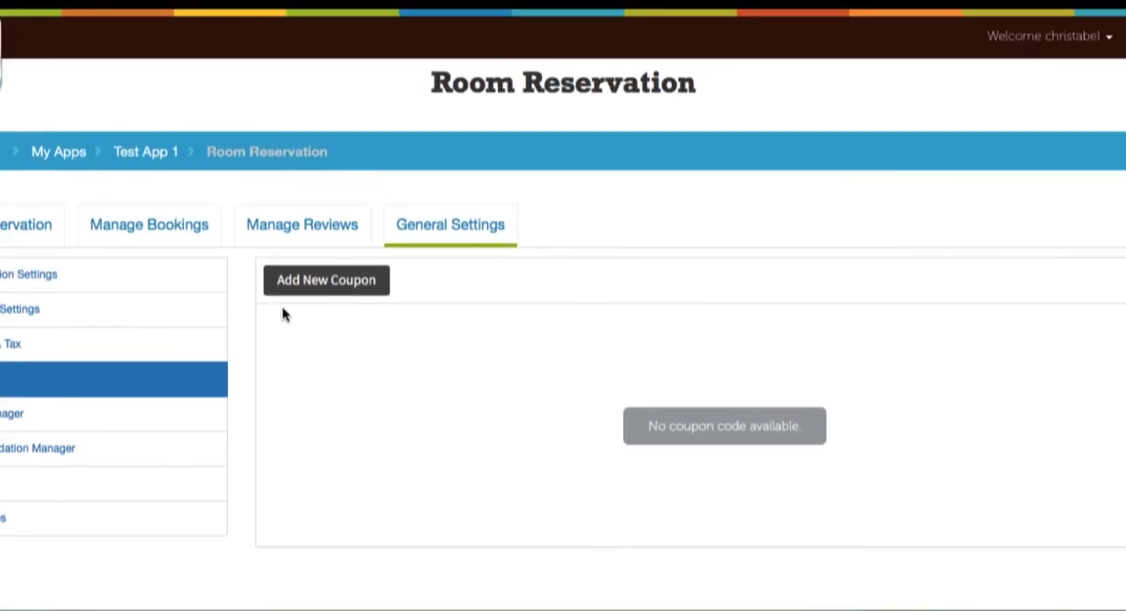
Leave the Add Coupon form and go to Room Manager settings
{"action": "left_click", "coordinate": [325, 280]}
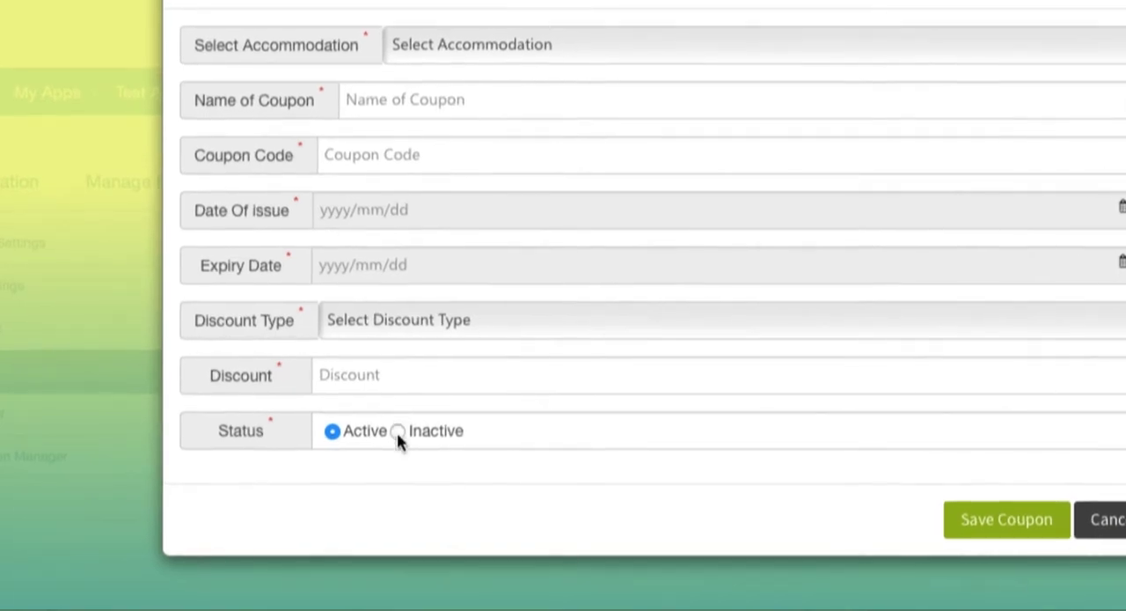
{"action": "left_click", "coordinate": [60, 329]}
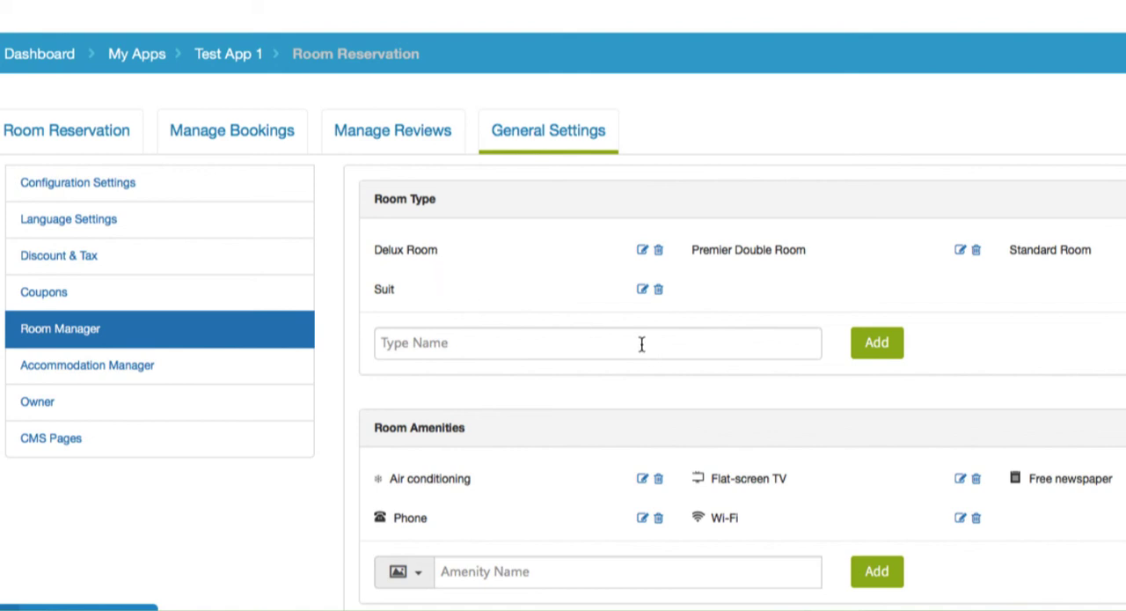
Add 'Triple' as a room type and 'Furnishing' as a room amenity
{"action": "left_click", "coordinate": [597, 342]}
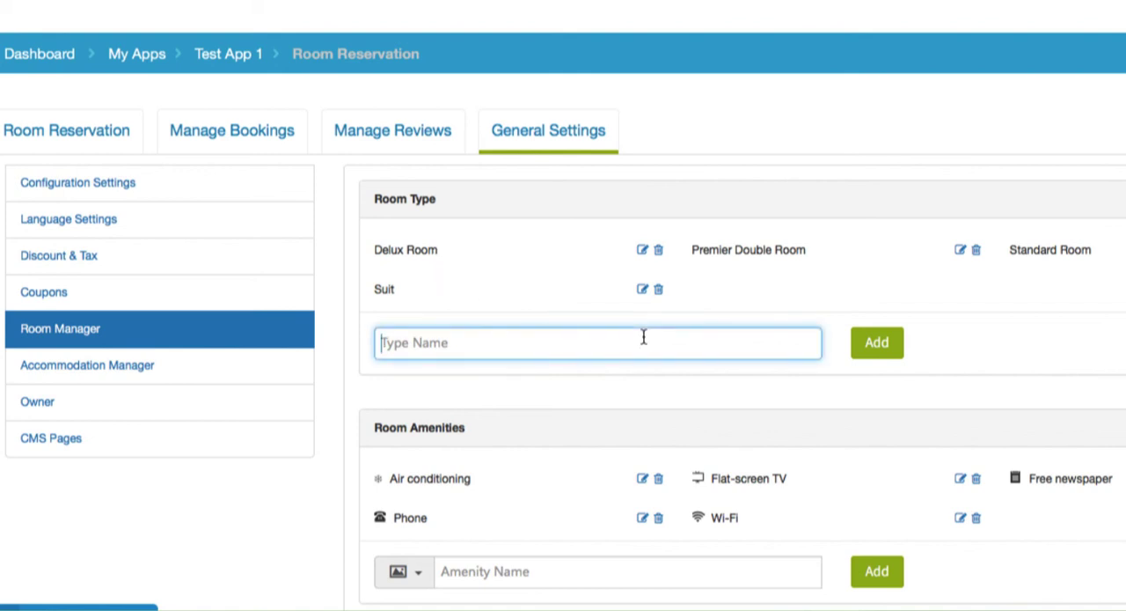
{"action": "type", "text": "T"}
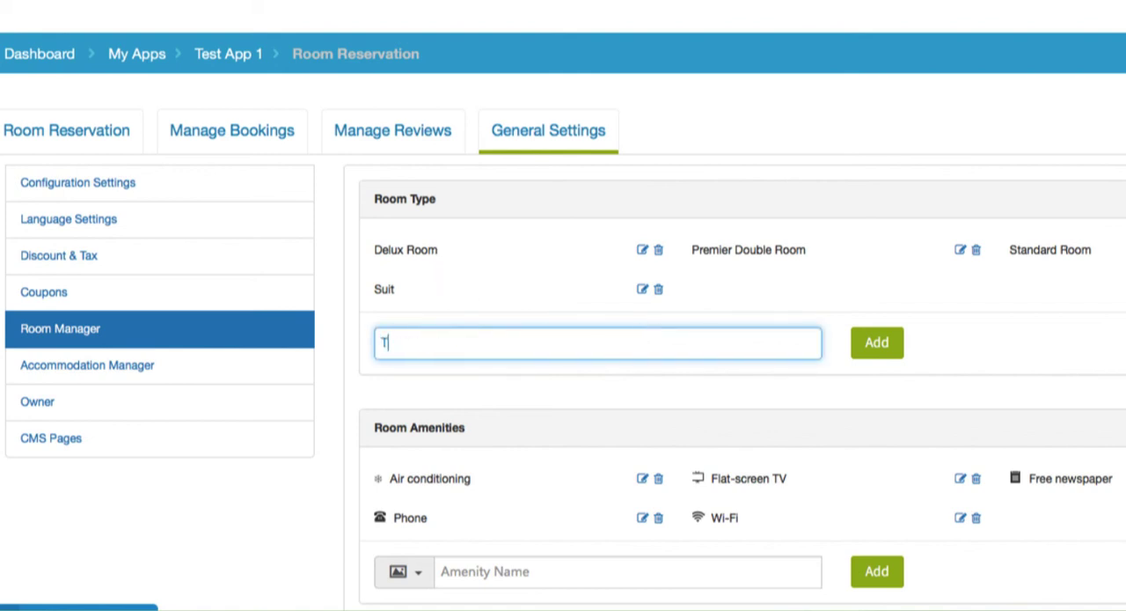
{"action": "type", "text": "riple"}
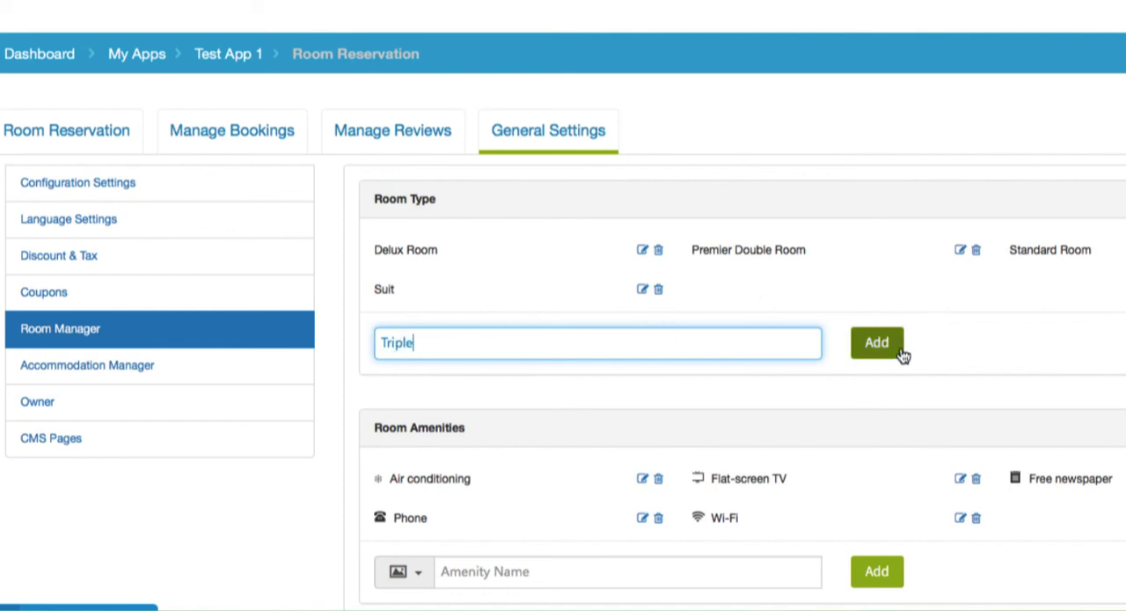
{"action": "left_click", "coordinate": [877, 342]}
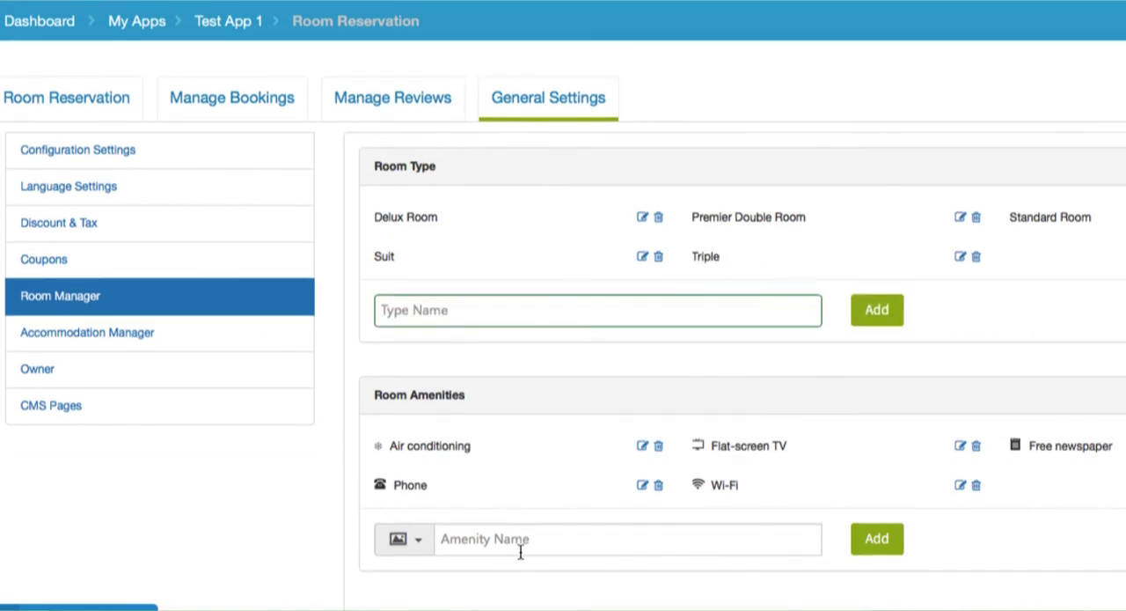
{"action": "type", "text": "Furnishing"}
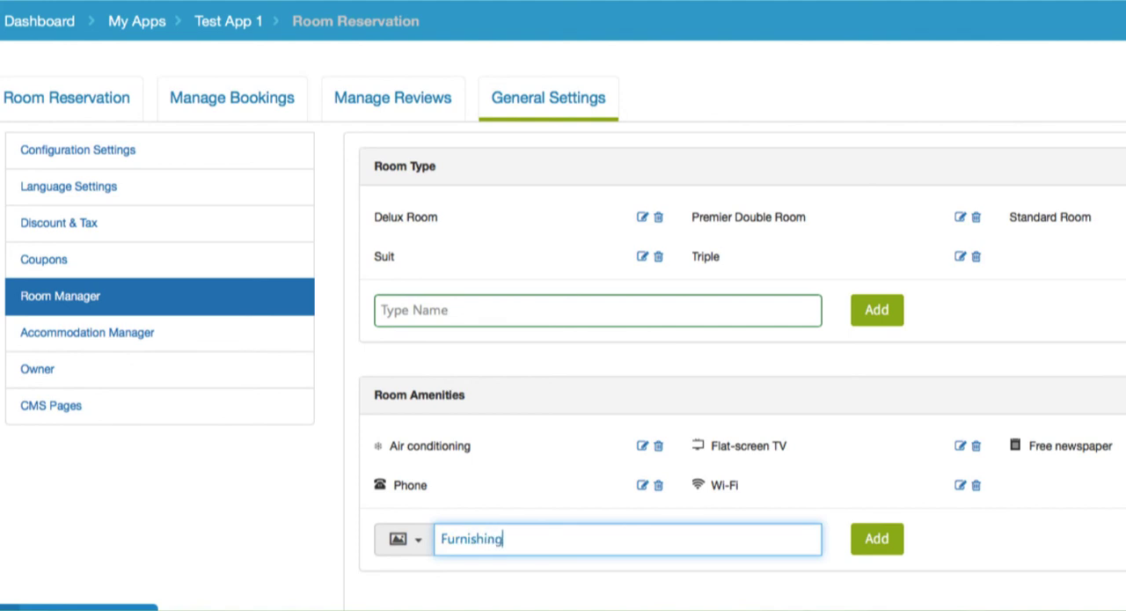
{"action": "left_click", "coordinate": [877, 538]}
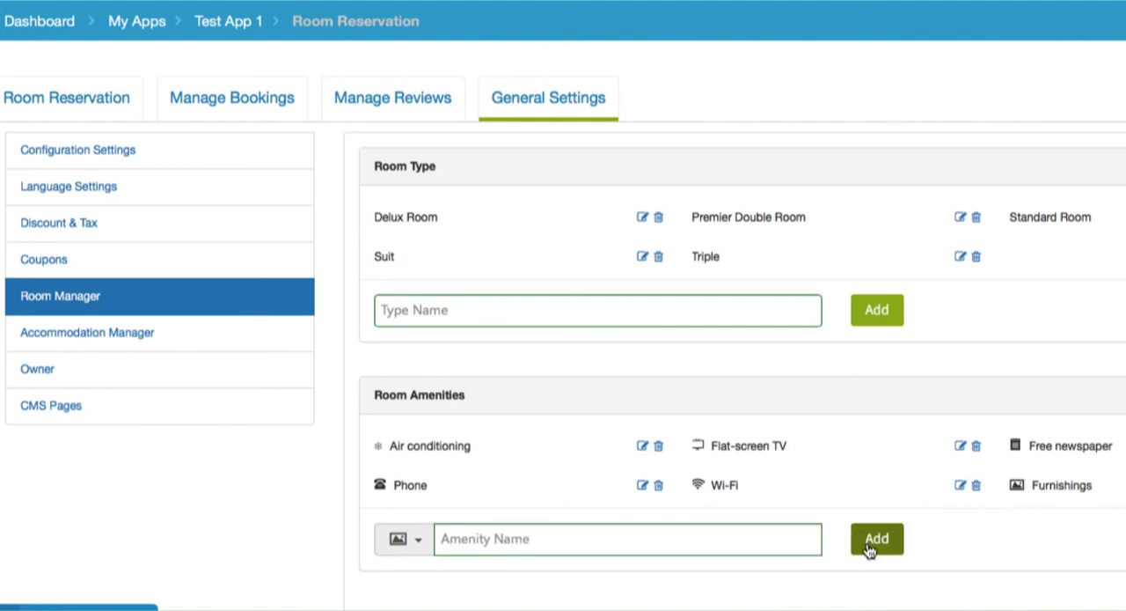
{"action": "mouse_move", "coordinate": [146, 341]}
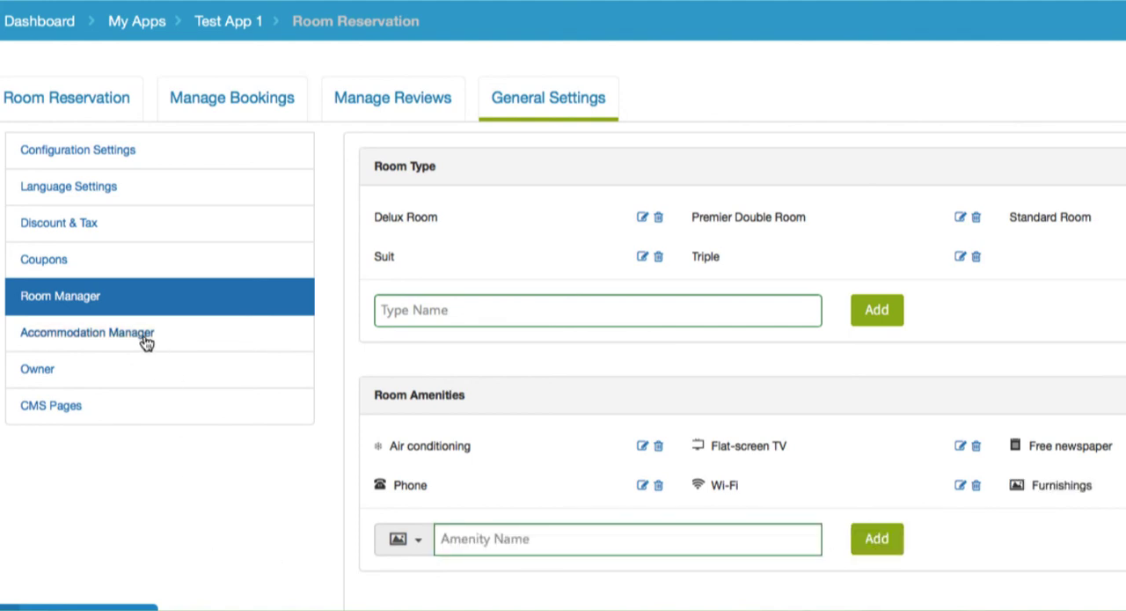
Delete the Conference Hall amenity in Accommodation Manager and confirm
{"action": "left_click", "coordinate": [87, 332]}
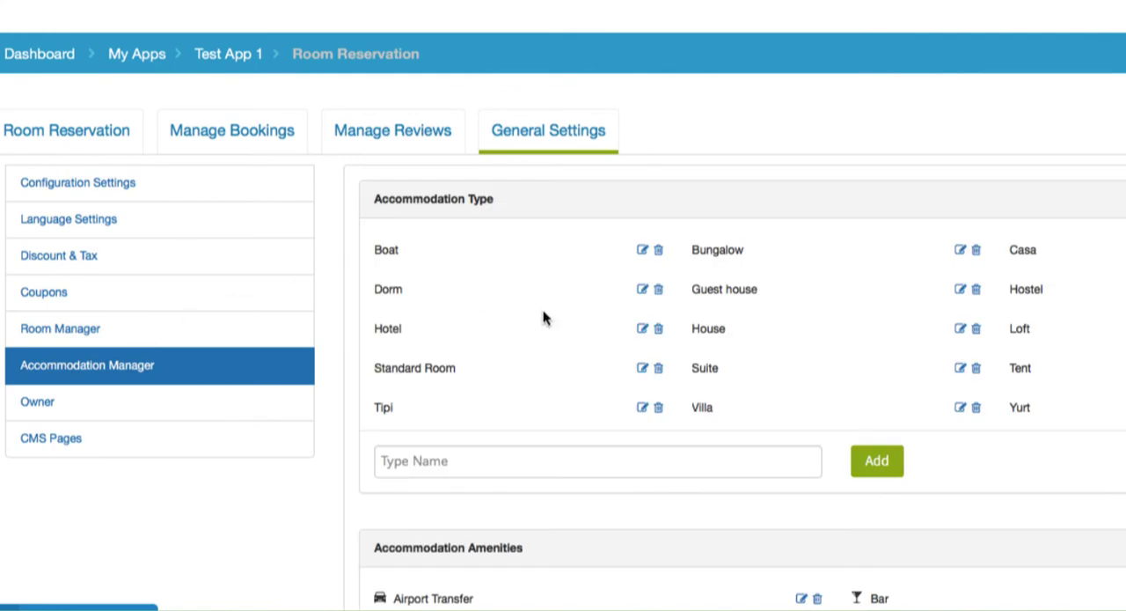
{"action": "scroll", "scroll_direction": "down", "scroll_amount": 3}
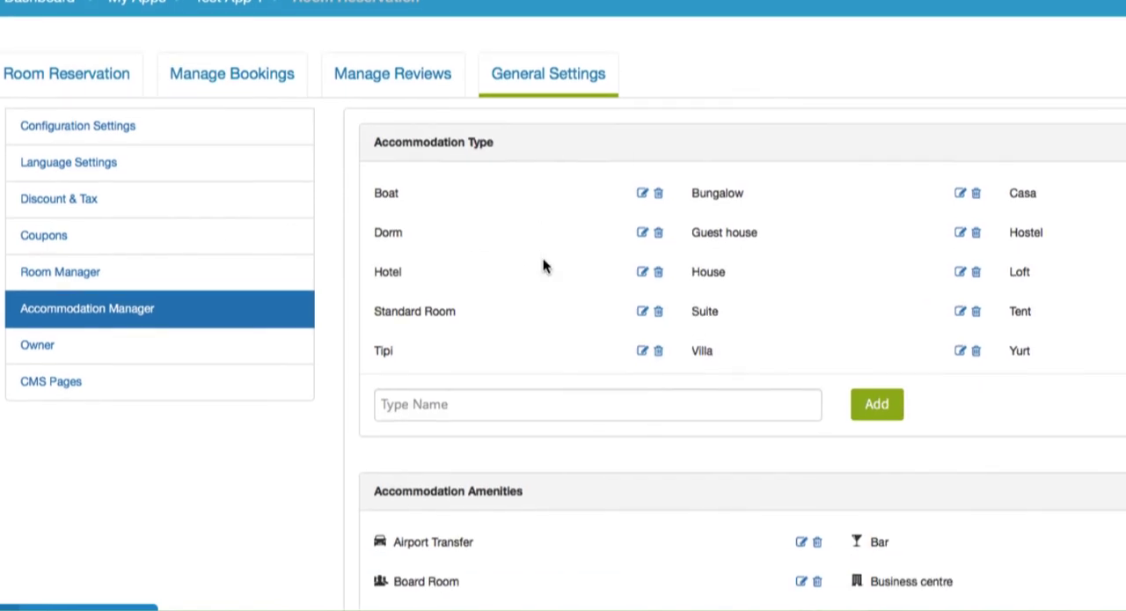
{"action": "left_click", "coordinate": [597, 404]}
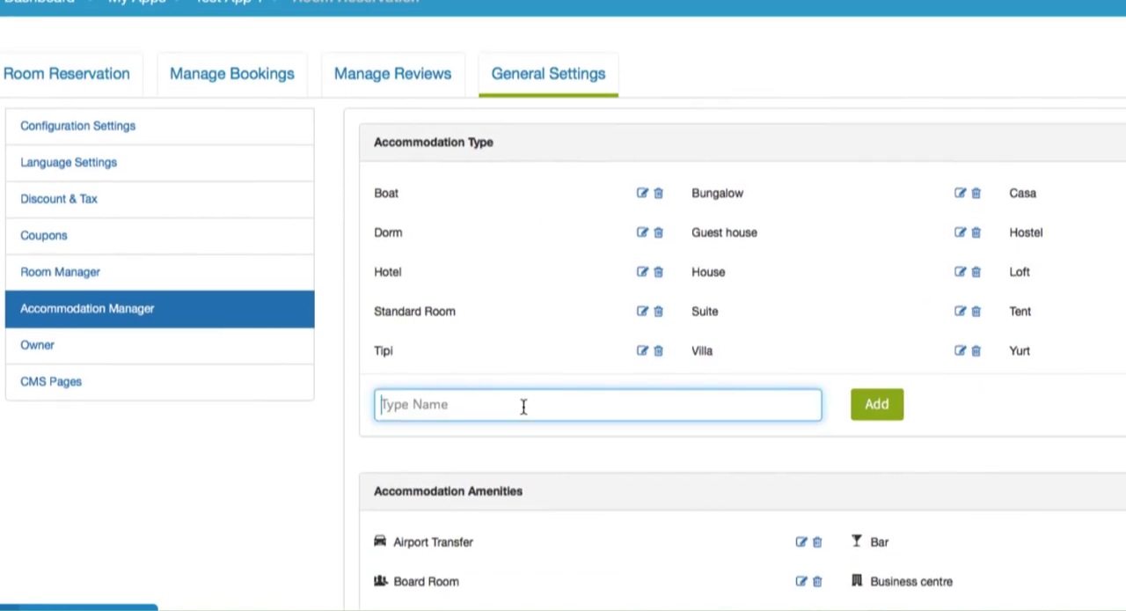
{"action": "scroll", "scroll_direction": "down", "scroll_amount": 3}
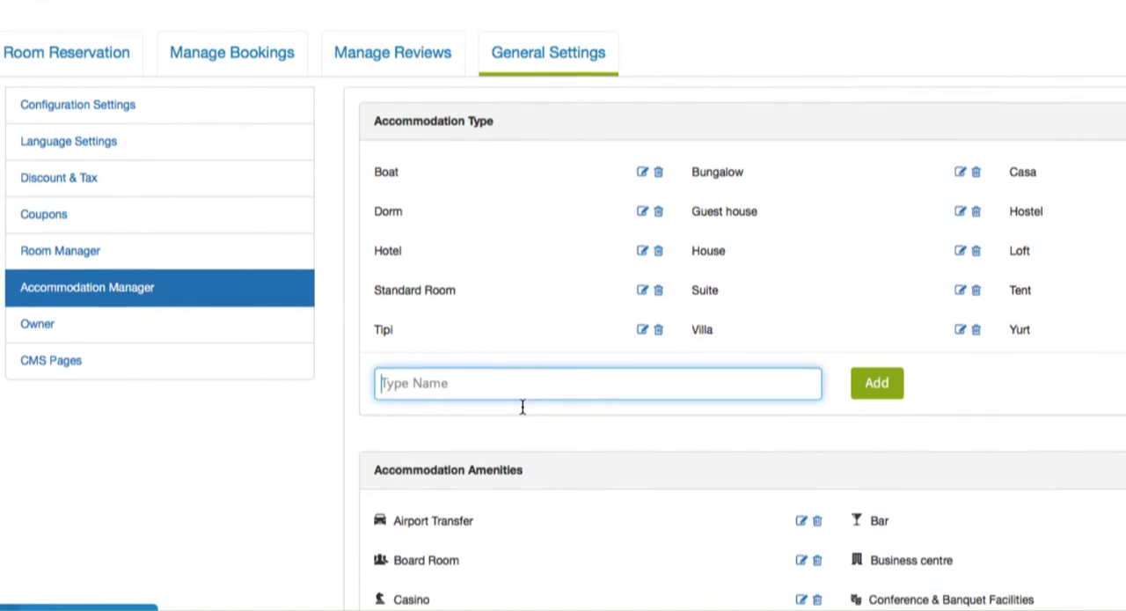
{"action": "scroll", "scroll_direction": "down", "scroll_amount": 3}
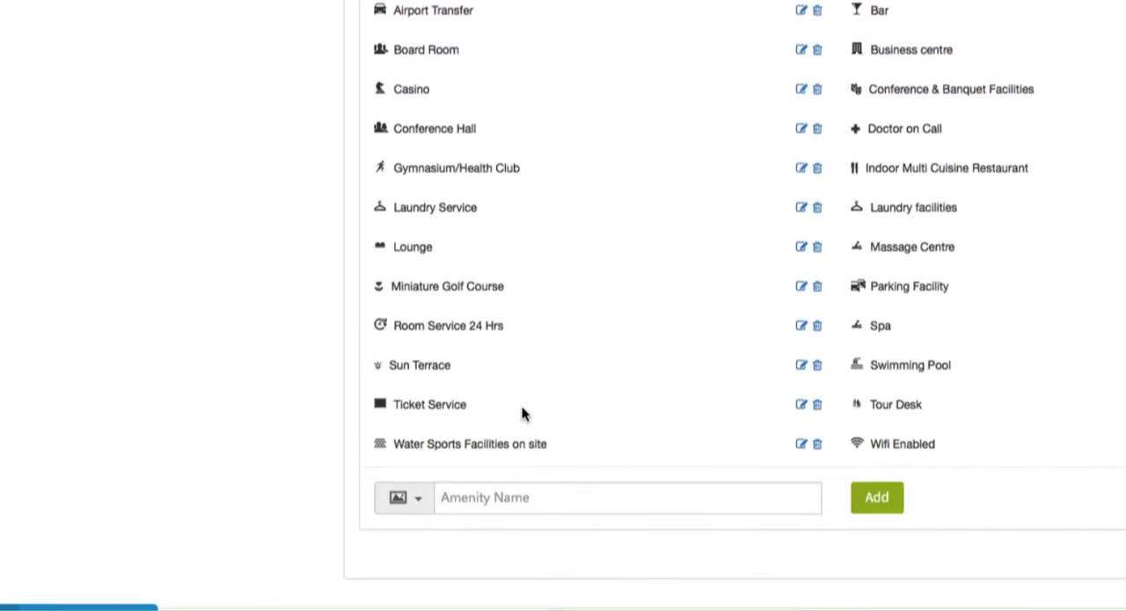
{"action": "mouse_move", "coordinate": [818, 168]}
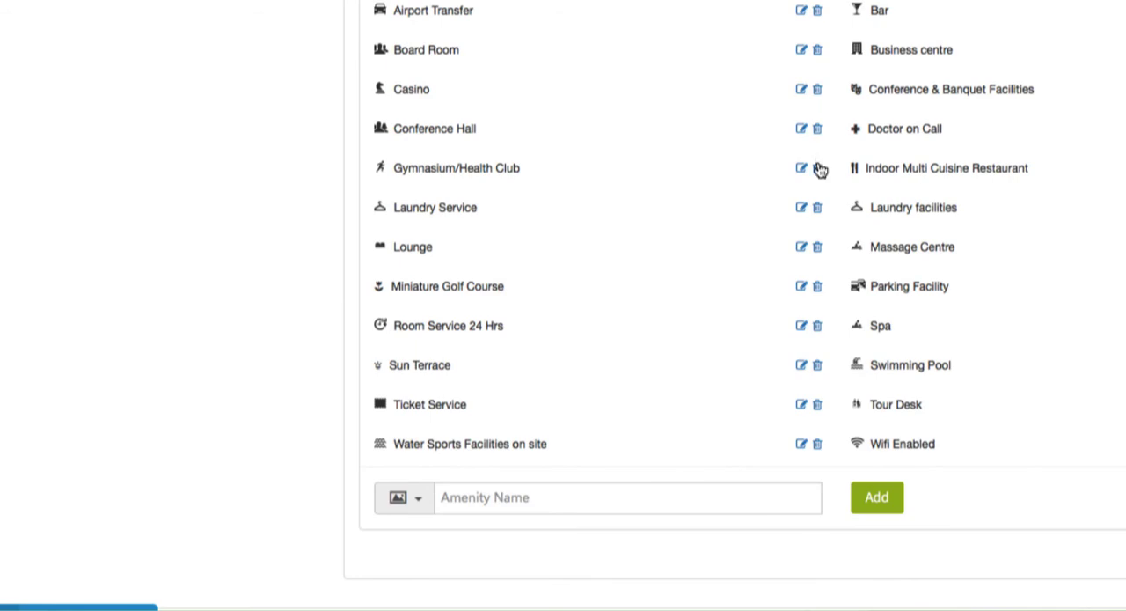
{"action": "mouse_move", "coordinate": [816, 133]}
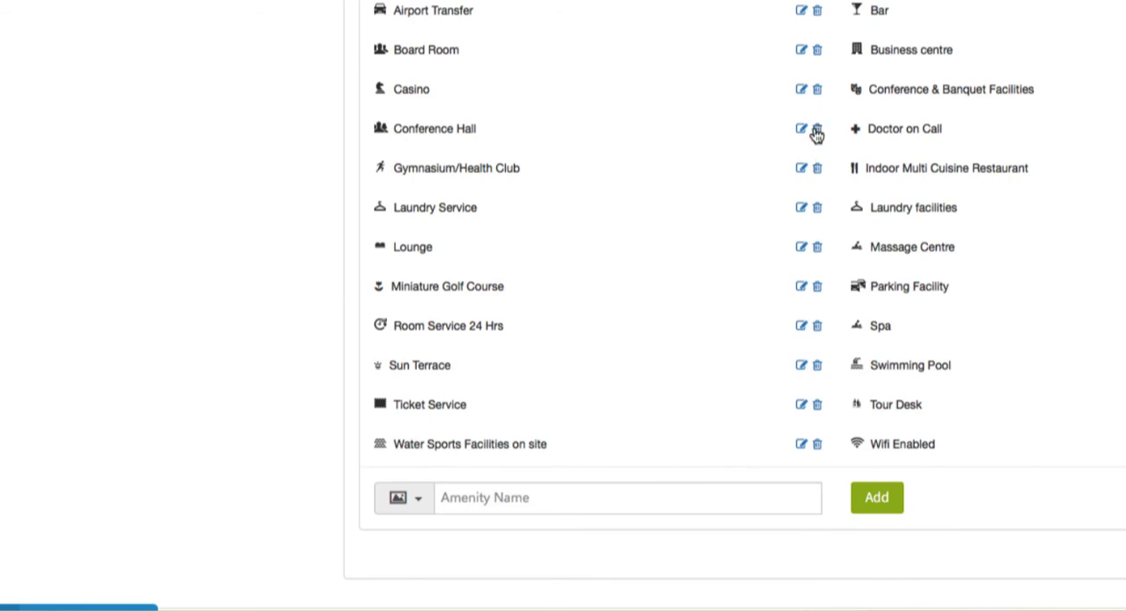
{"action": "left_click", "coordinate": [816, 128]}
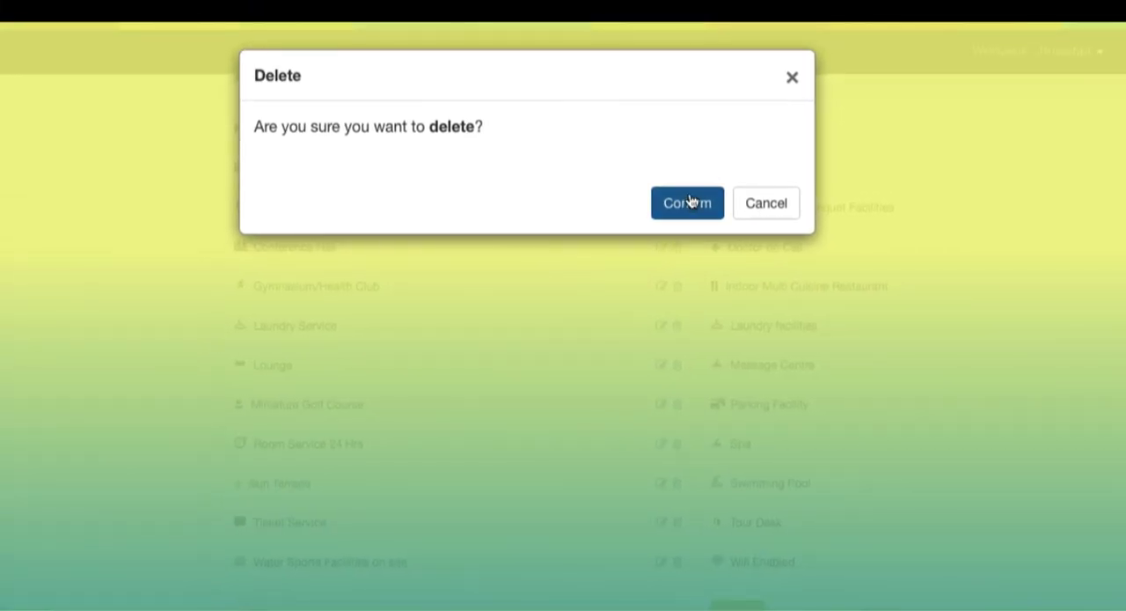
{"action": "left_click", "coordinate": [687, 202]}
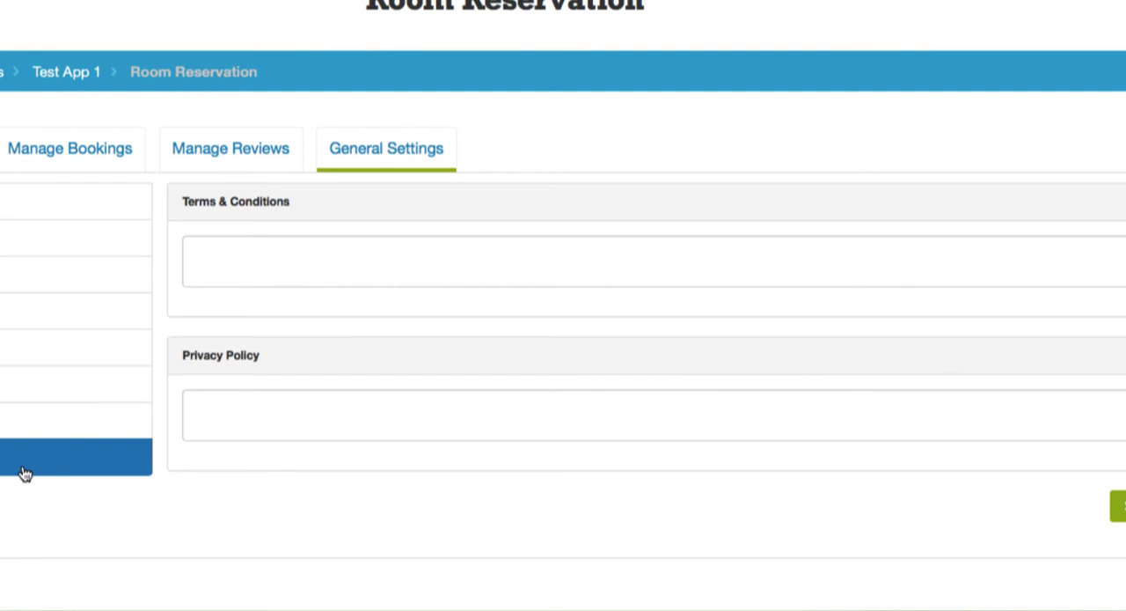
{"action": "mouse_move", "coordinate": [232, 200]}
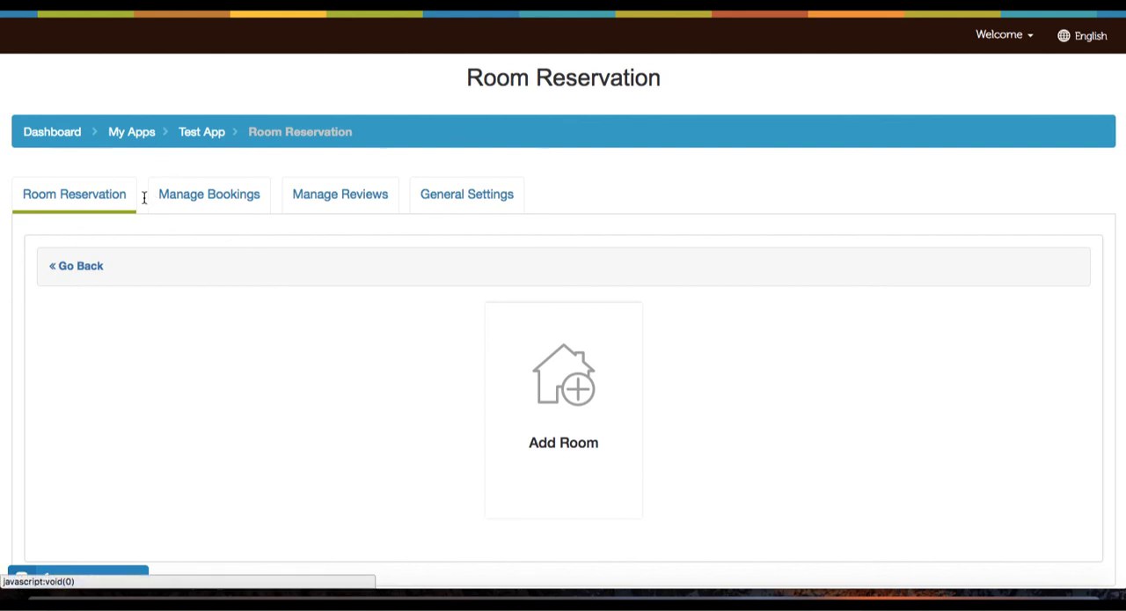
{"action": "mouse_move", "coordinate": [172, 210]}
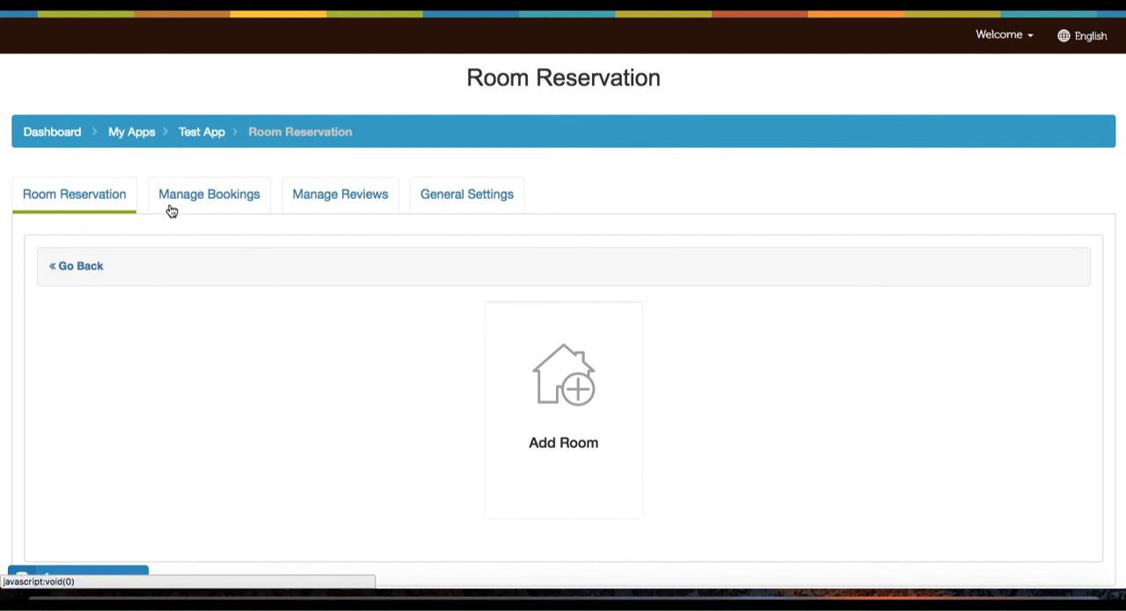
View the empty Manage Bookings tab, then Manage Reviews and its Select Hotel and Filter Type dropdowns
{"action": "left_click", "coordinate": [209, 193]}
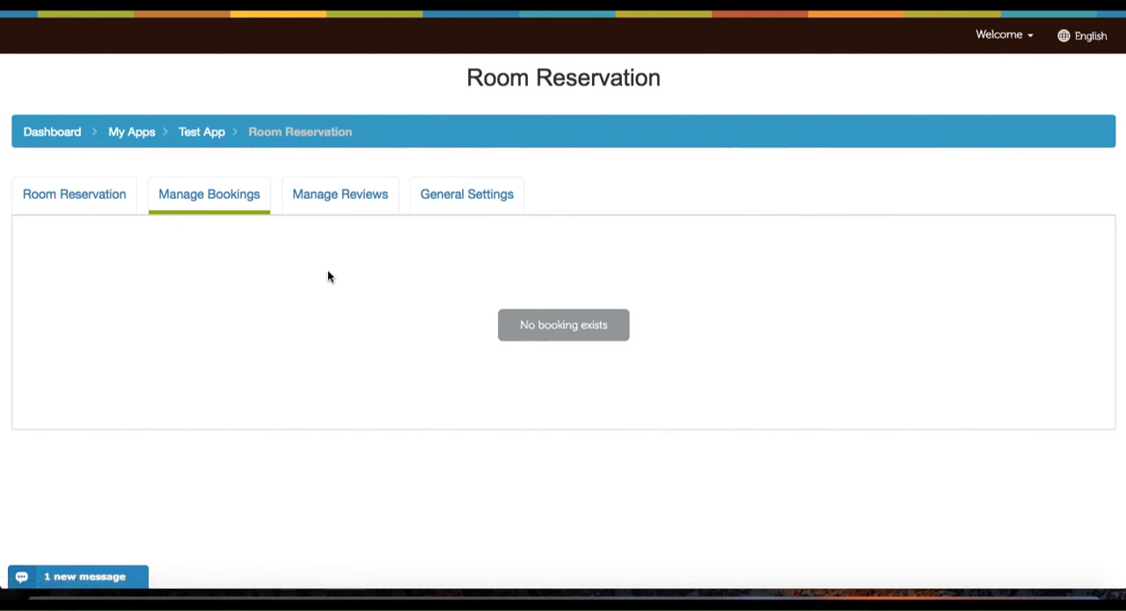
{"action": "left_click", "coordinate": [339, 193]}
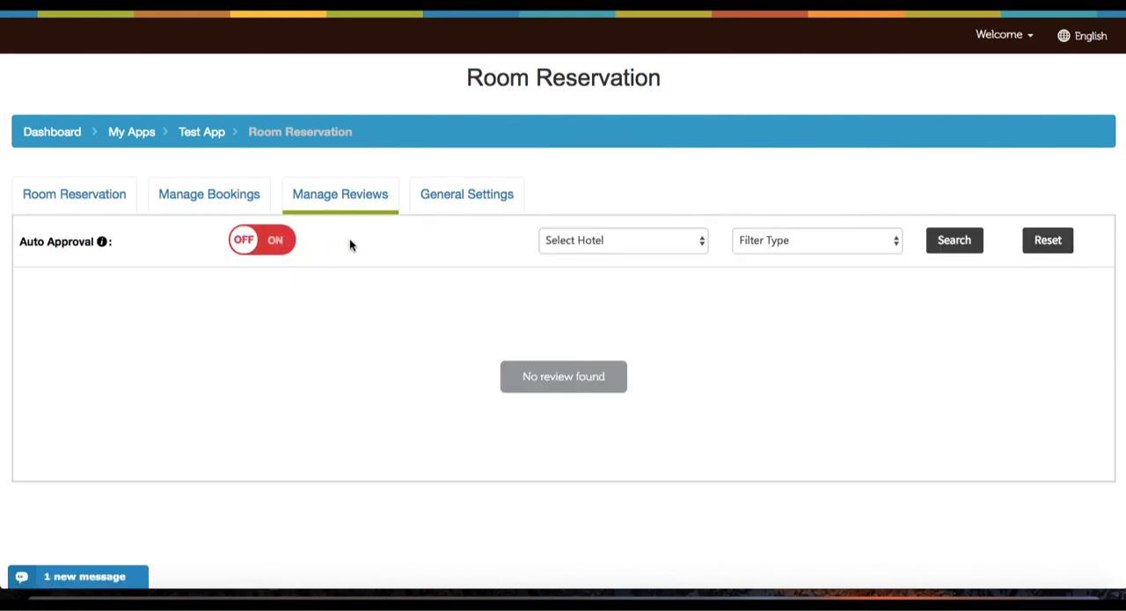
{"action": "left_click", "coordinate": [623, 239]}
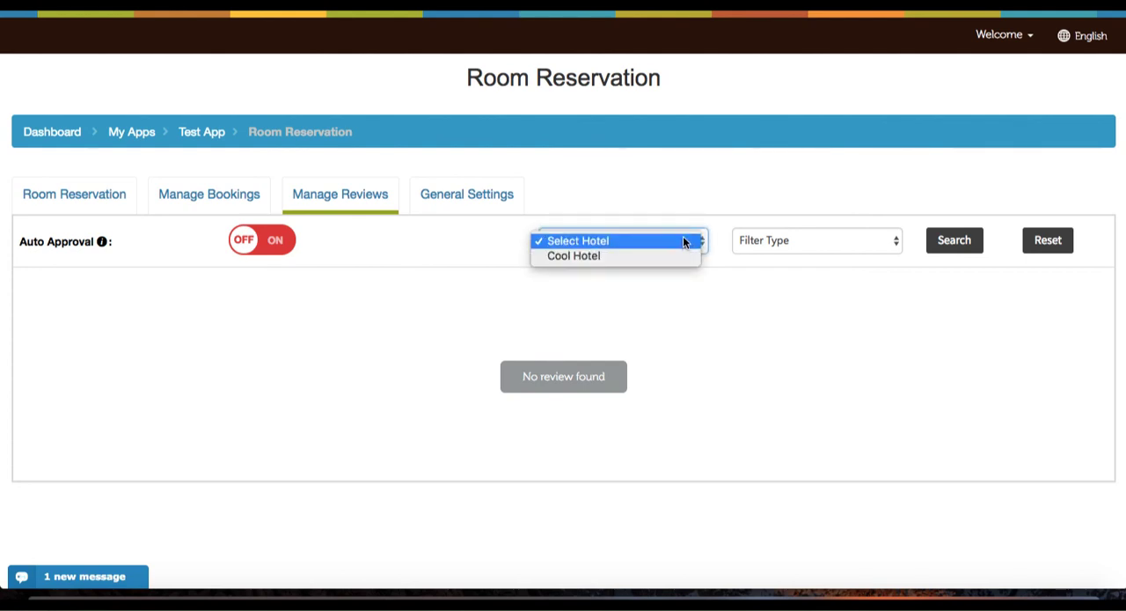
{"action": "left_click", "coordinate": [813, 240]}
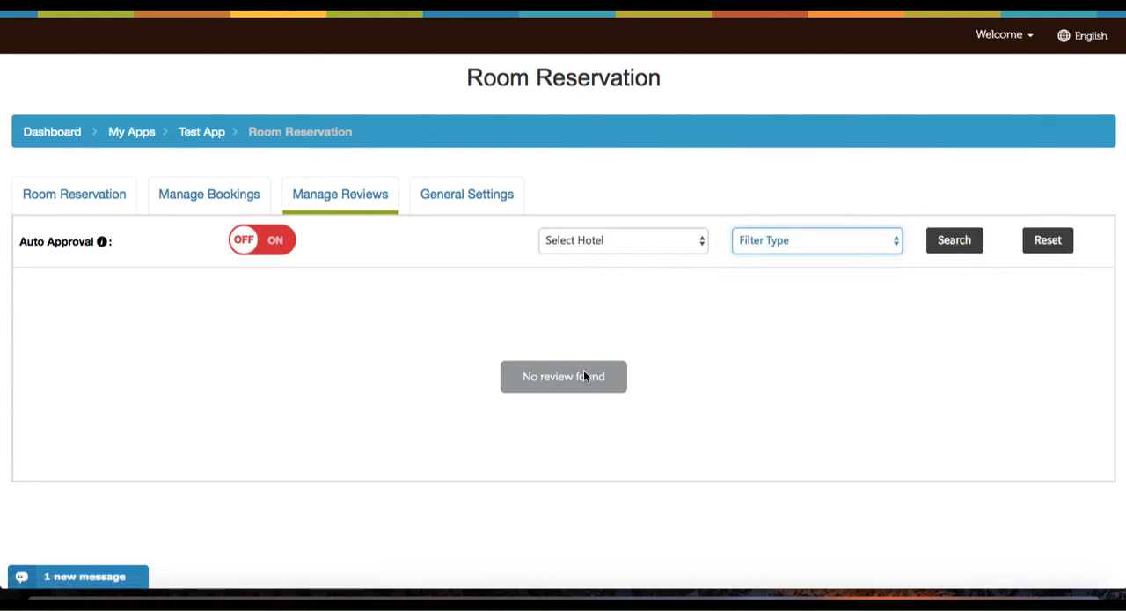
{"action": "mouse_move", "coordinate": [305, 273]}
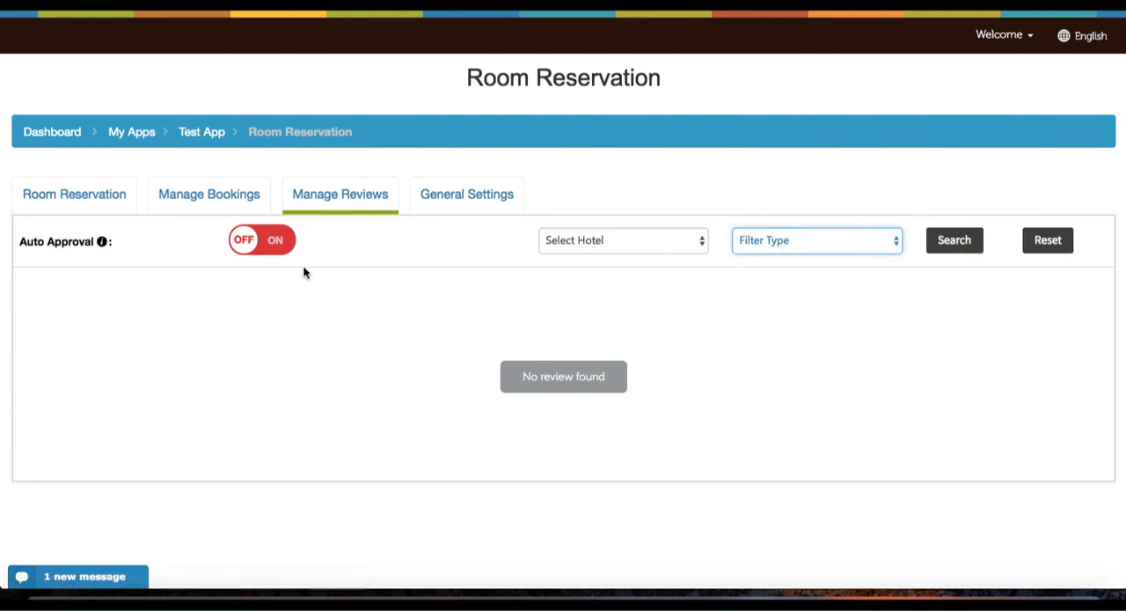